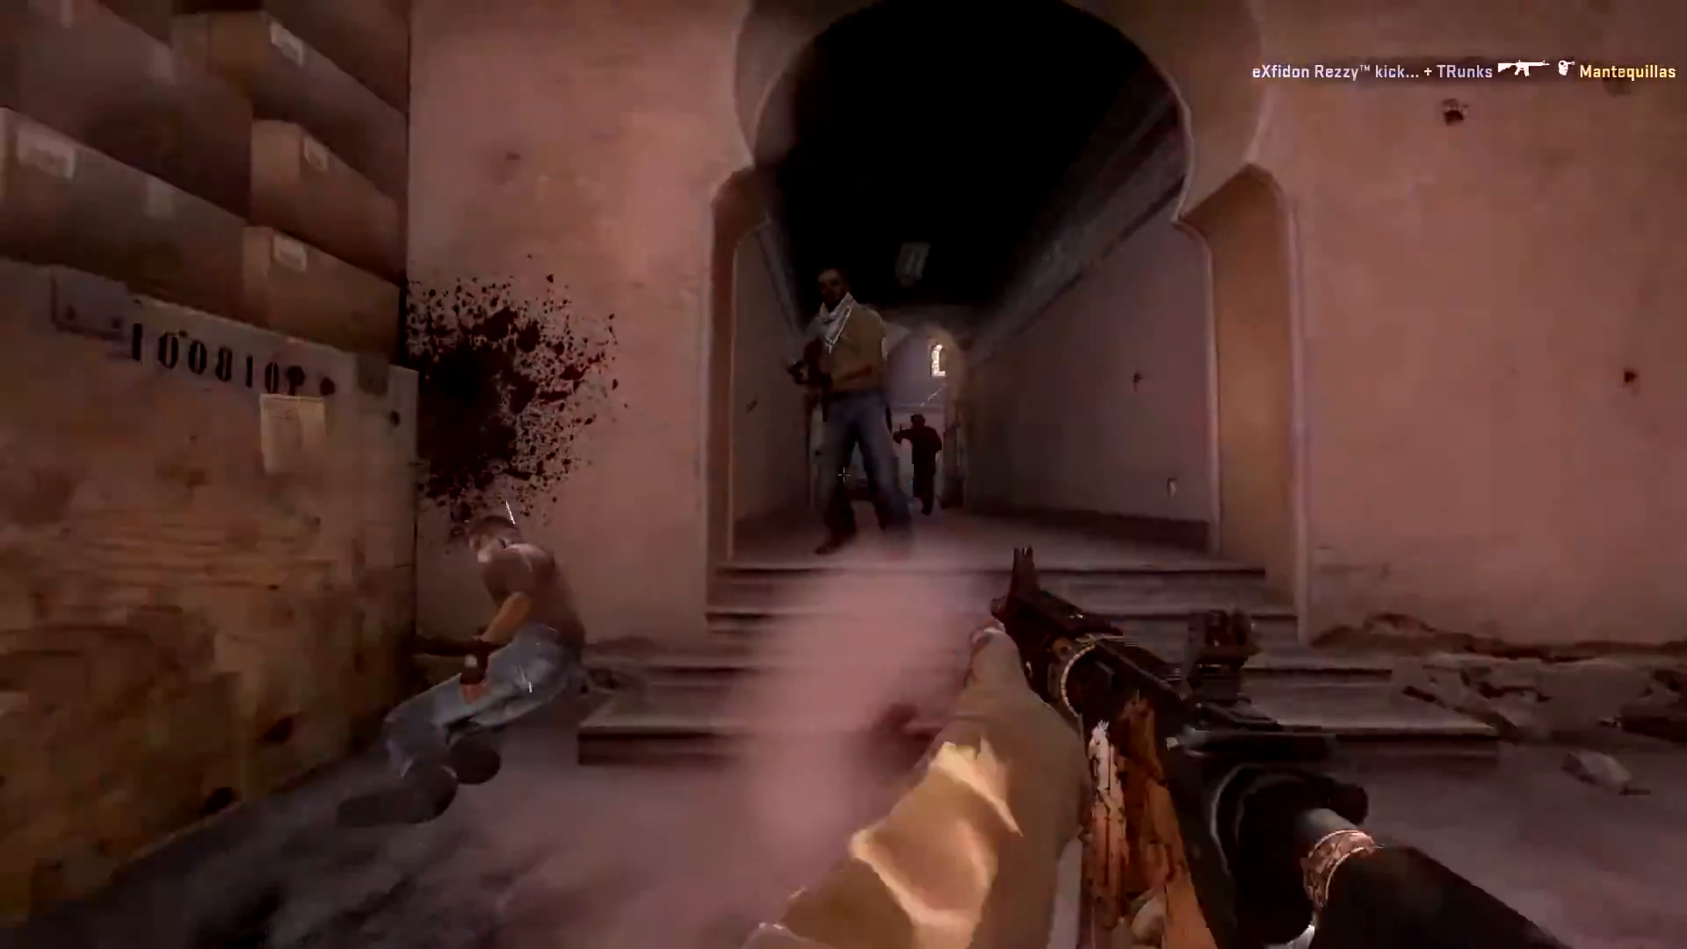
- Return from the gameplay preview to the Vegas project holding the two imported CS:GO clips
left_click(843, 475)
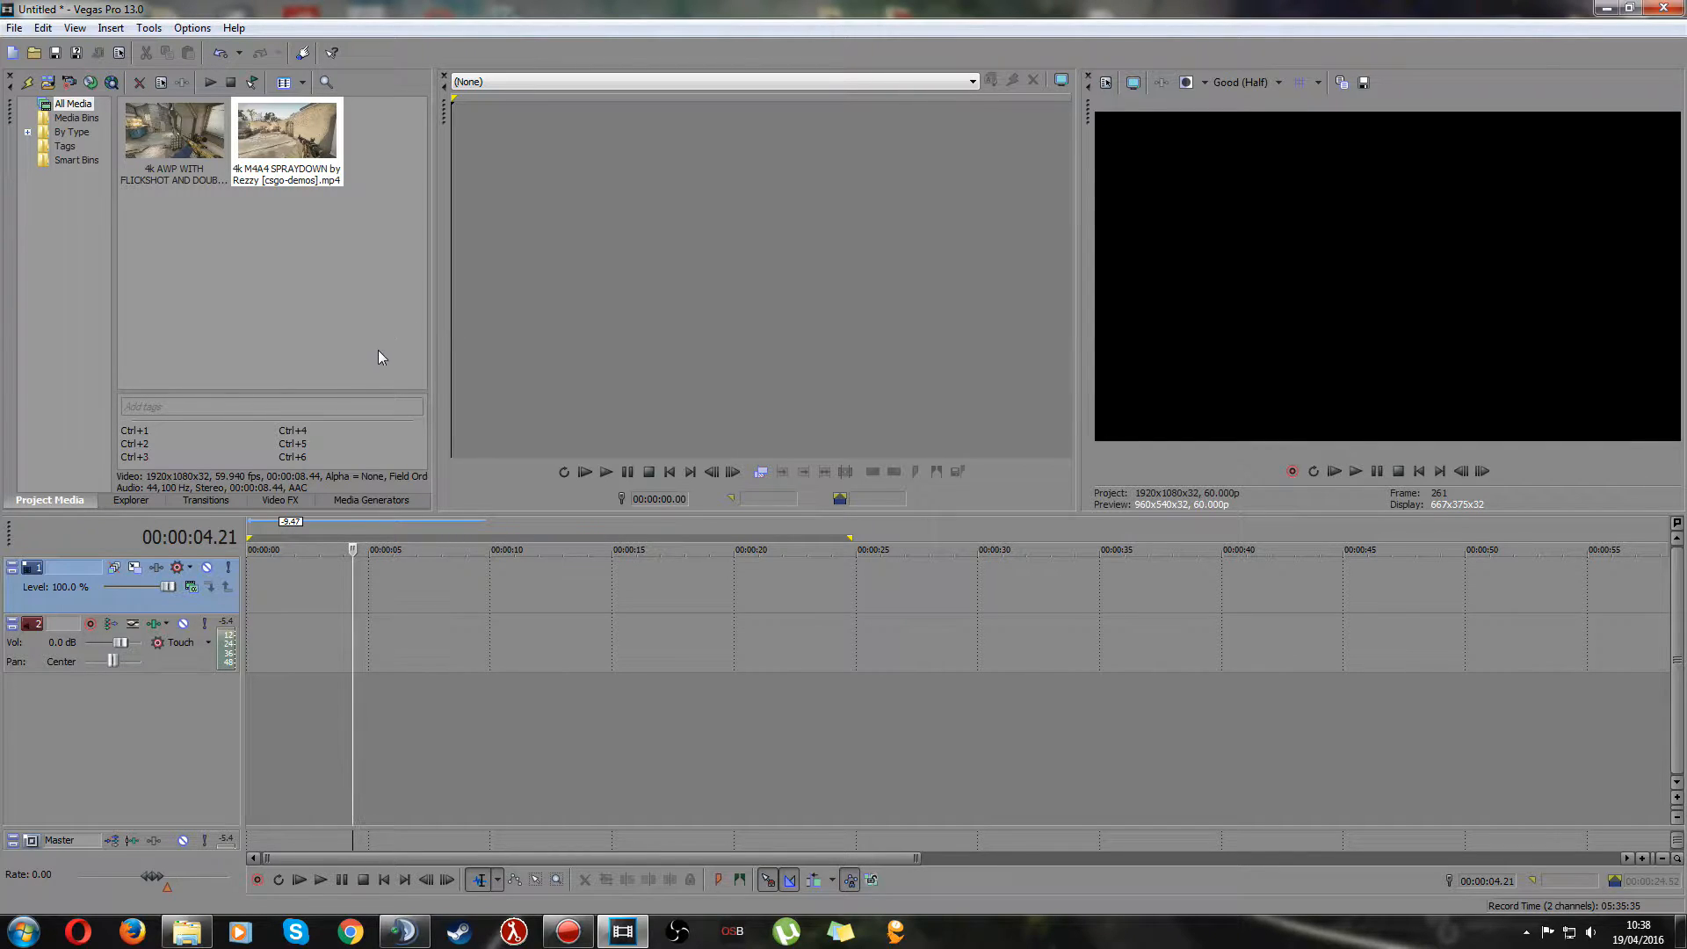
mouse_move(360, 309)
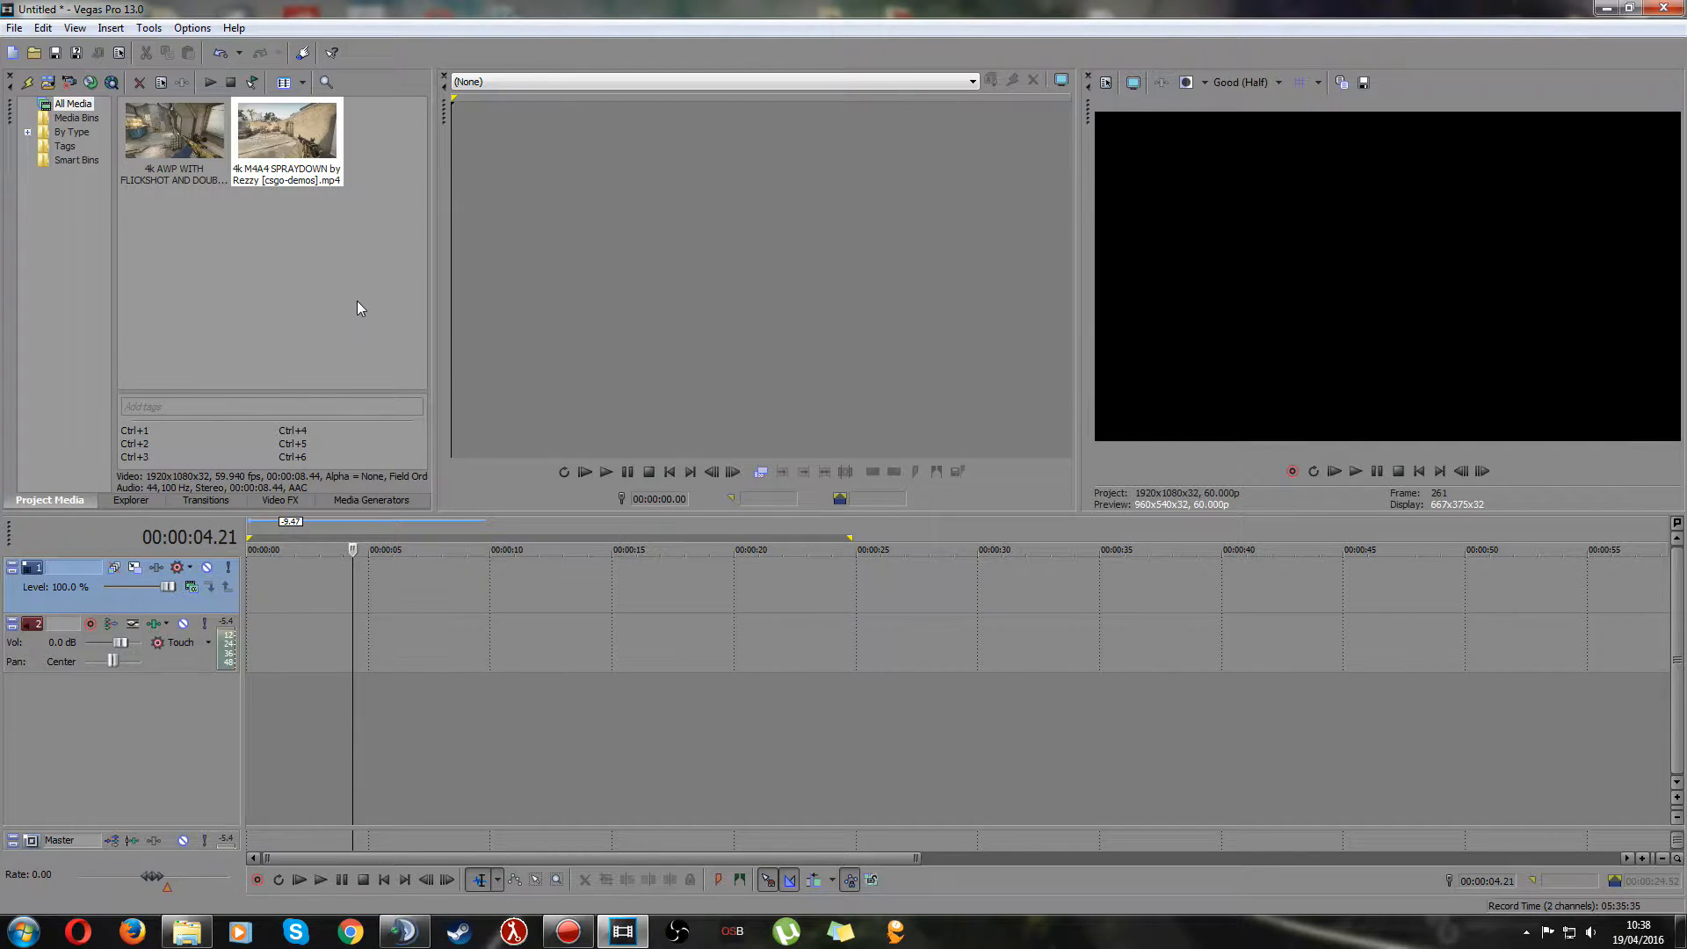
mouse_move(342, 299)
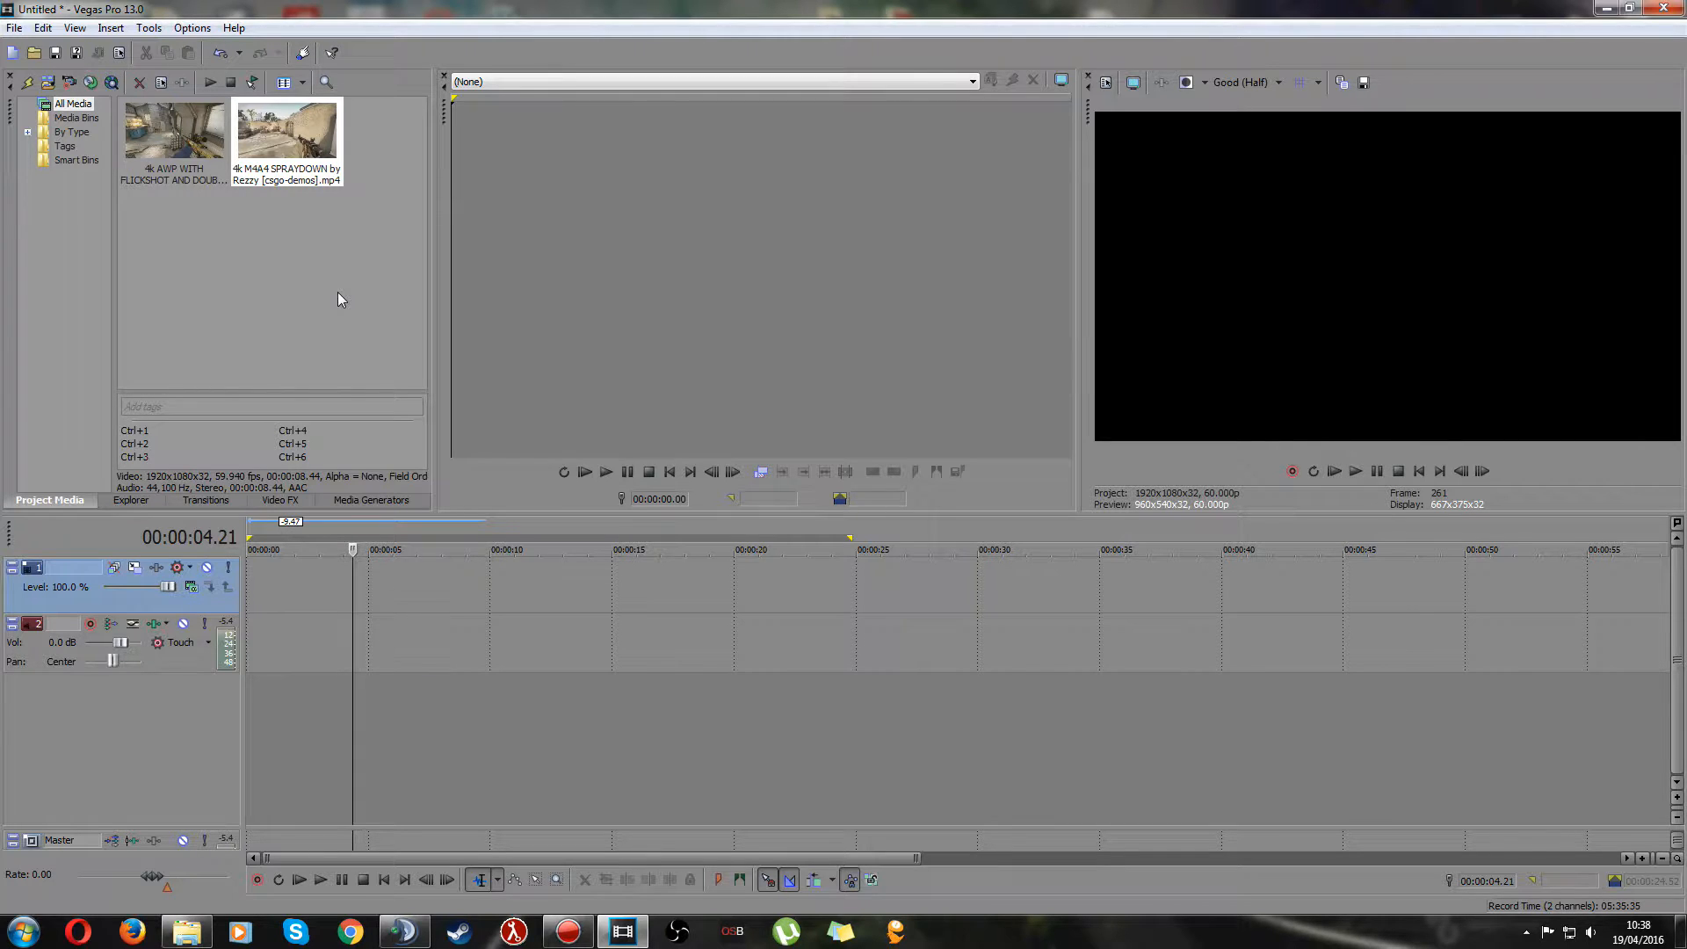
mouse_move(183, 128)
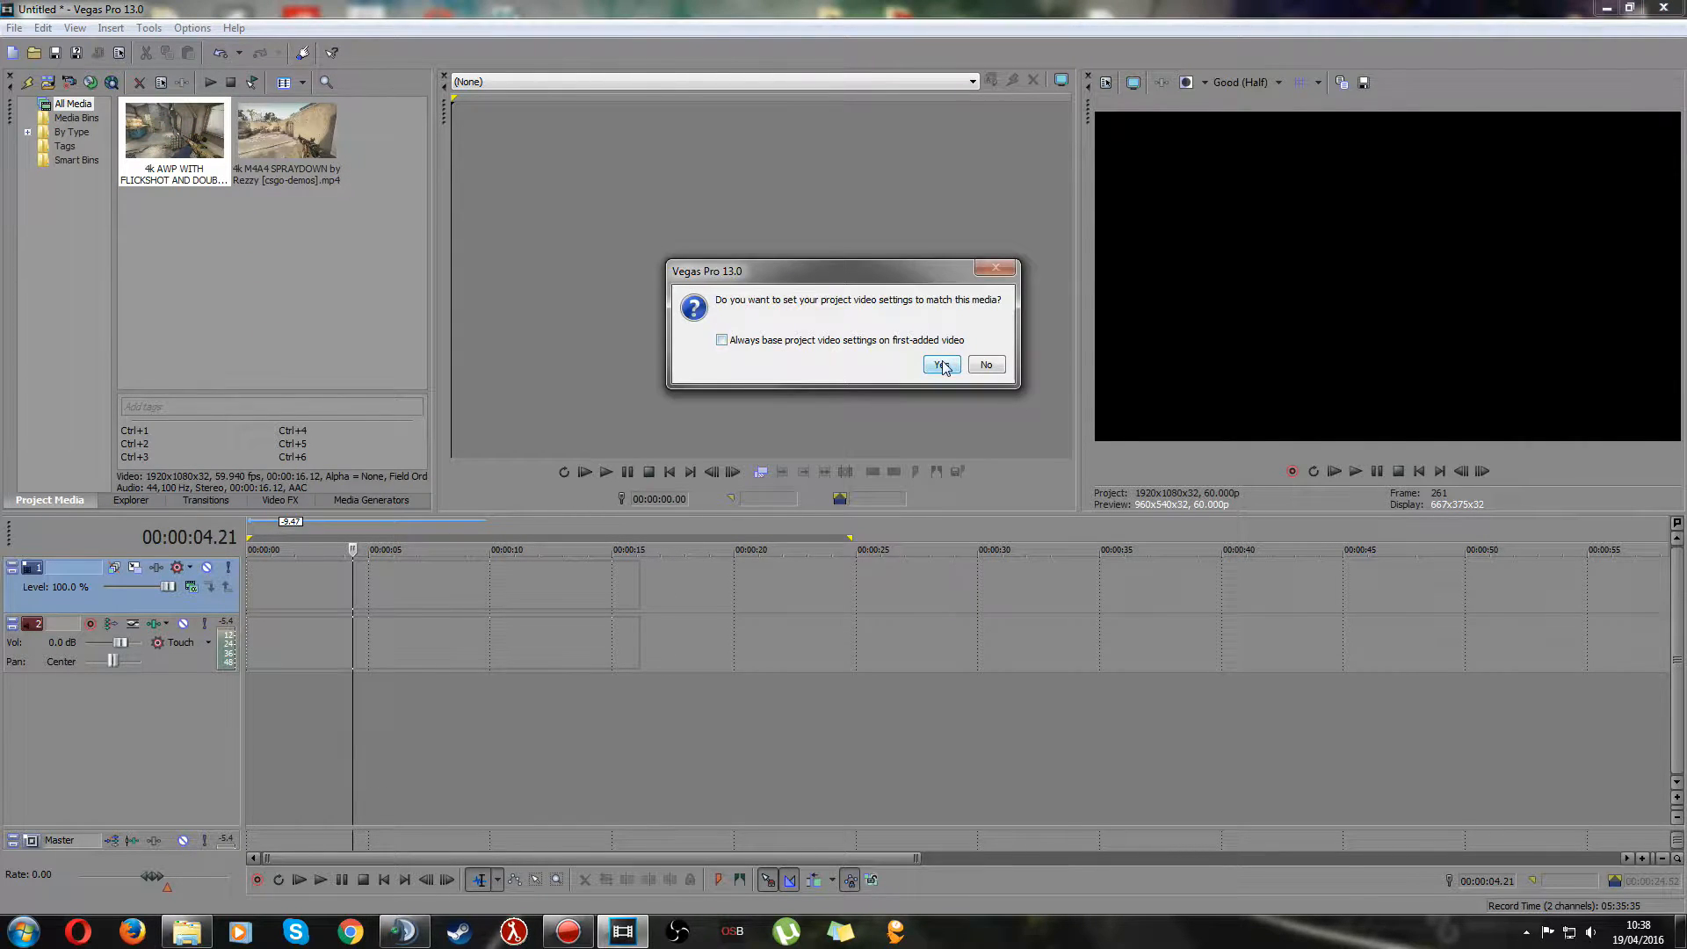
- Accept matching the project video settings to the added M4A4 clip
left_click(938, 363)
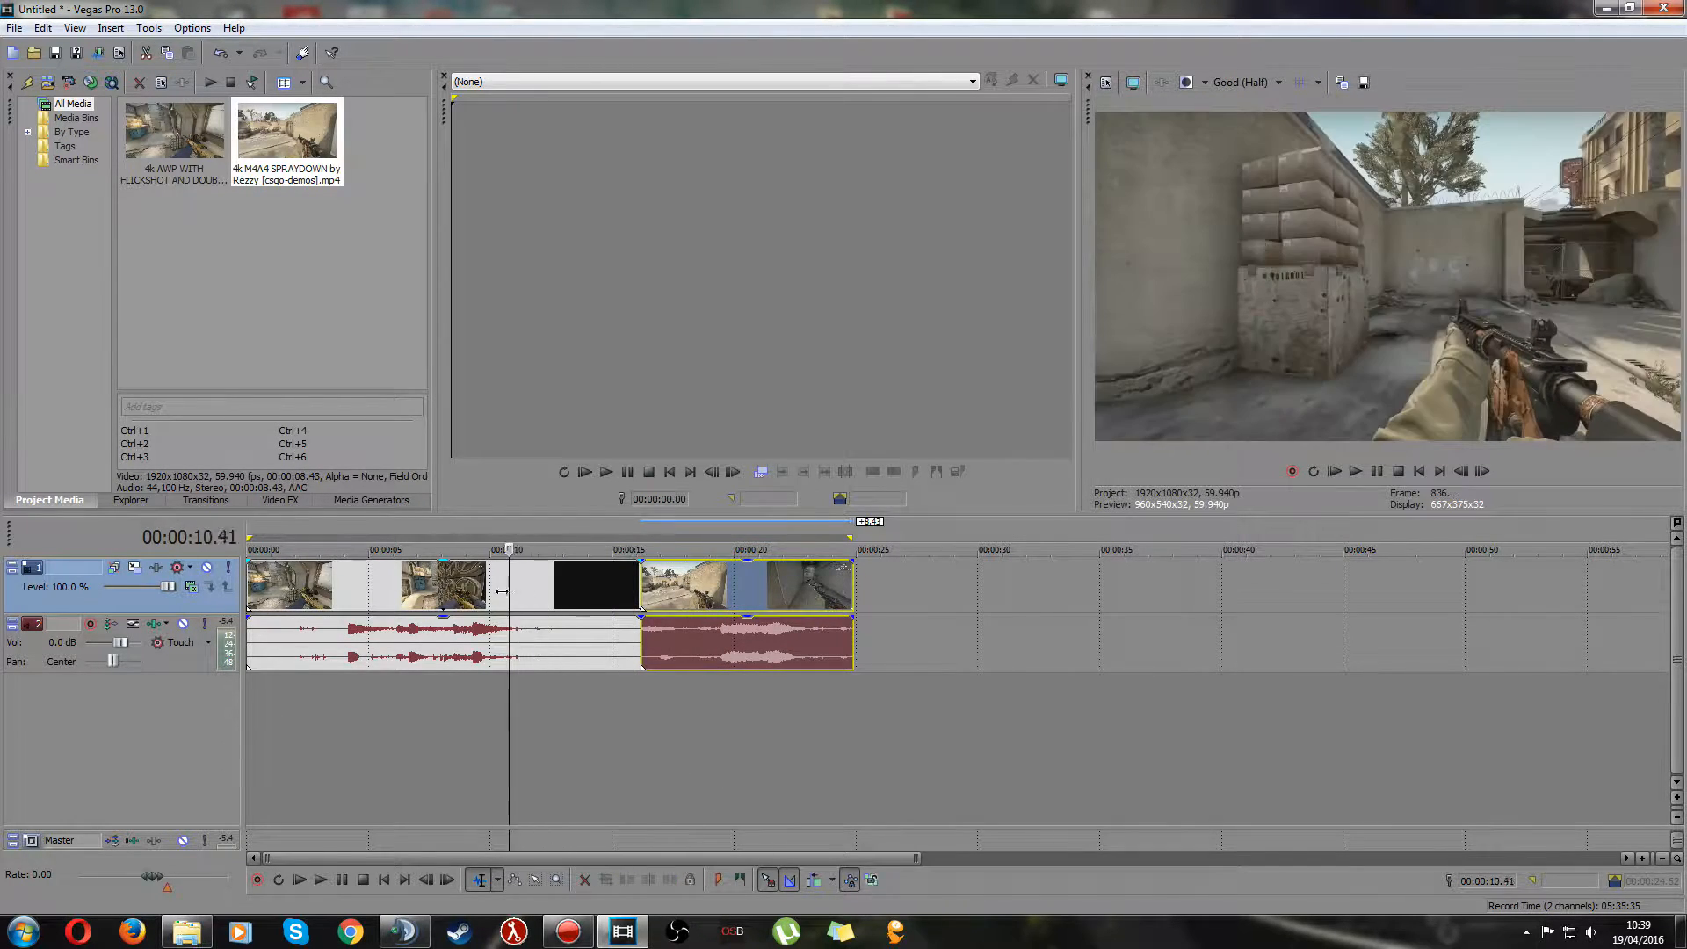
- Step frame by frame through the AWP and M4A4 clips to find where they should join
left_click(492, 550)
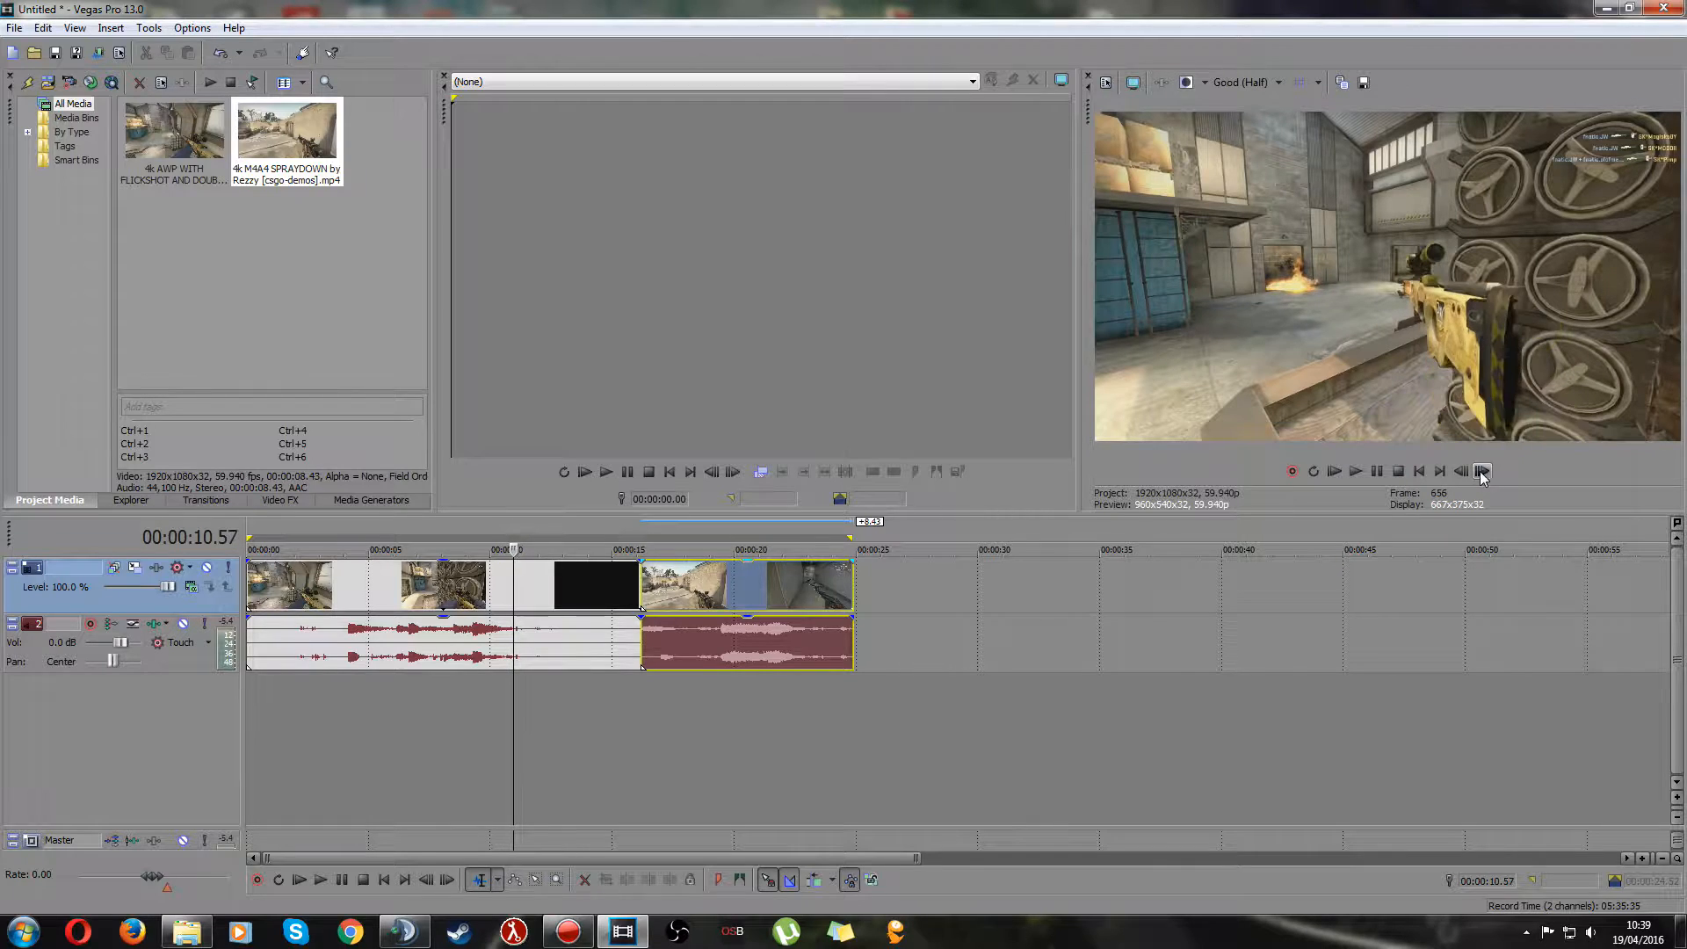
left_click(1460, 471)
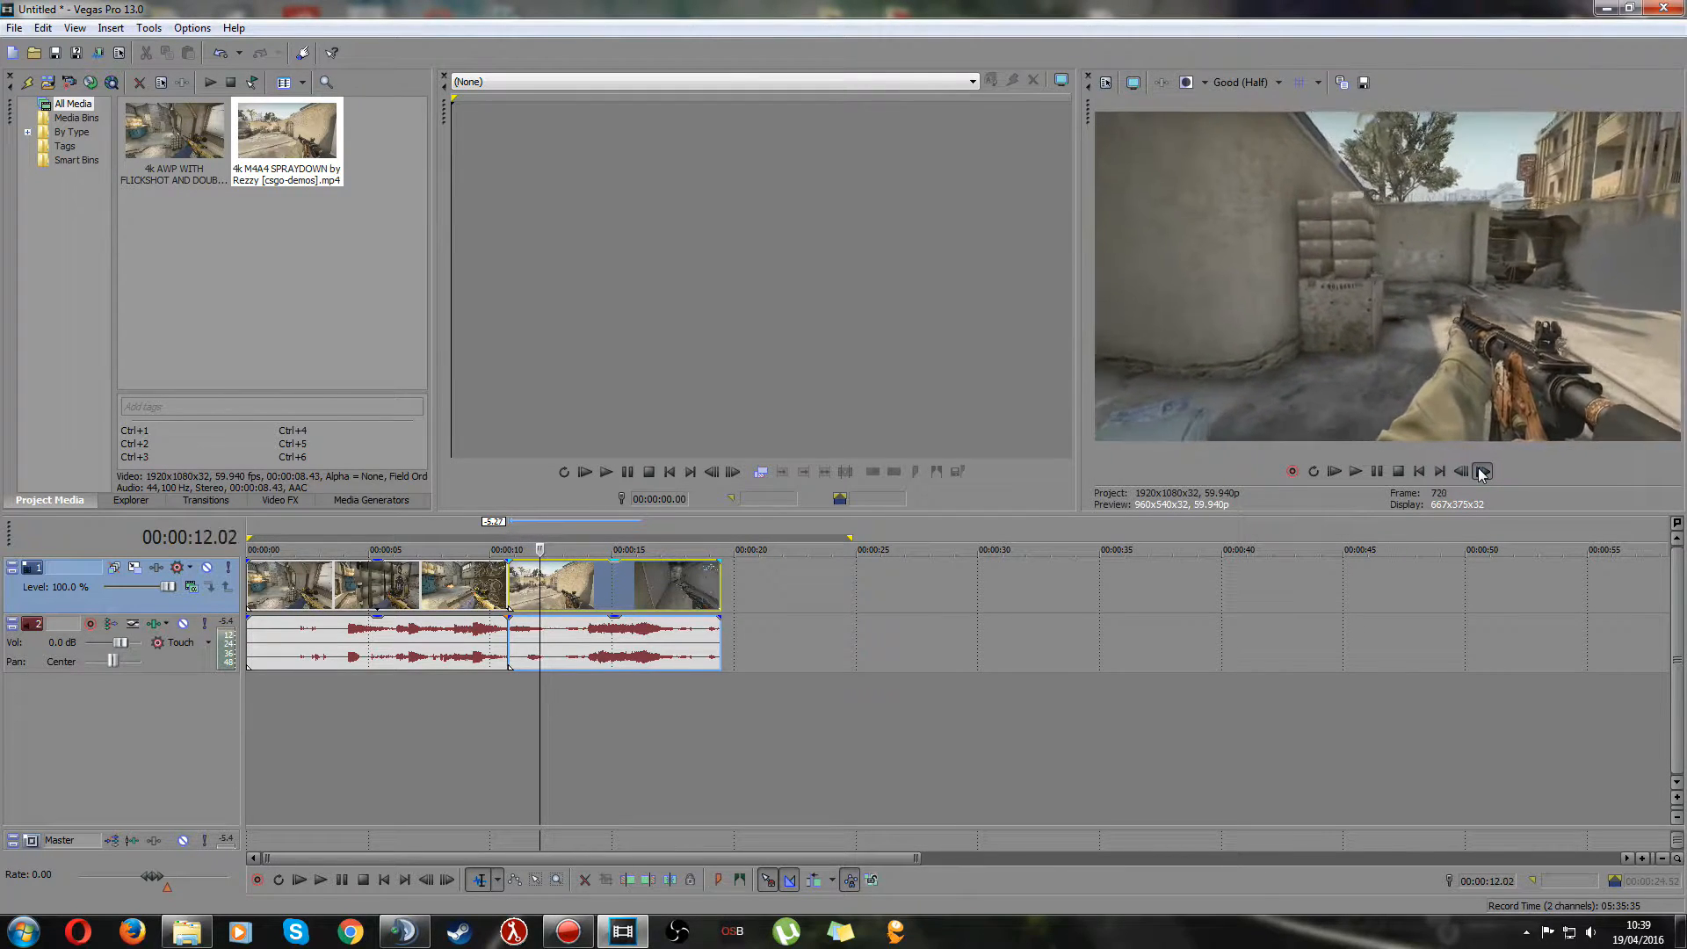
left_click(1483, 471)
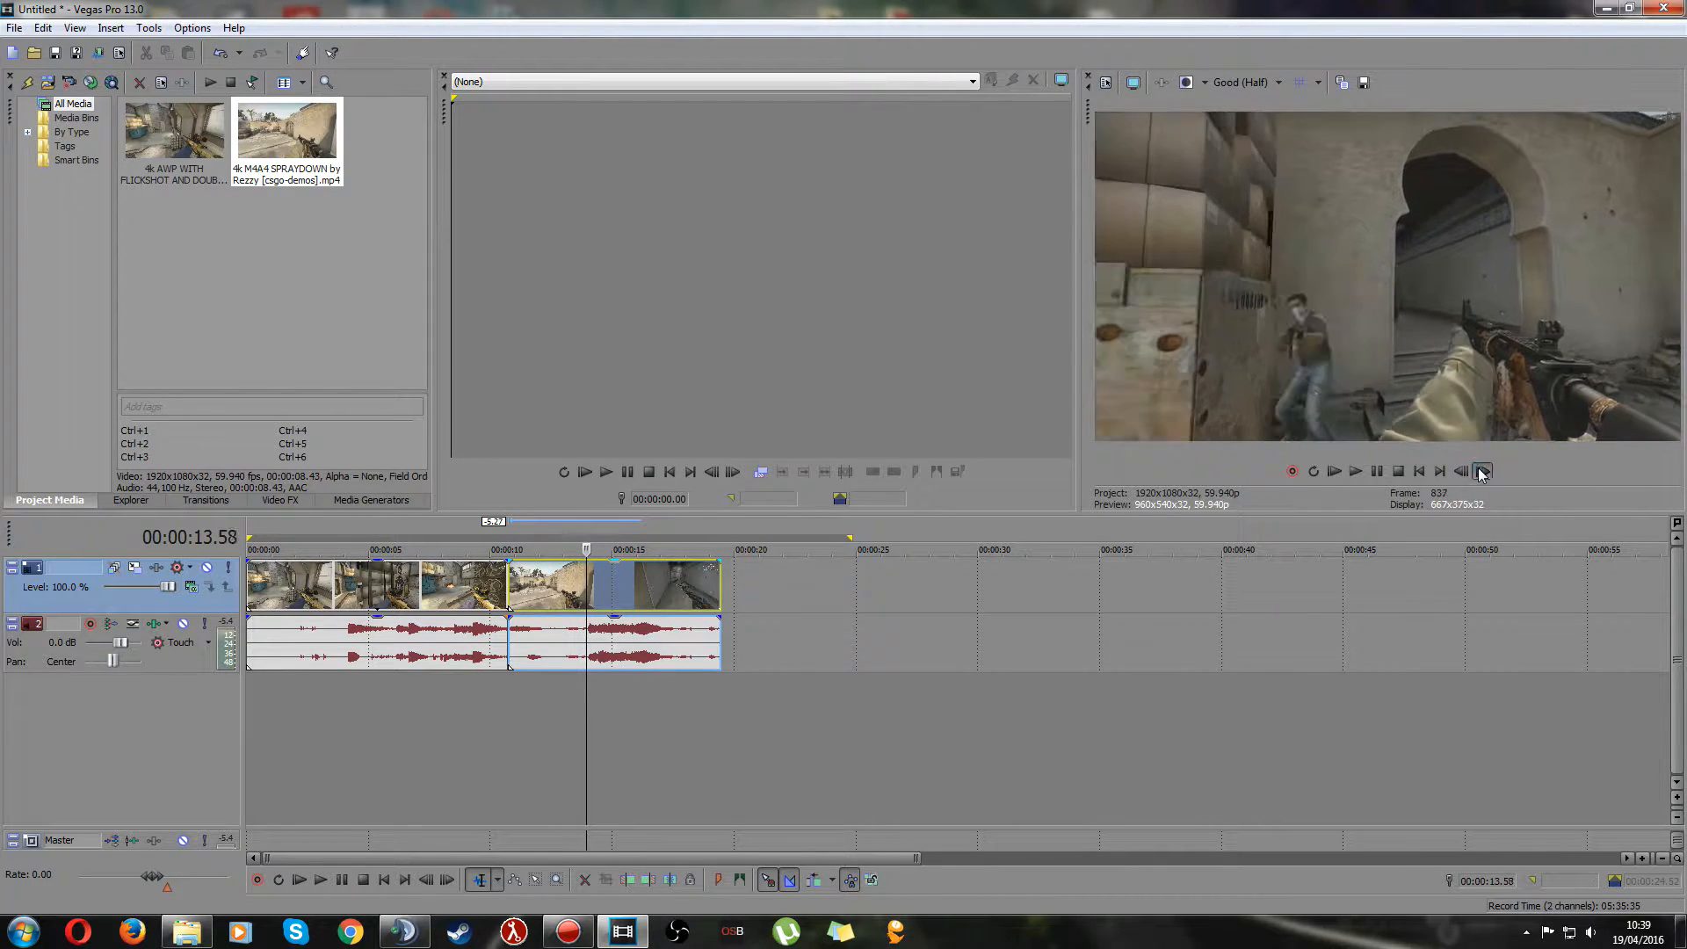
left_click(1461, 471)
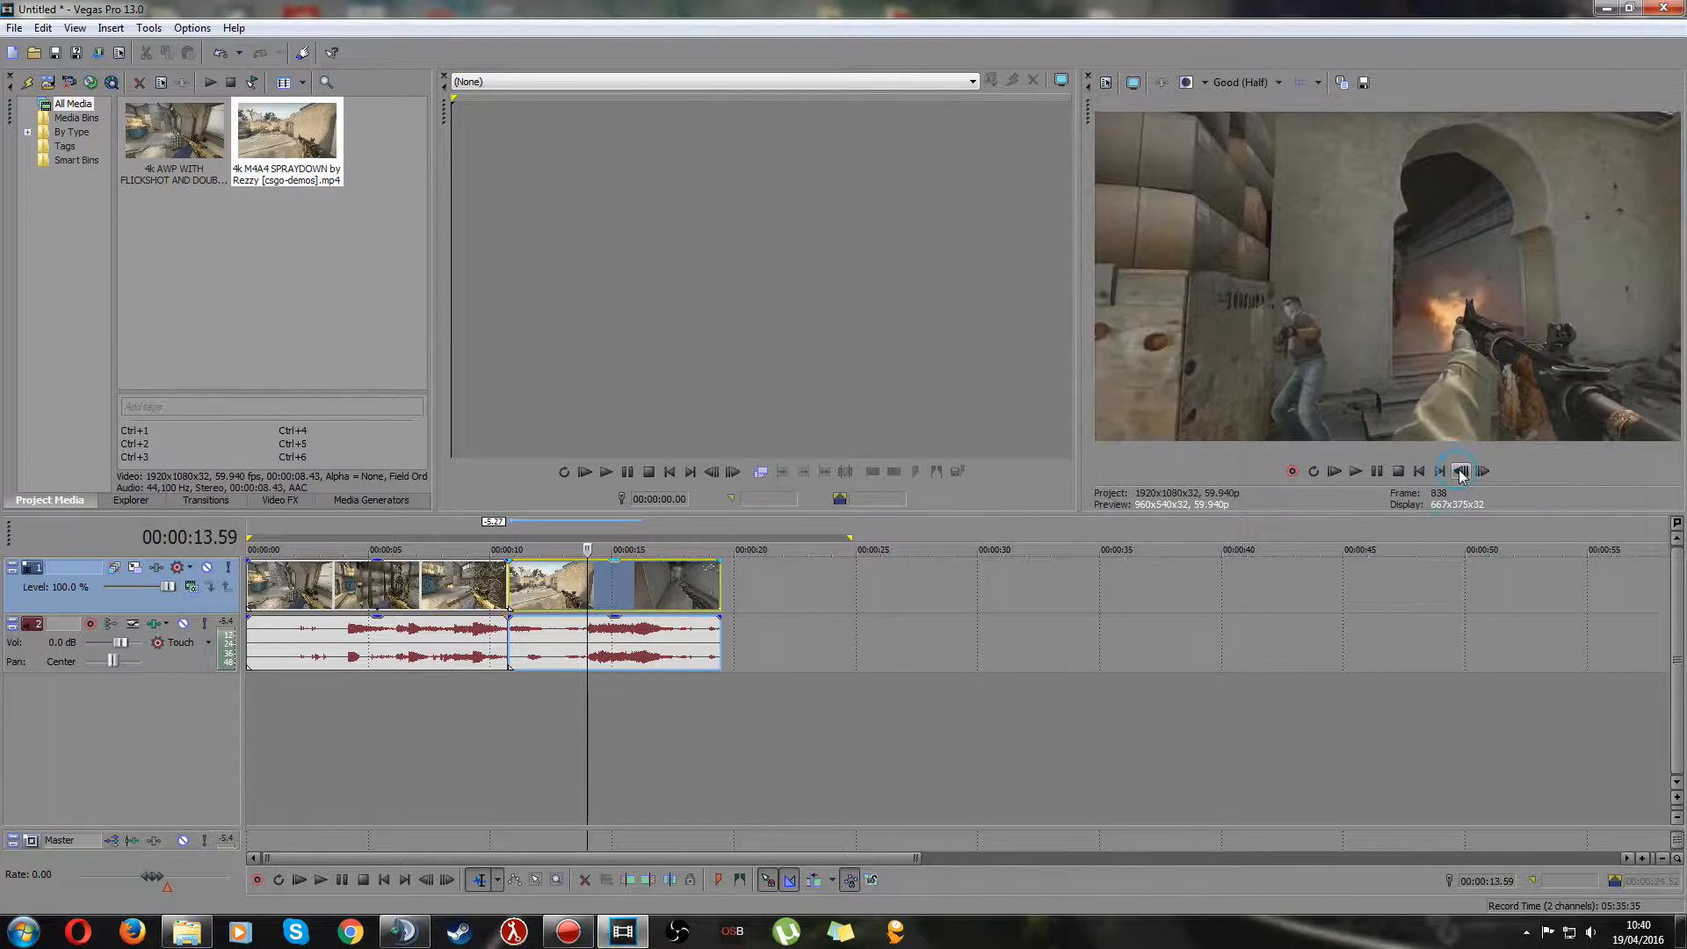
left_click(1460, 471)
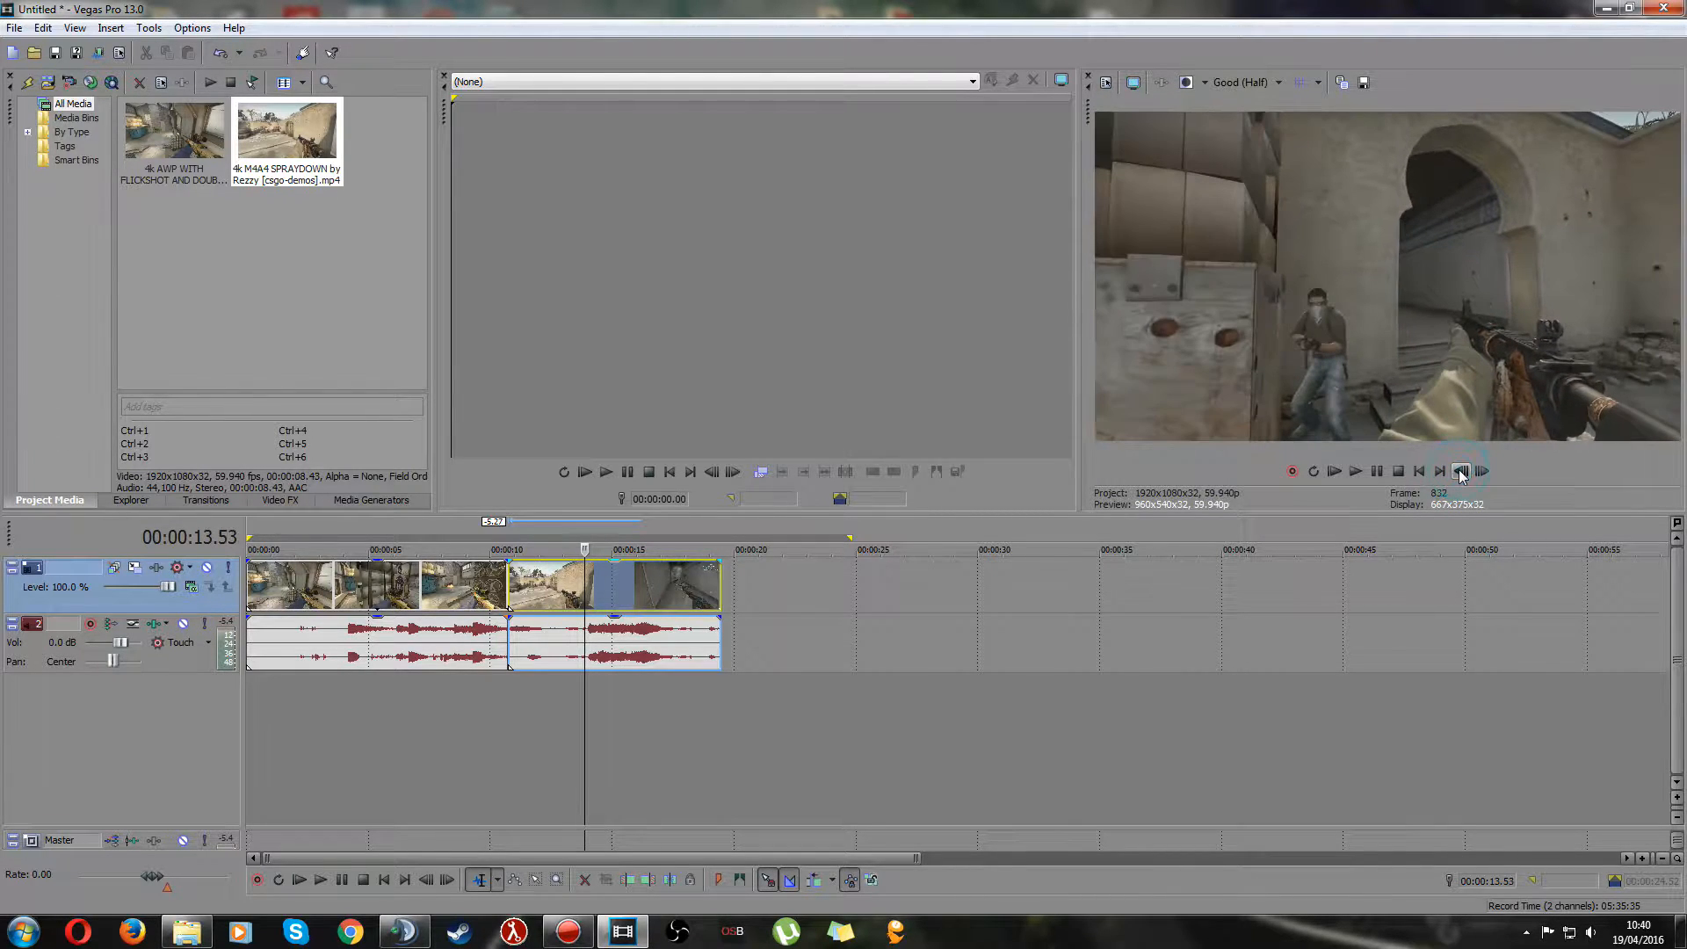
left_click(1460, 471)
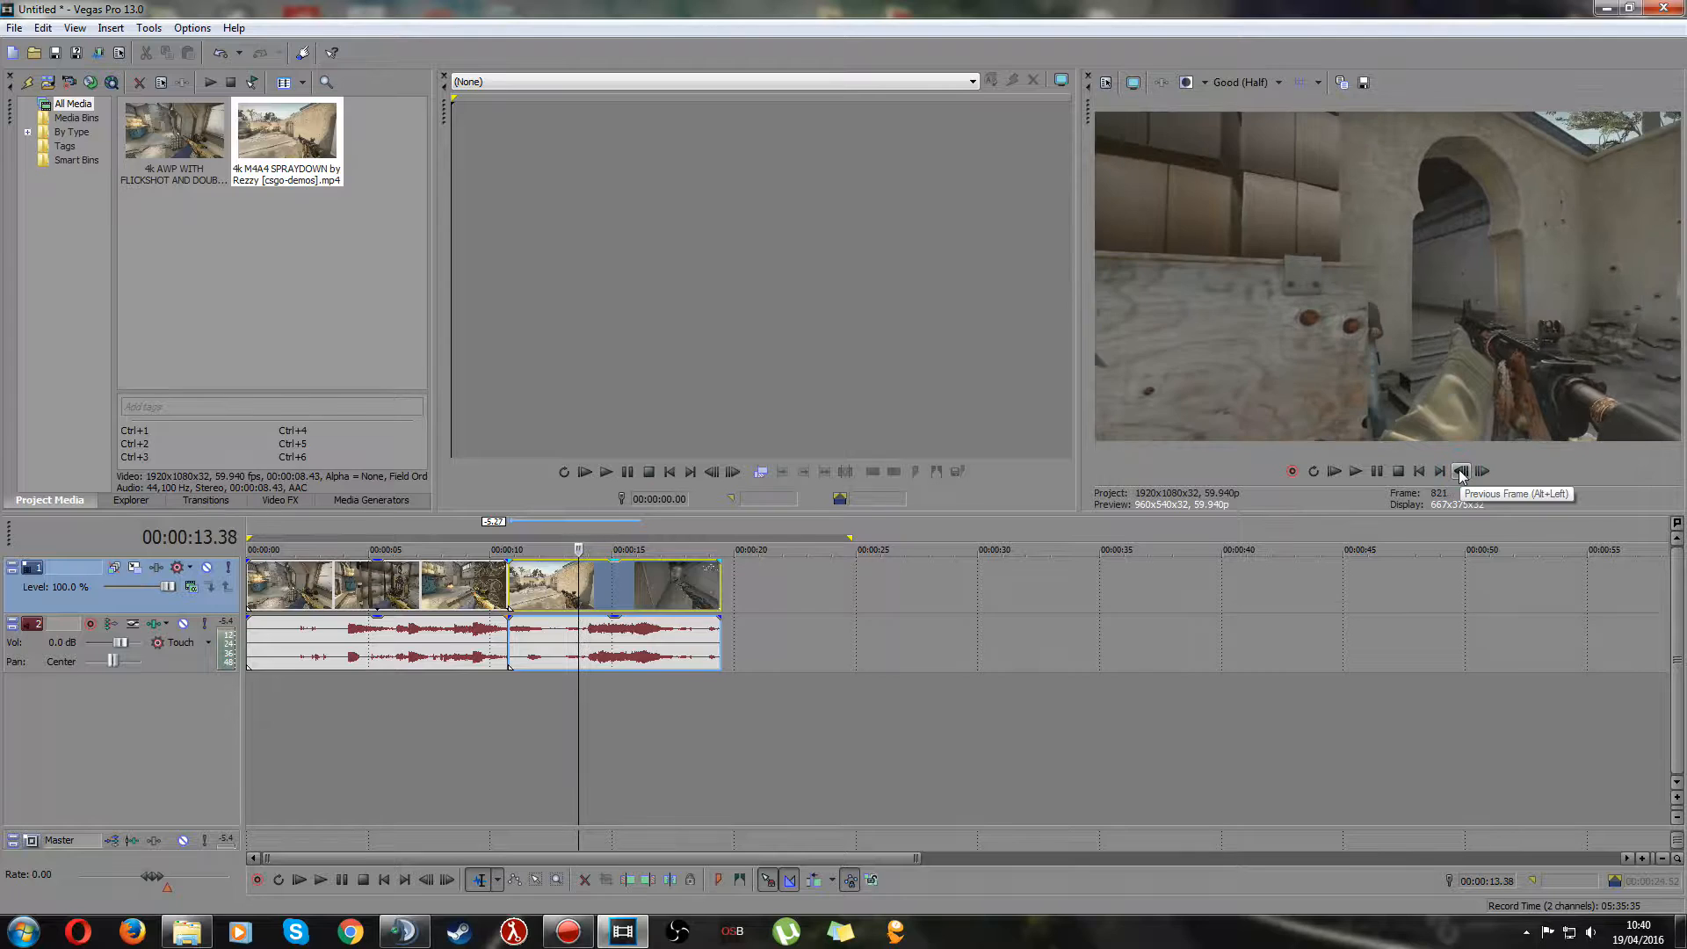
left_click(1479, 471)
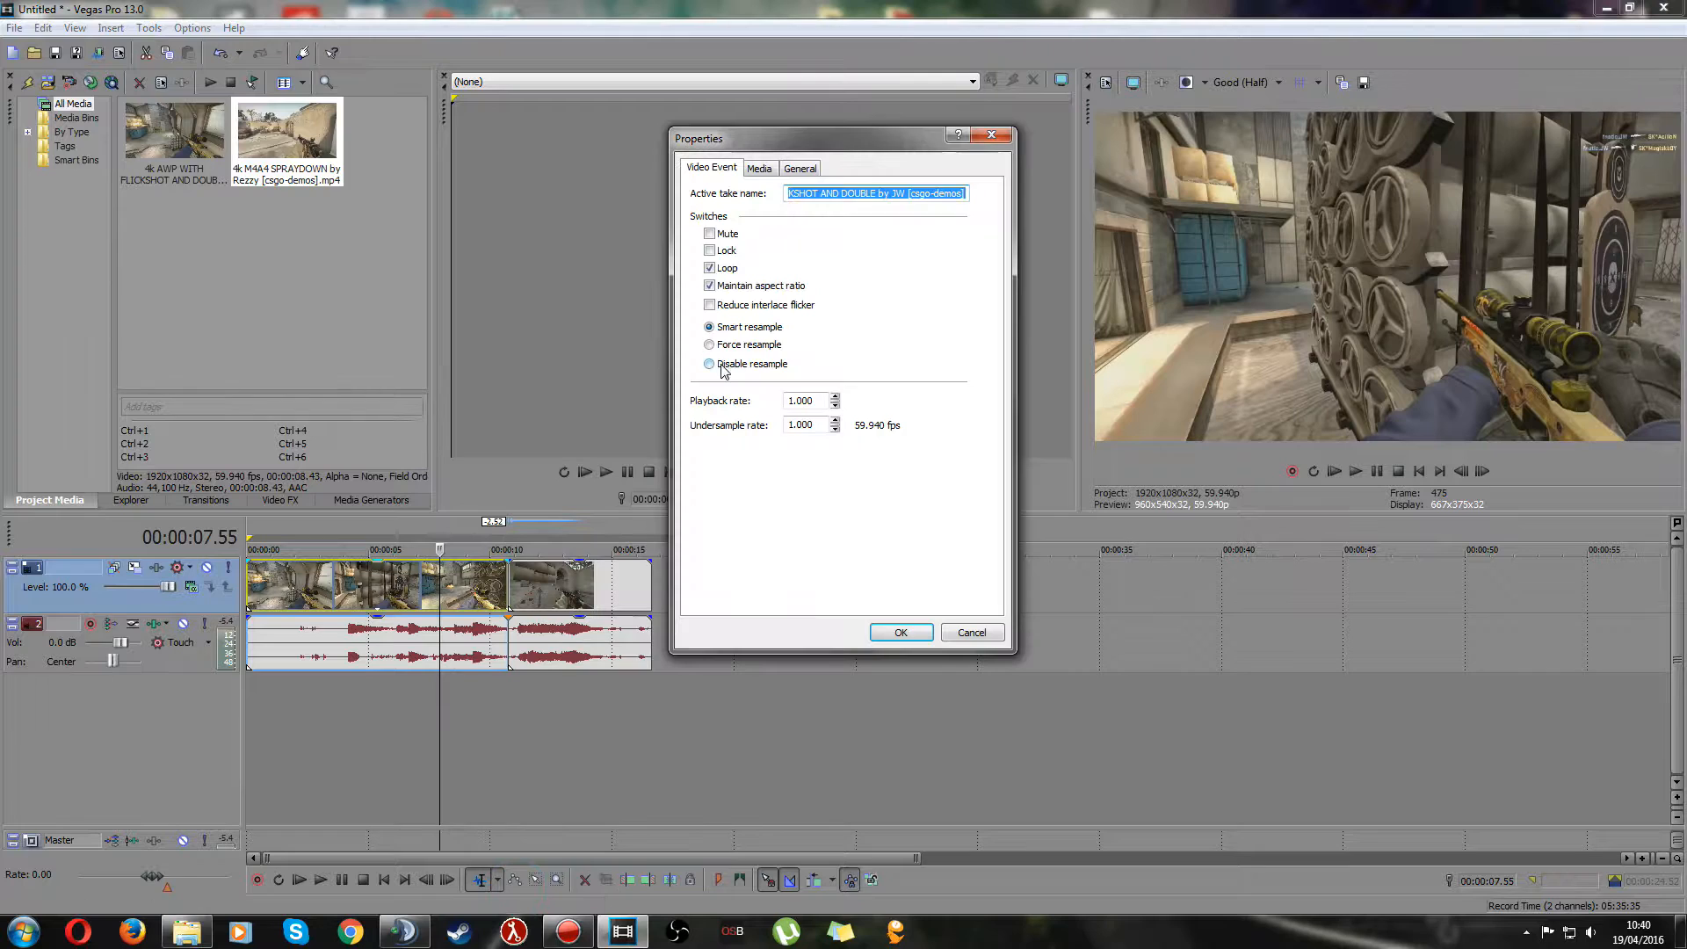
- Disable resampling on the AWP and M4A4 events and apply the property changes
left_click(900, 631)
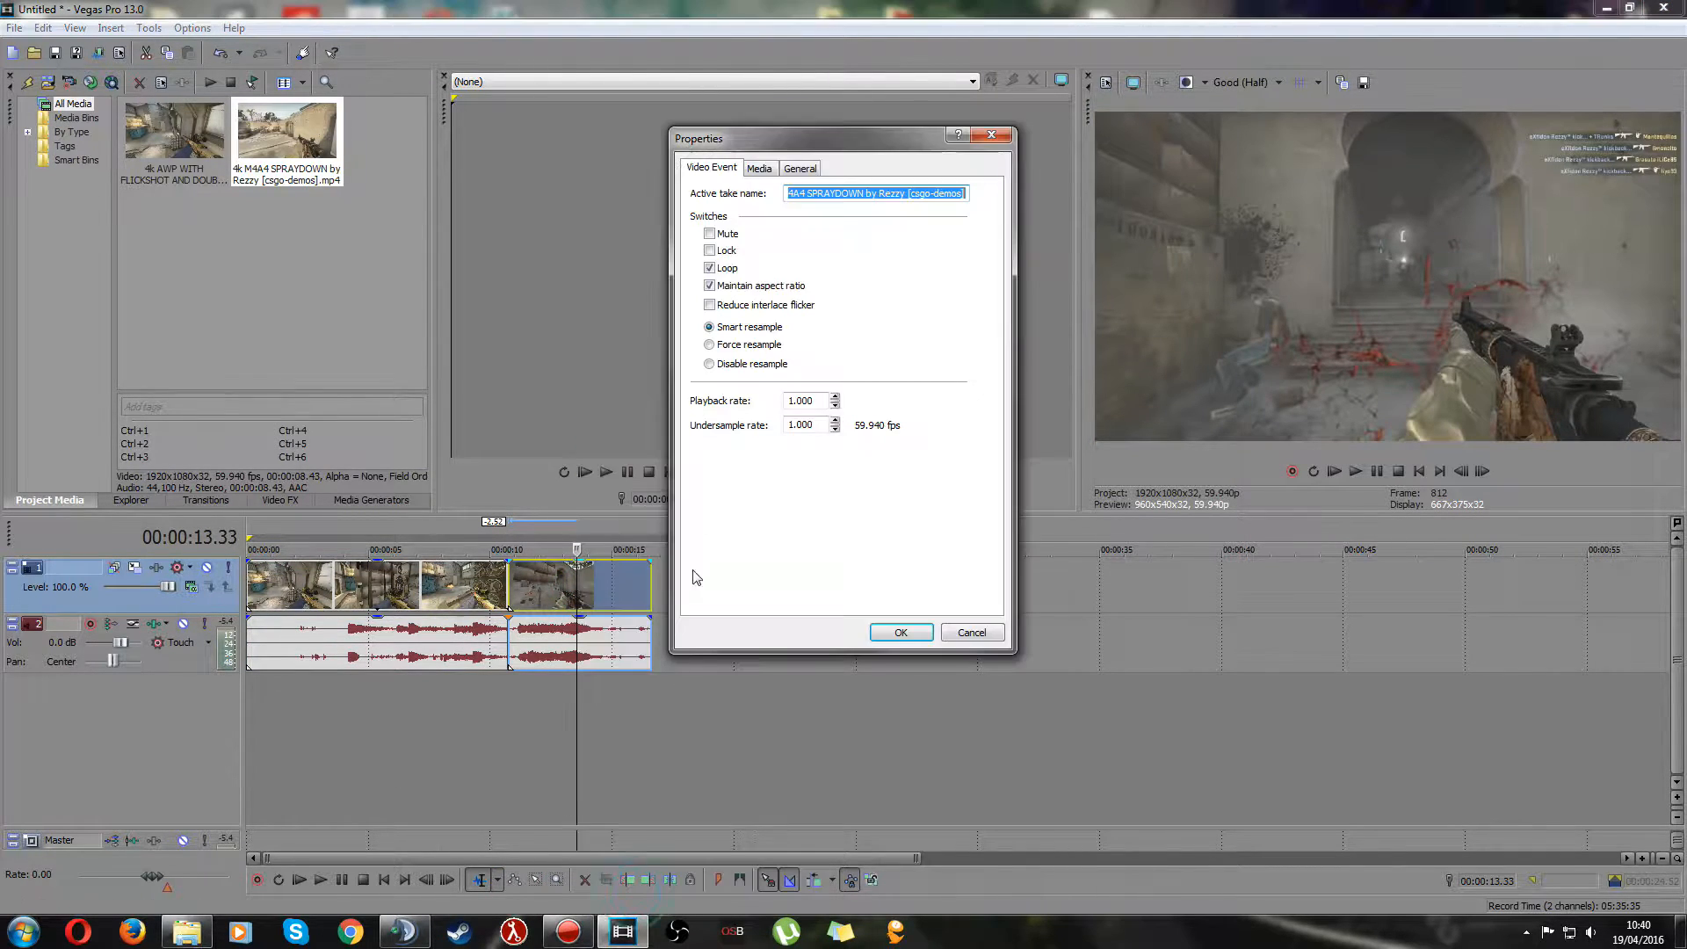
left_click(708, 364)
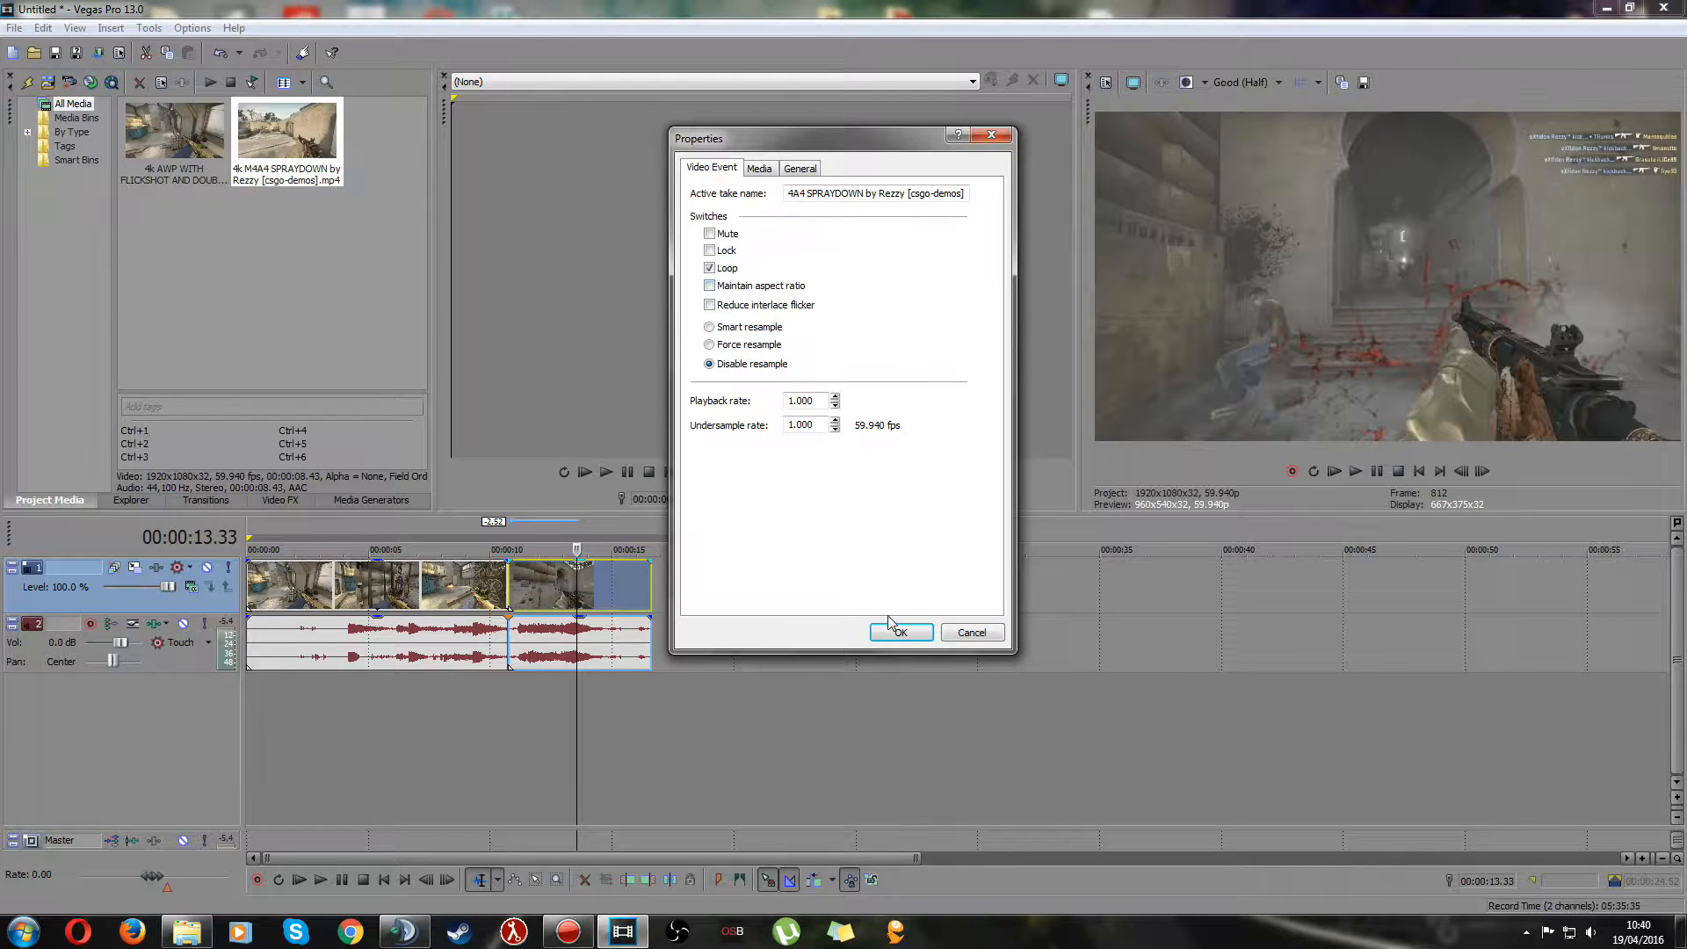
left_click(899, 631)
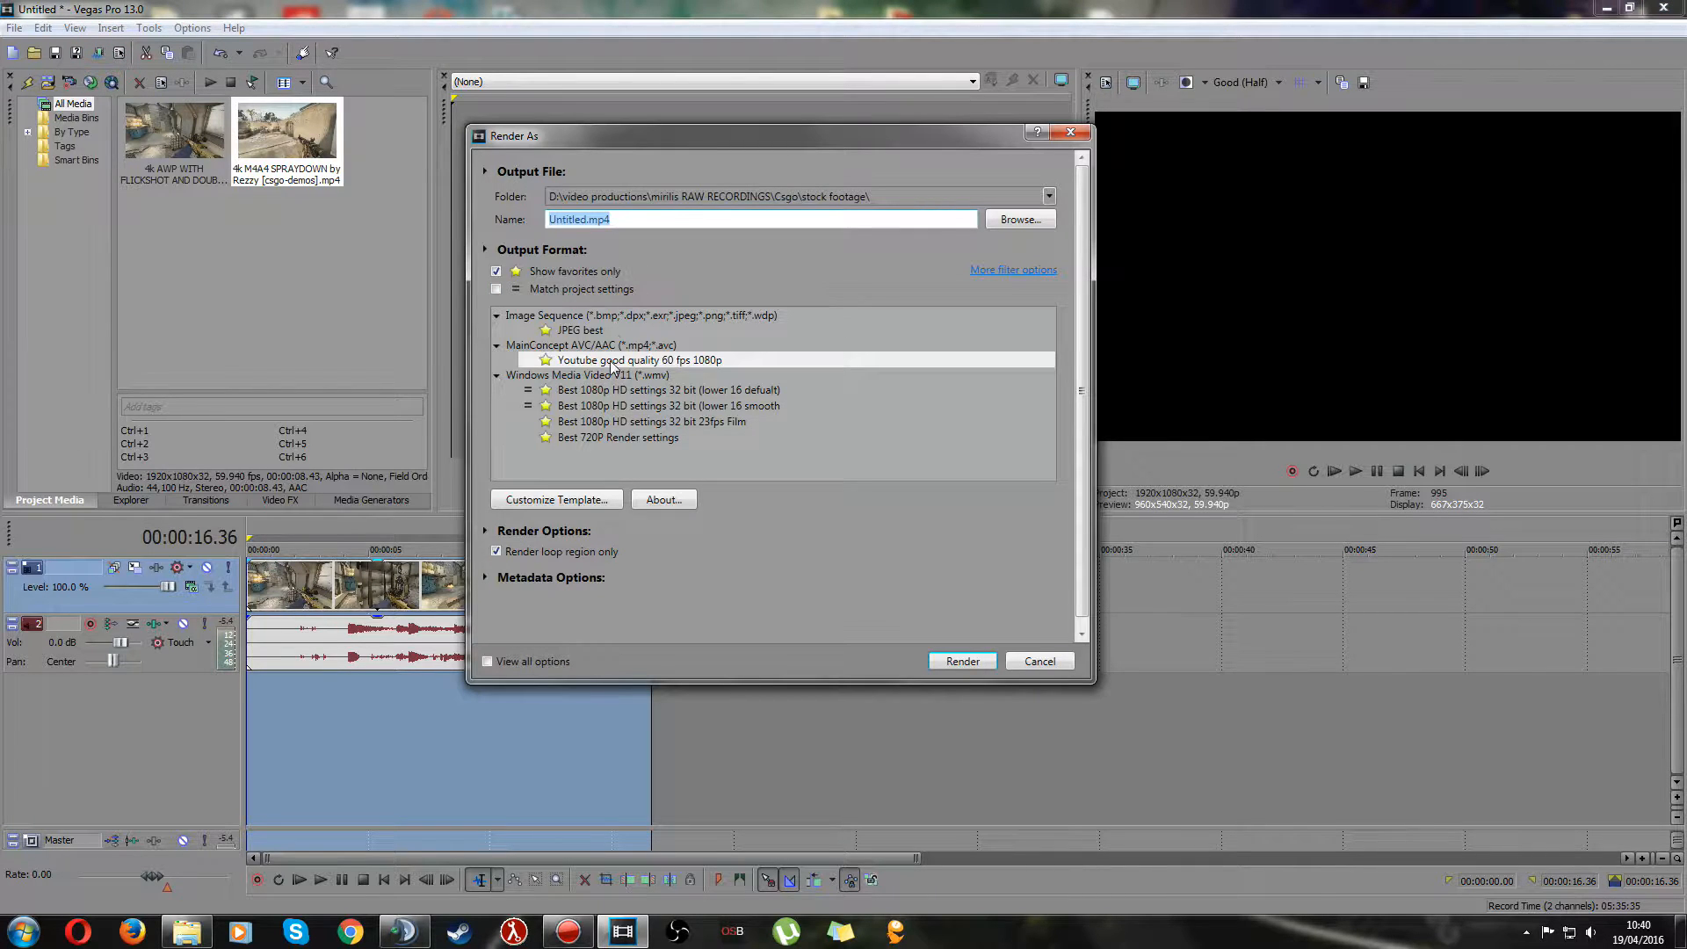
- Set the render output to the offset example MP4 file name and location
left_click(1018, 218)
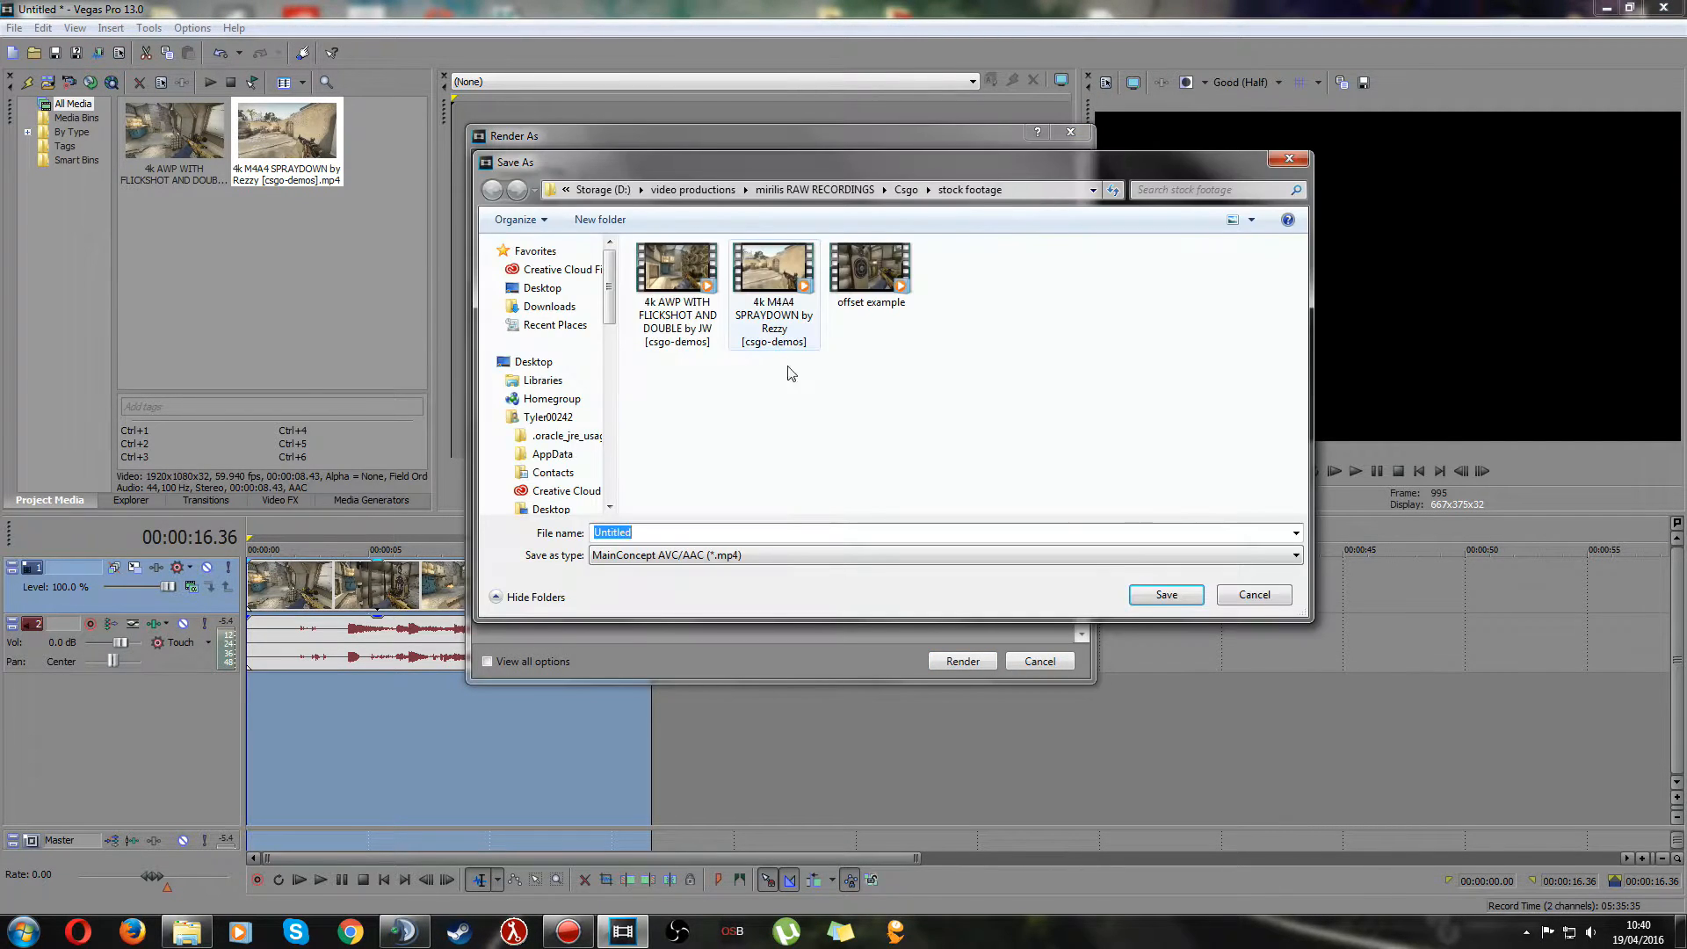
left_click(870, 267)
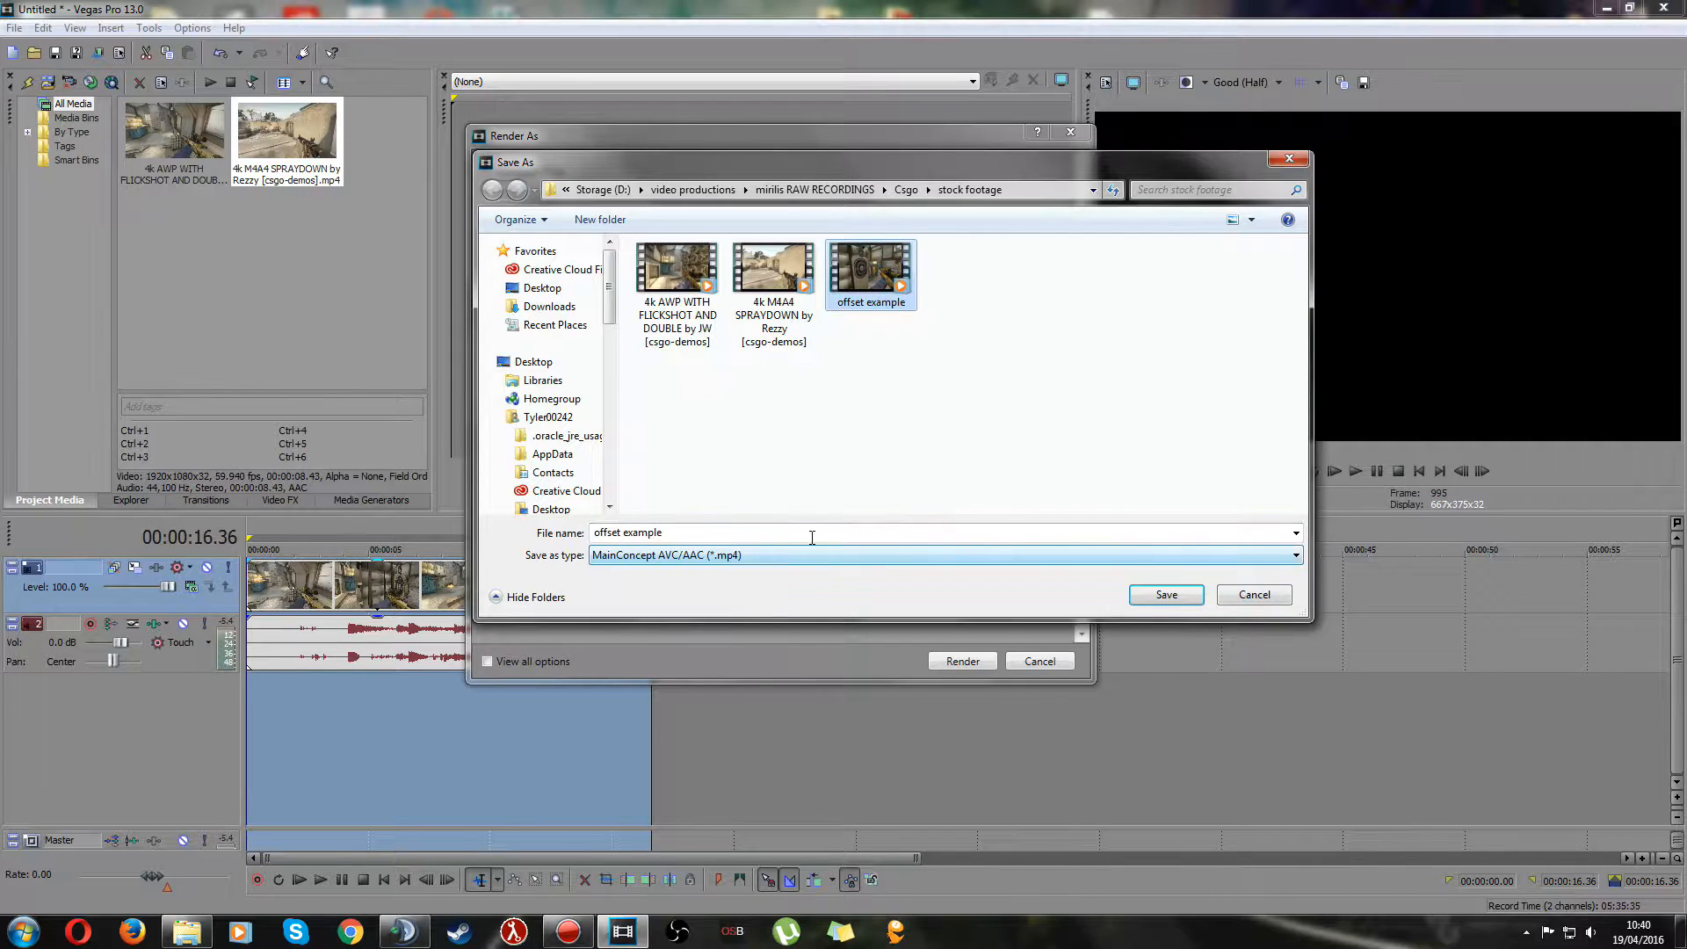
left_click(1165, 596)
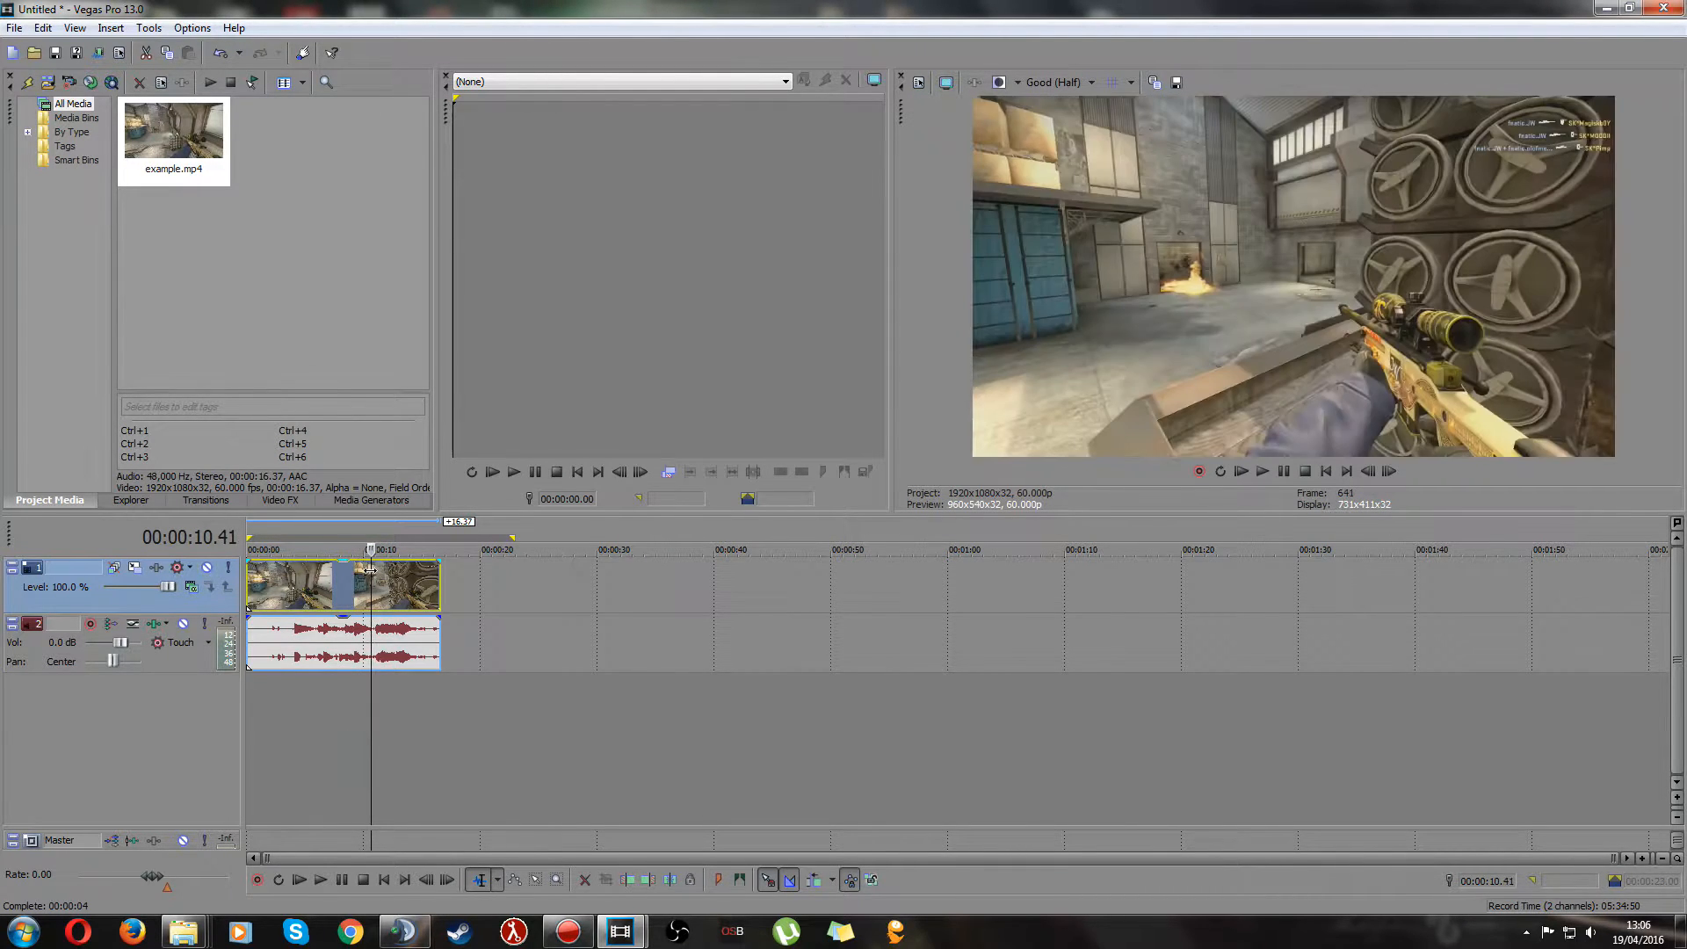
- Step the rendered clip forward a frame toward 00:00:10.44
left_click(1389, 471)
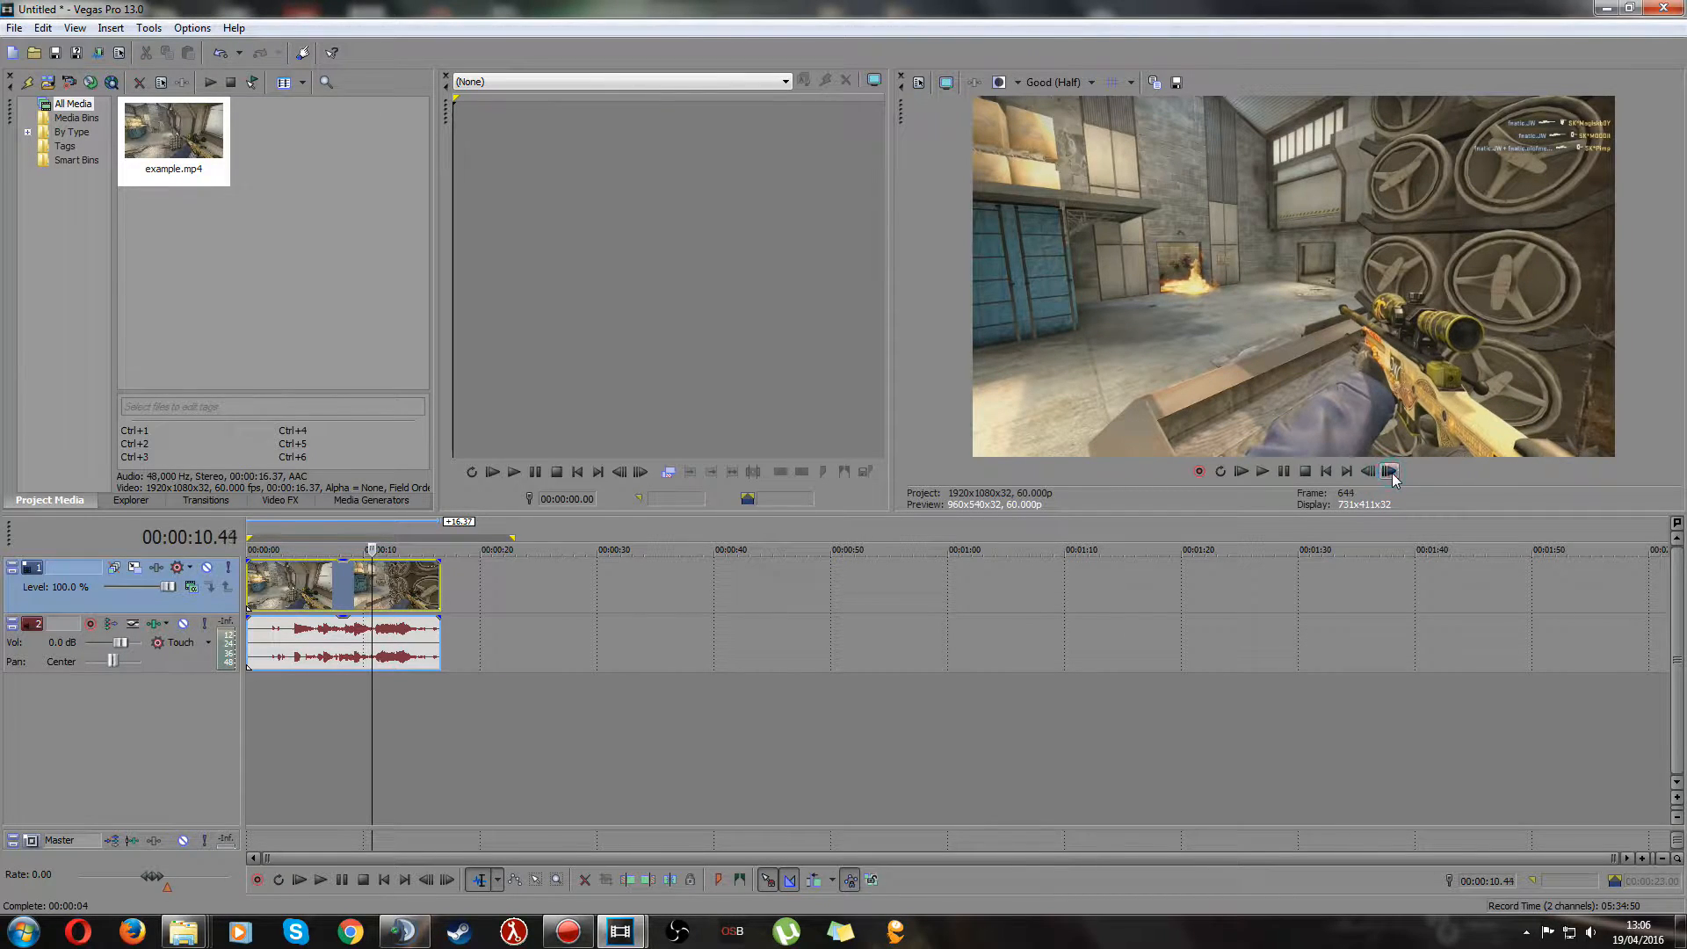
mouse_move(1369, 471)
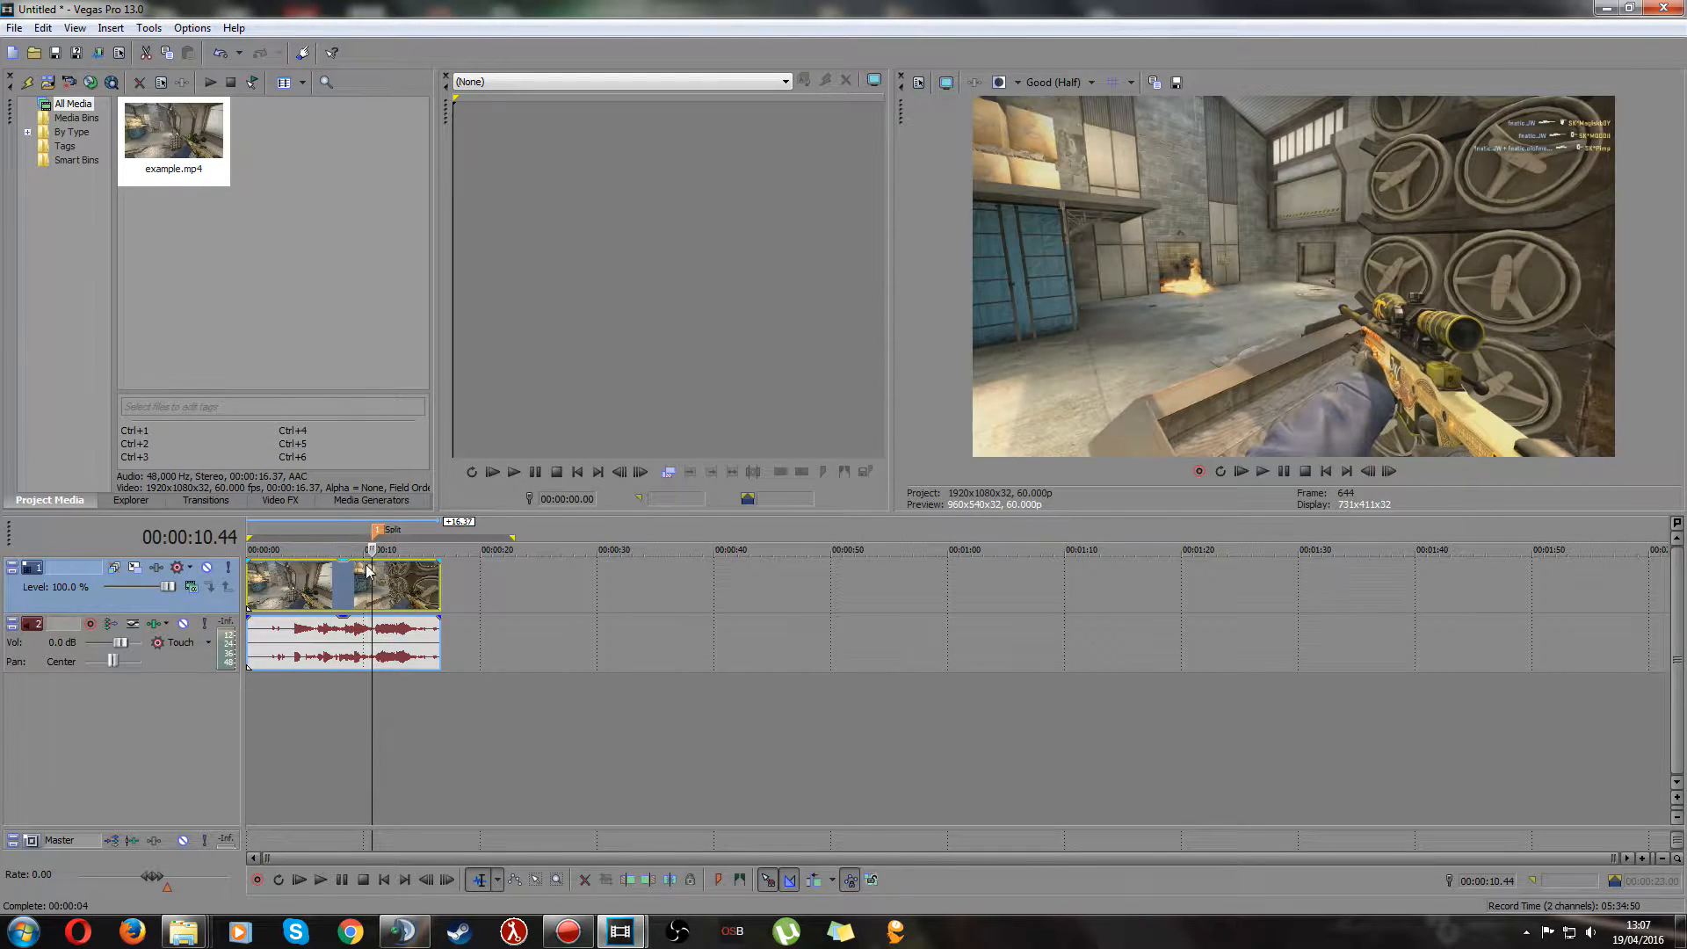
- Step back and forth frame by frame to land exactly on the first cut point near 10.44 seconds
left_click(1369, 471)
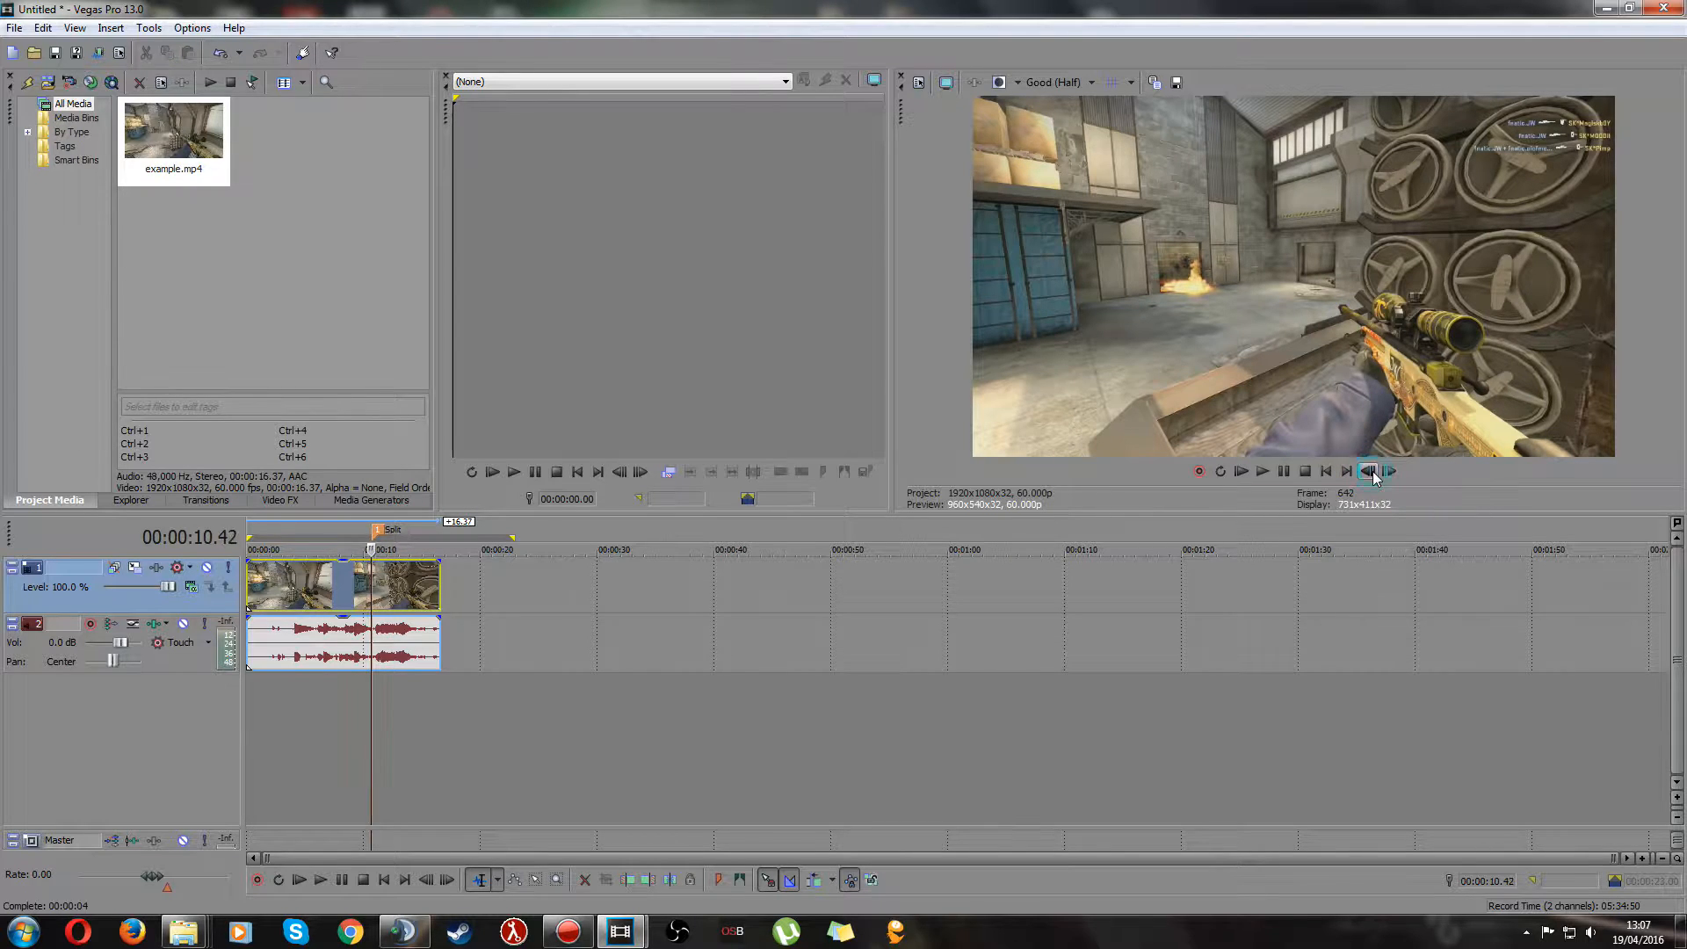
left_click(1369, 471)
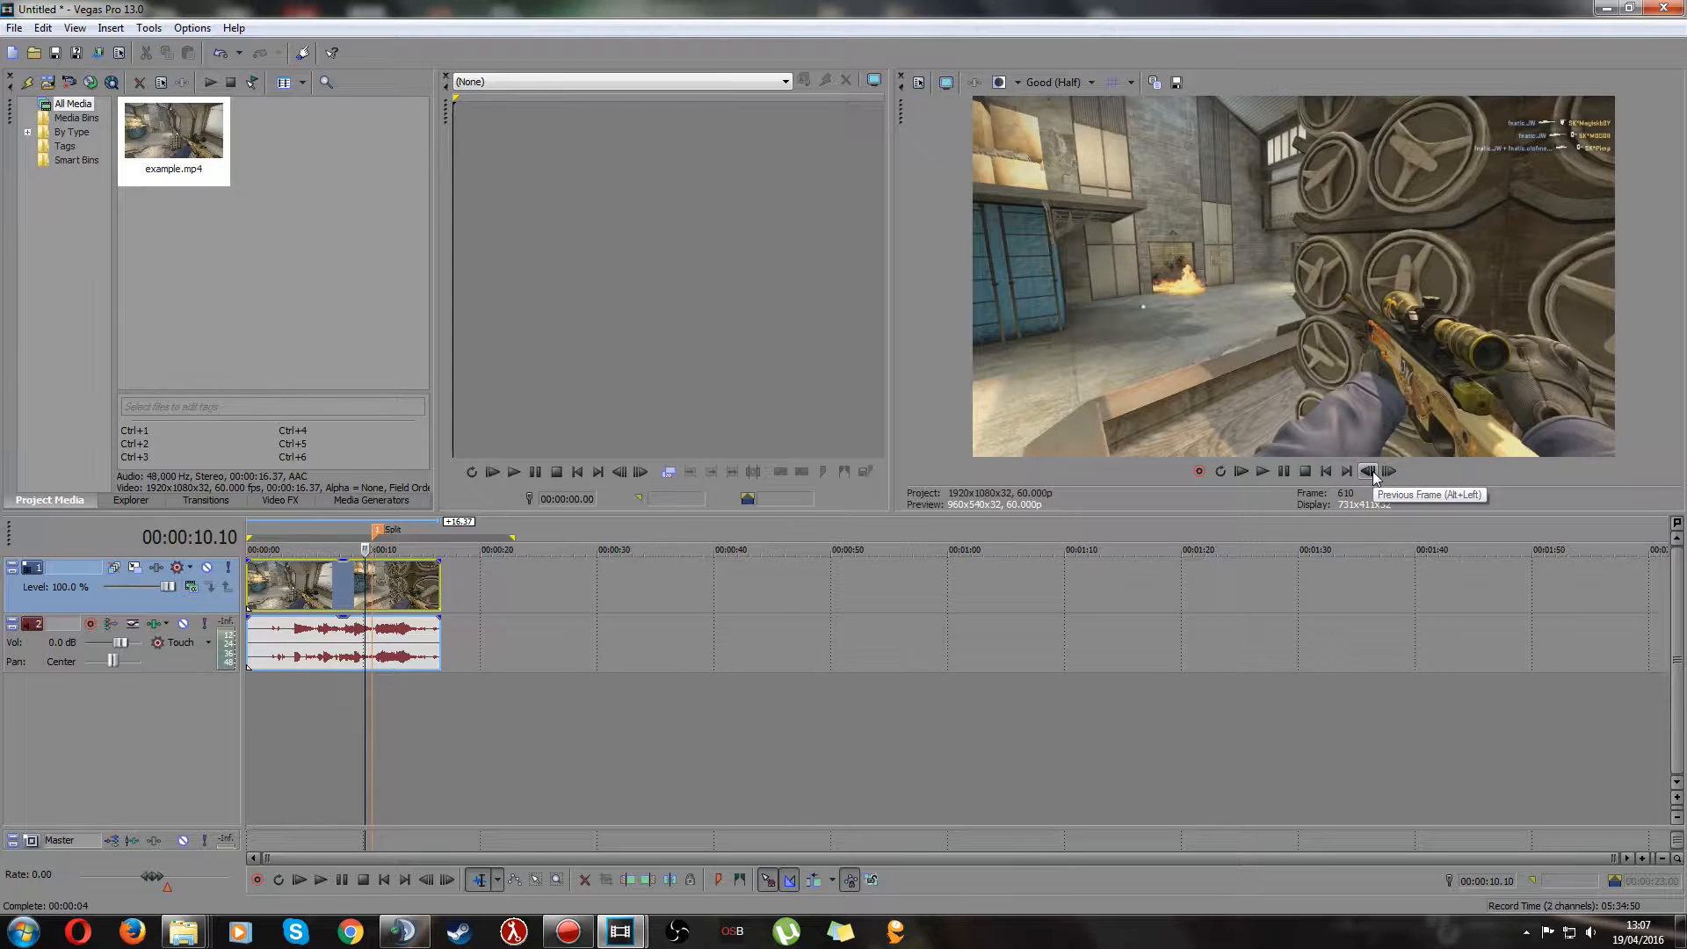
left_click(1367, 471)
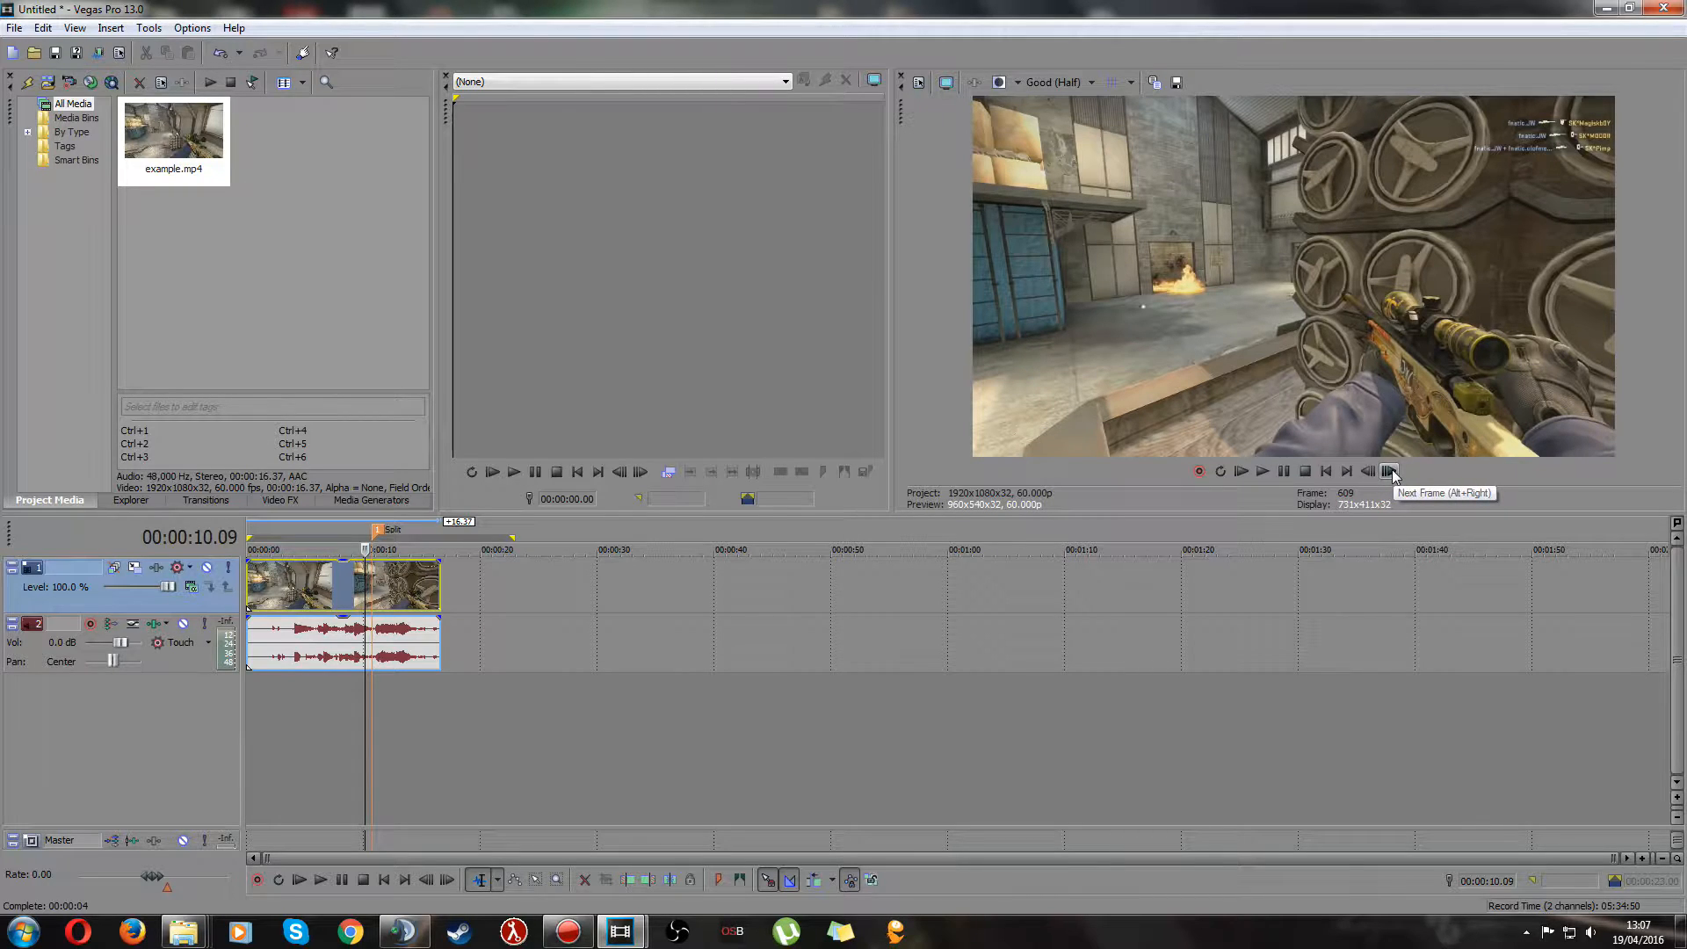
left_click(1389, 471)
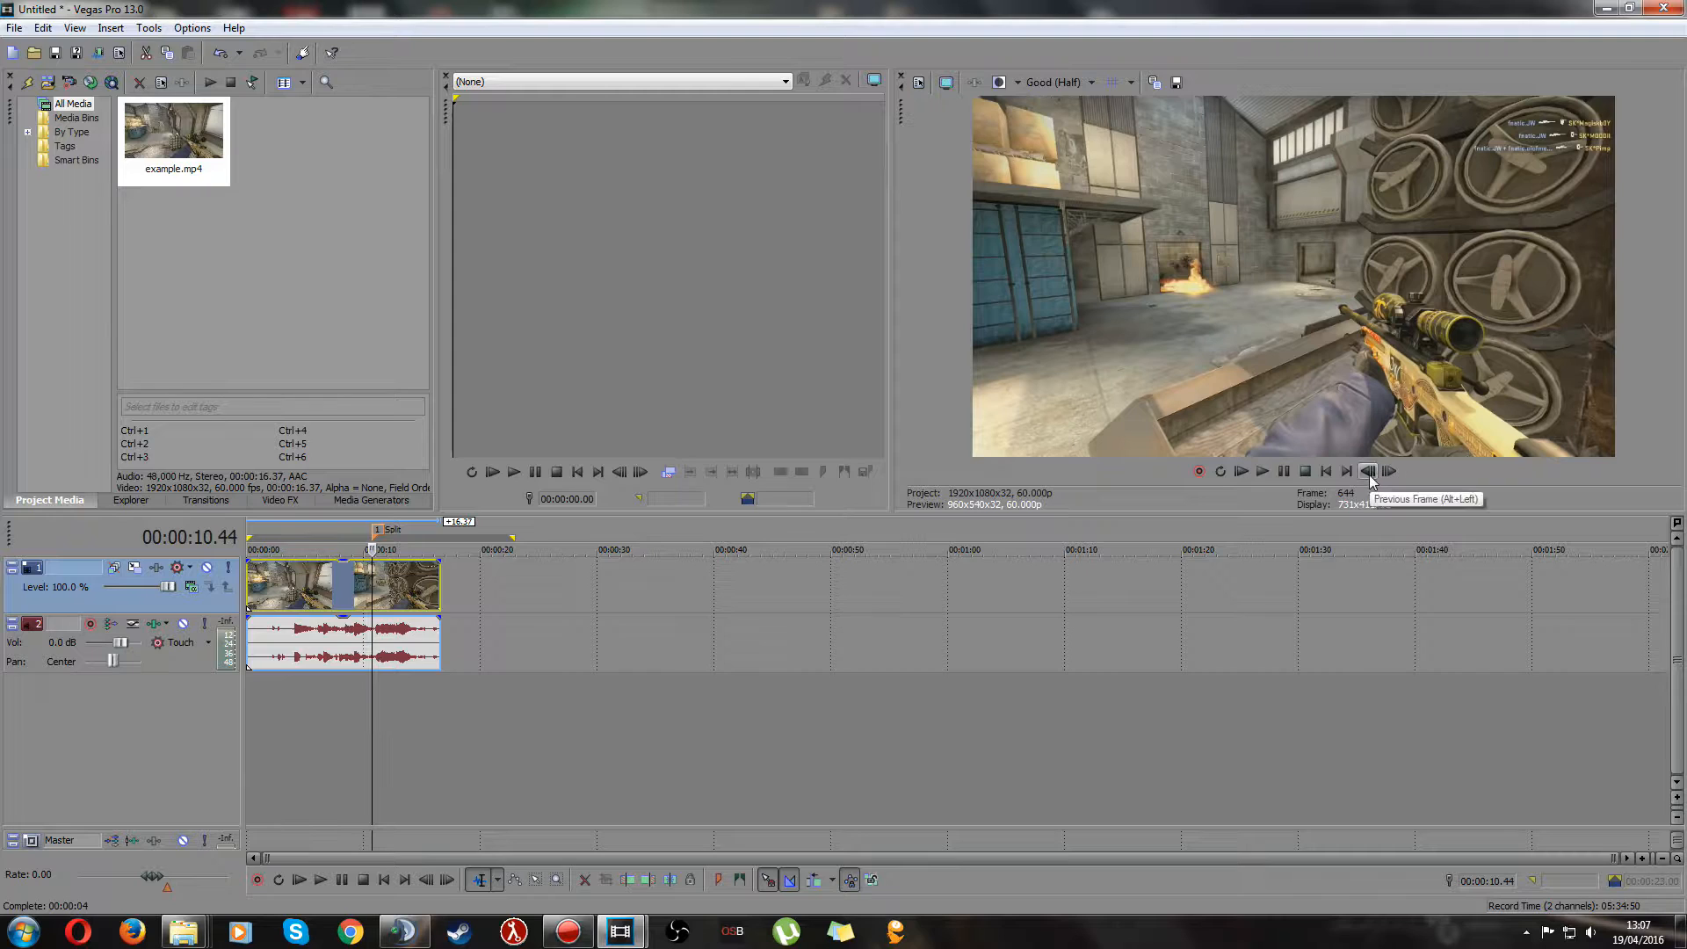
left_click(1367, 471)
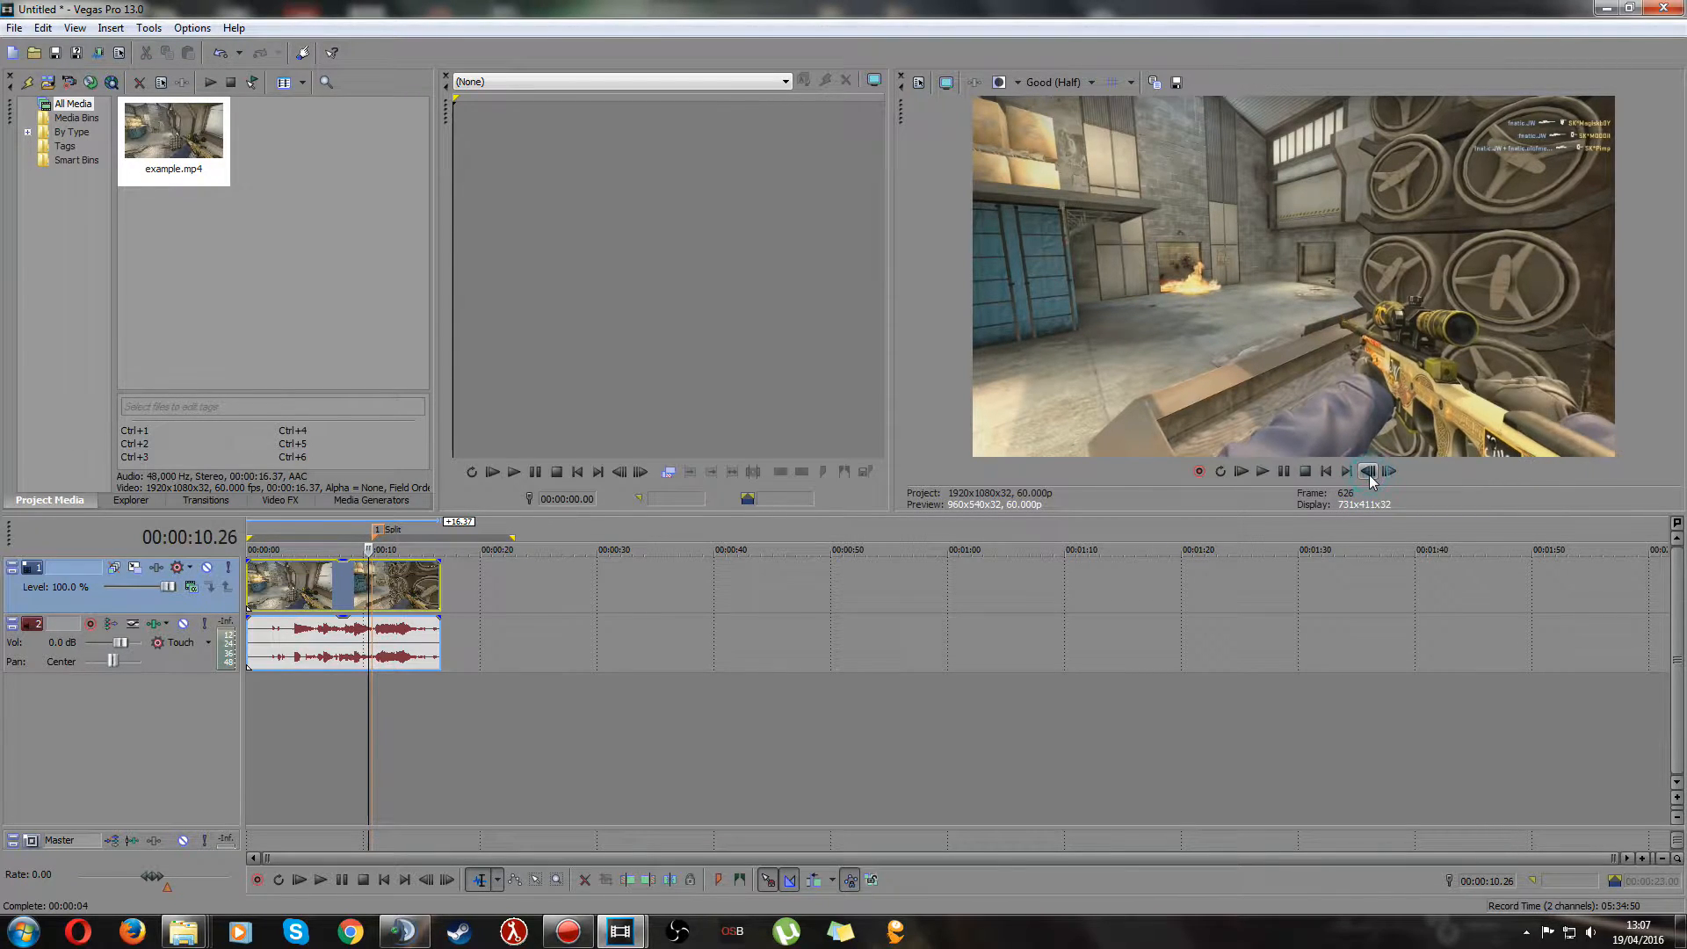
left_click(1367, 471)
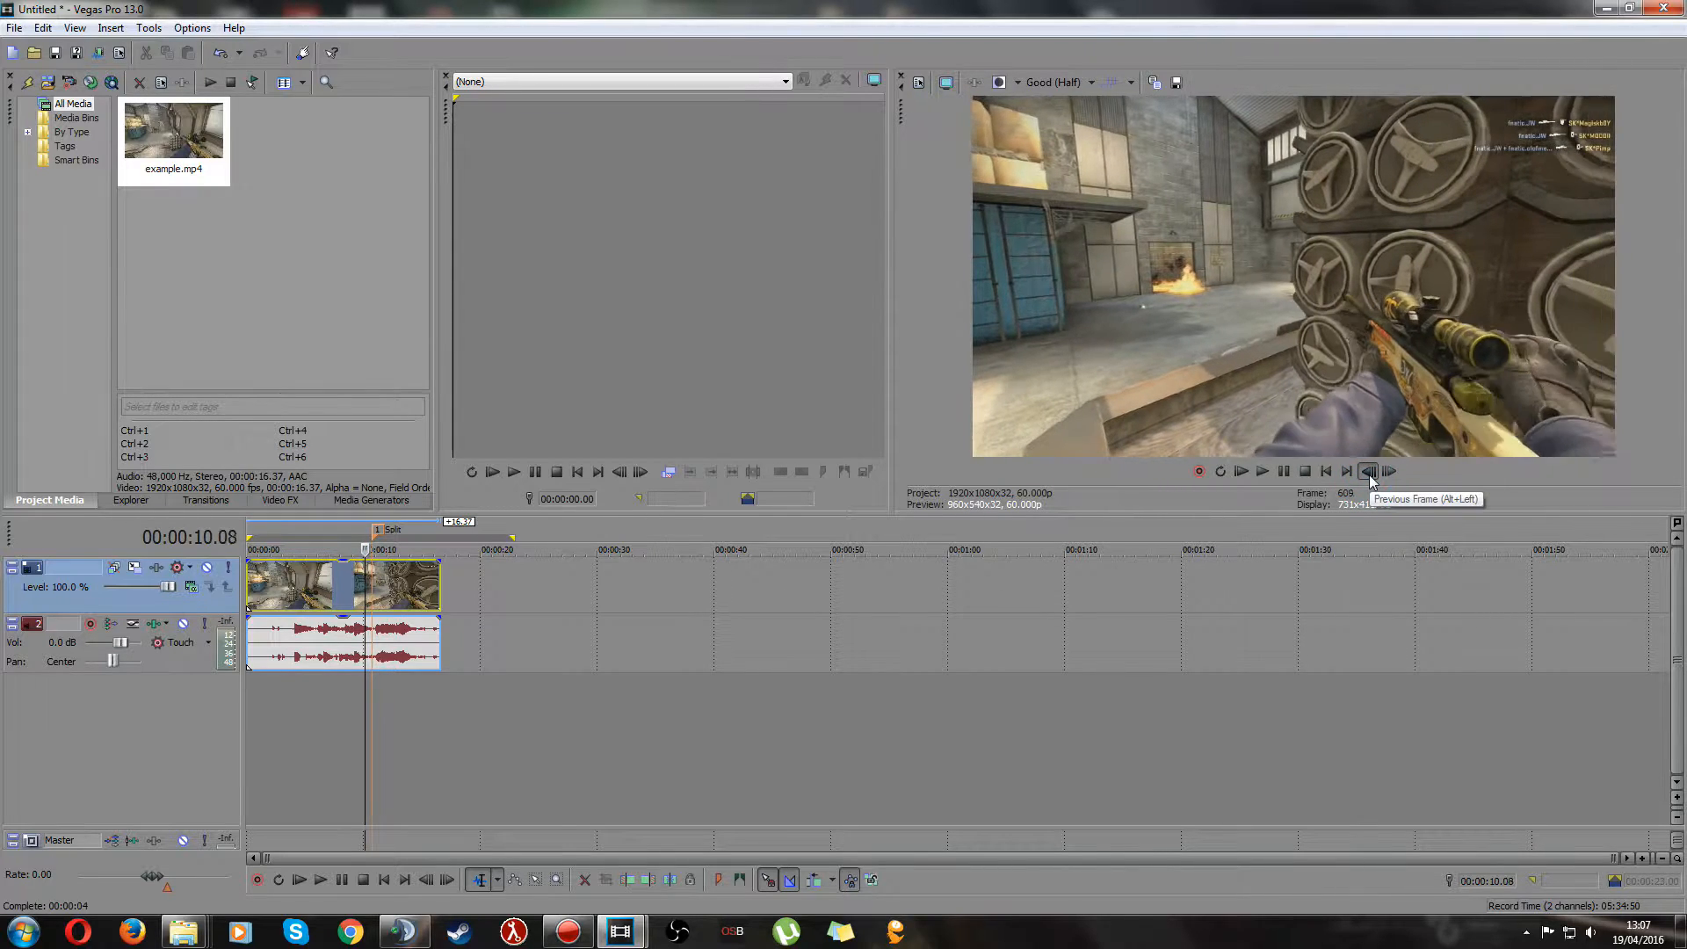
left_click(1388, 471)
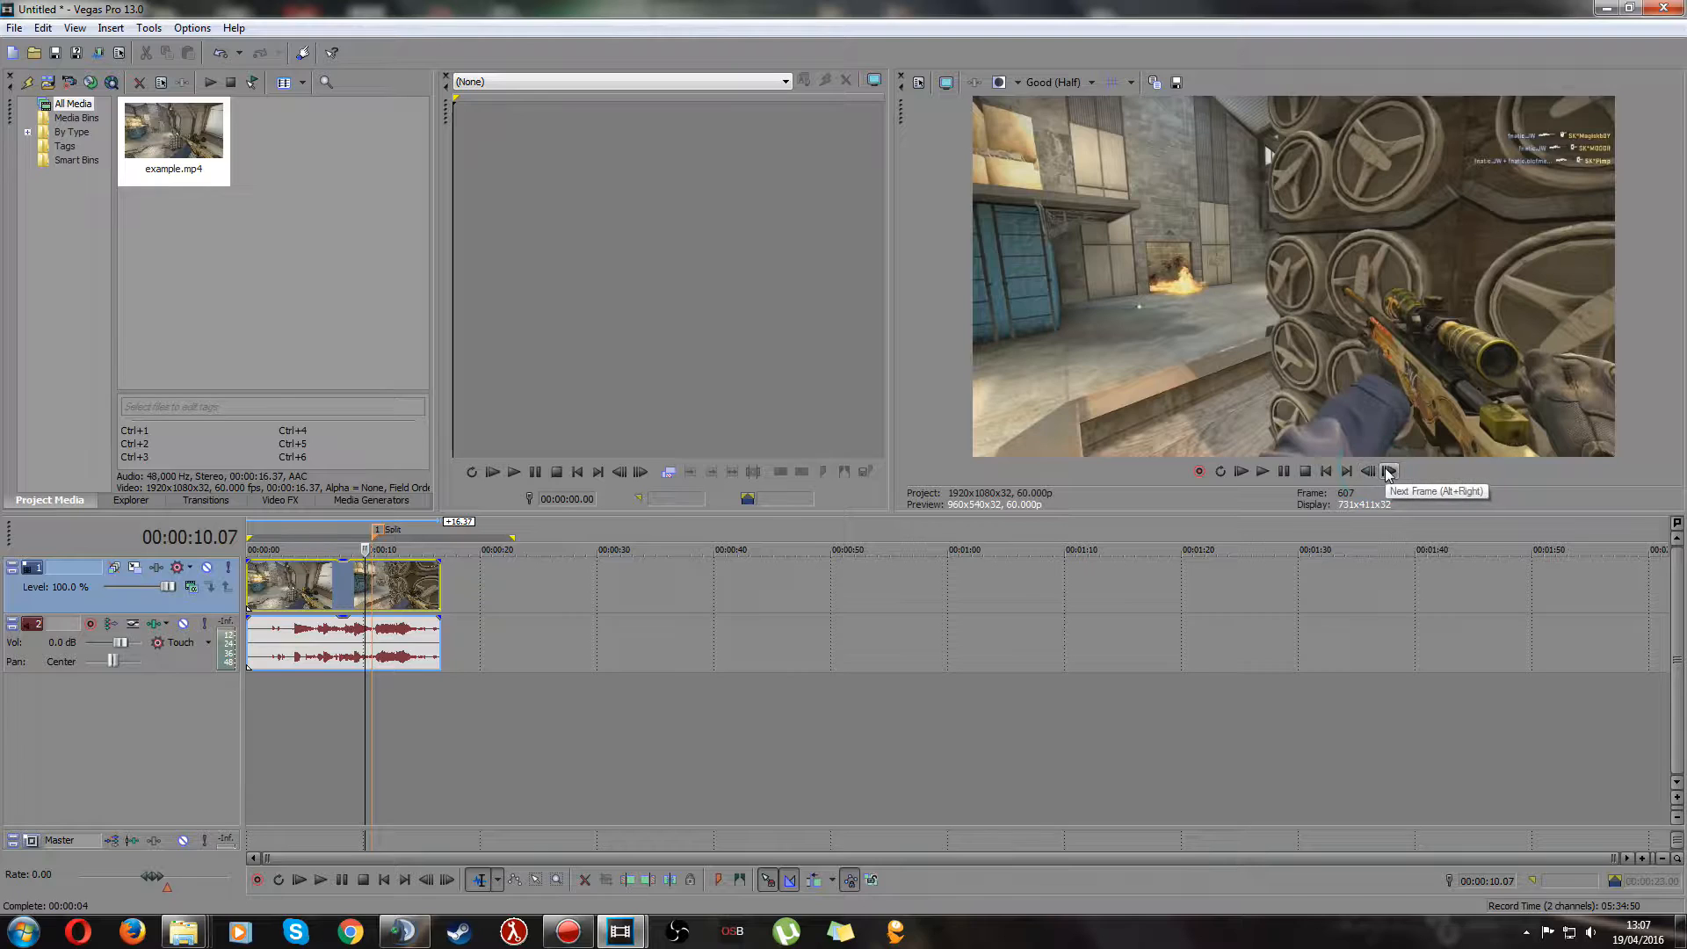
left_click(1389, 471)
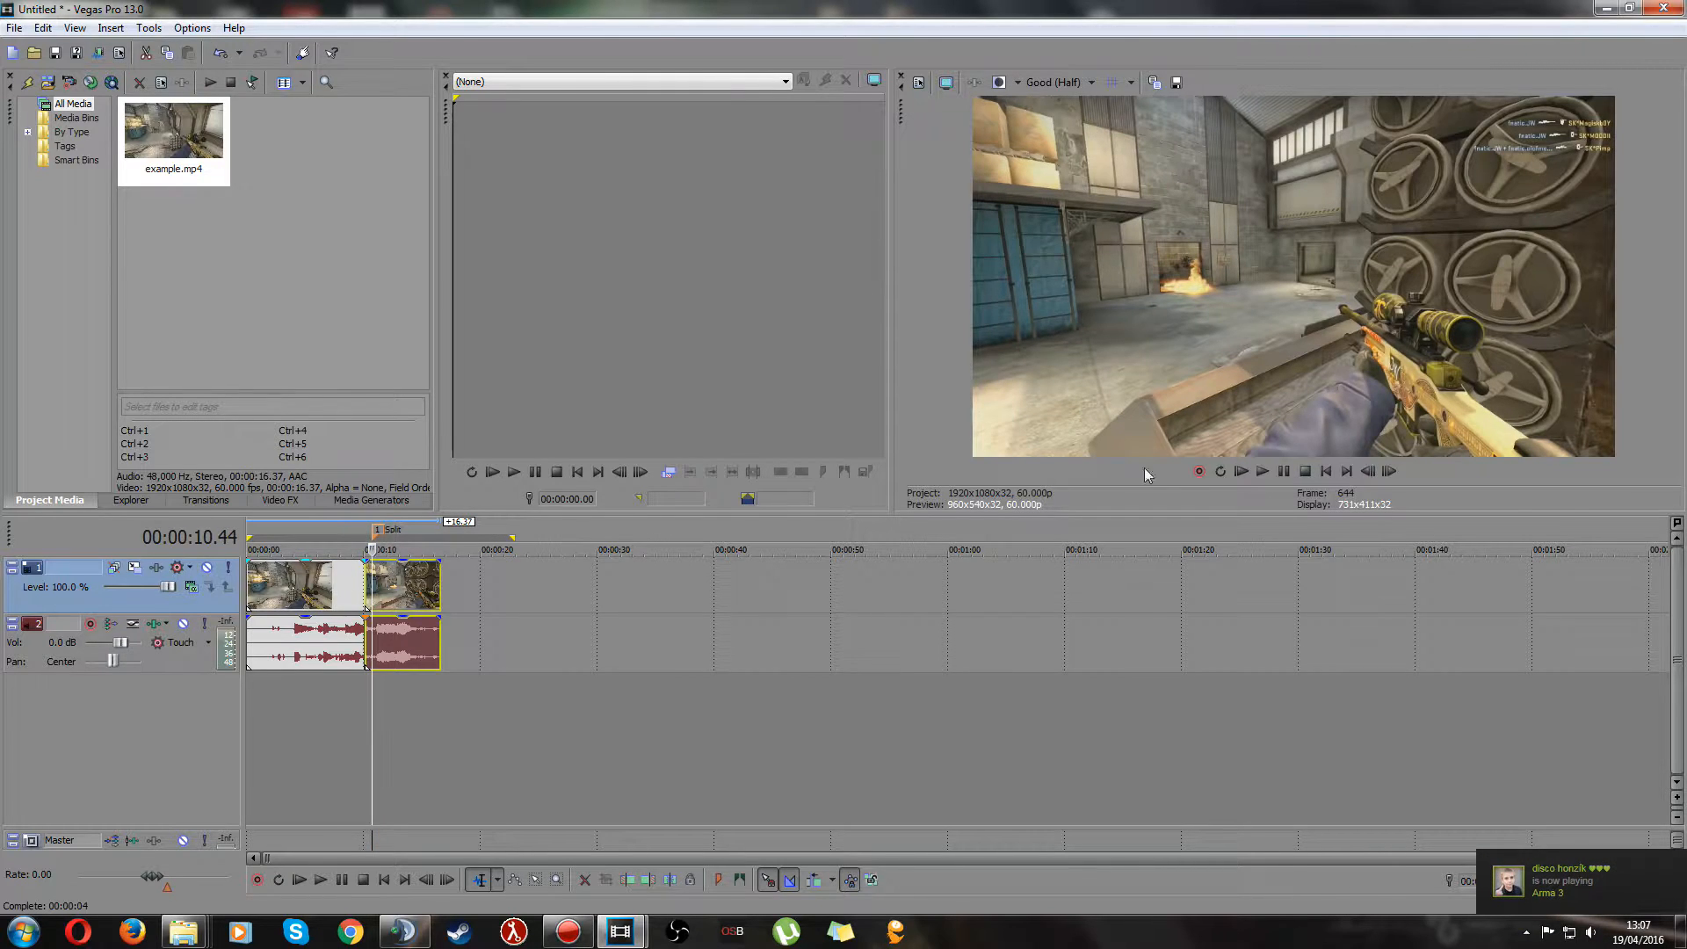
- Step forward past the first cut to locate the second cut point of the short section
left_click(1388, 471)
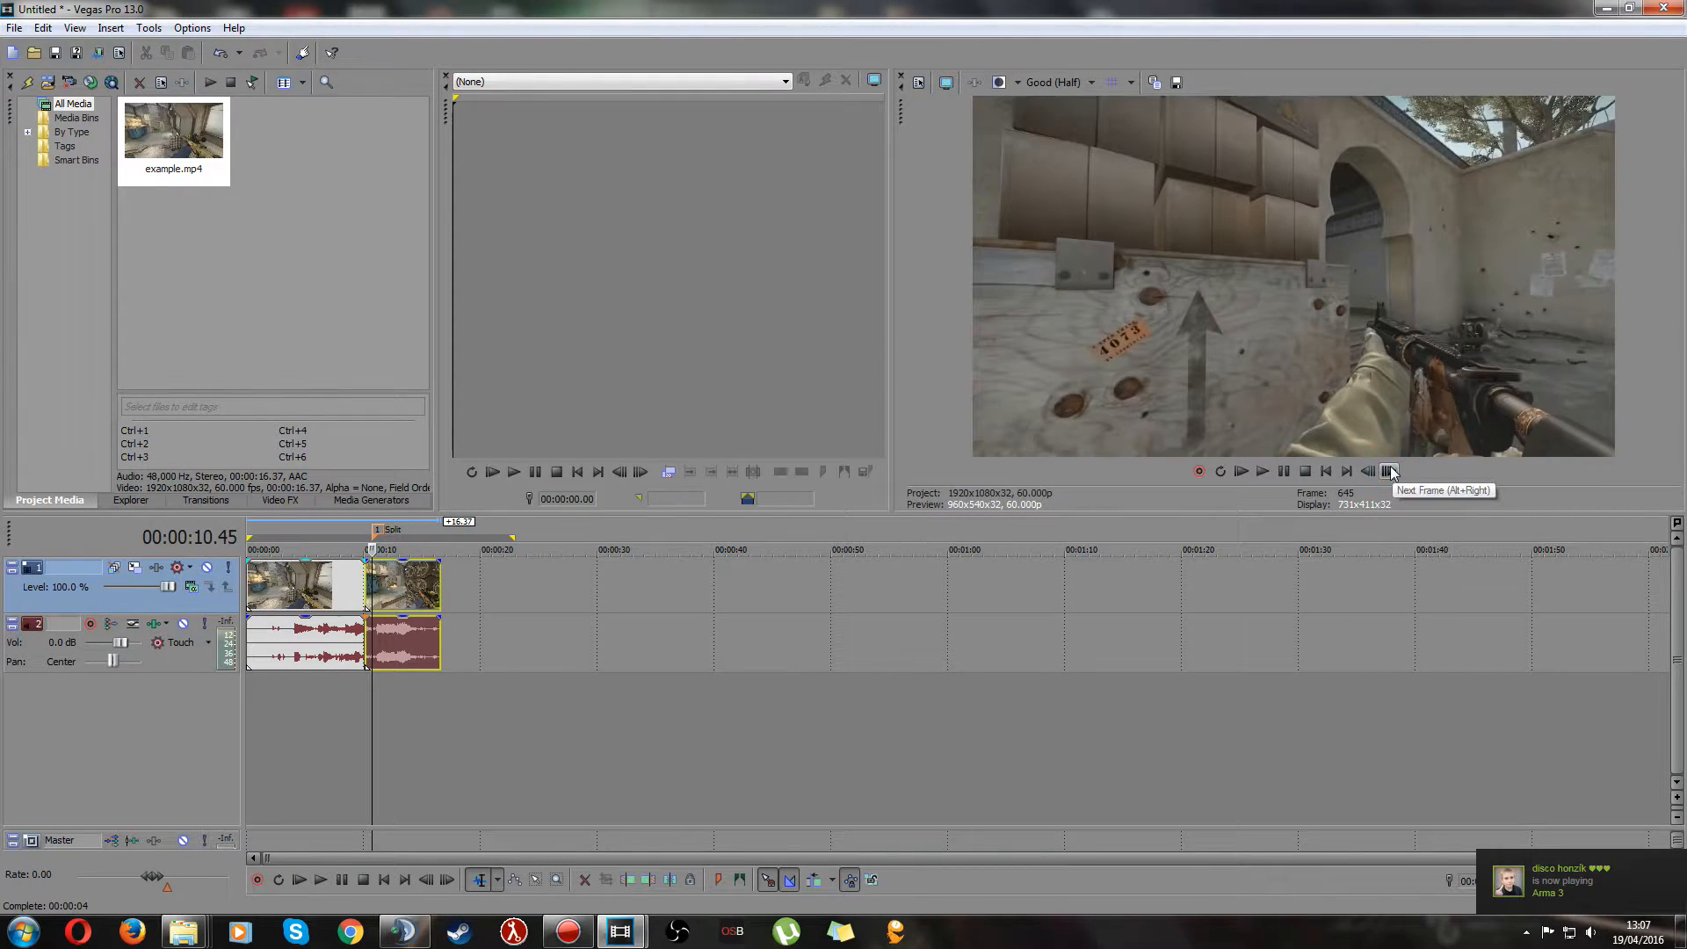
left_click(1388, 471)
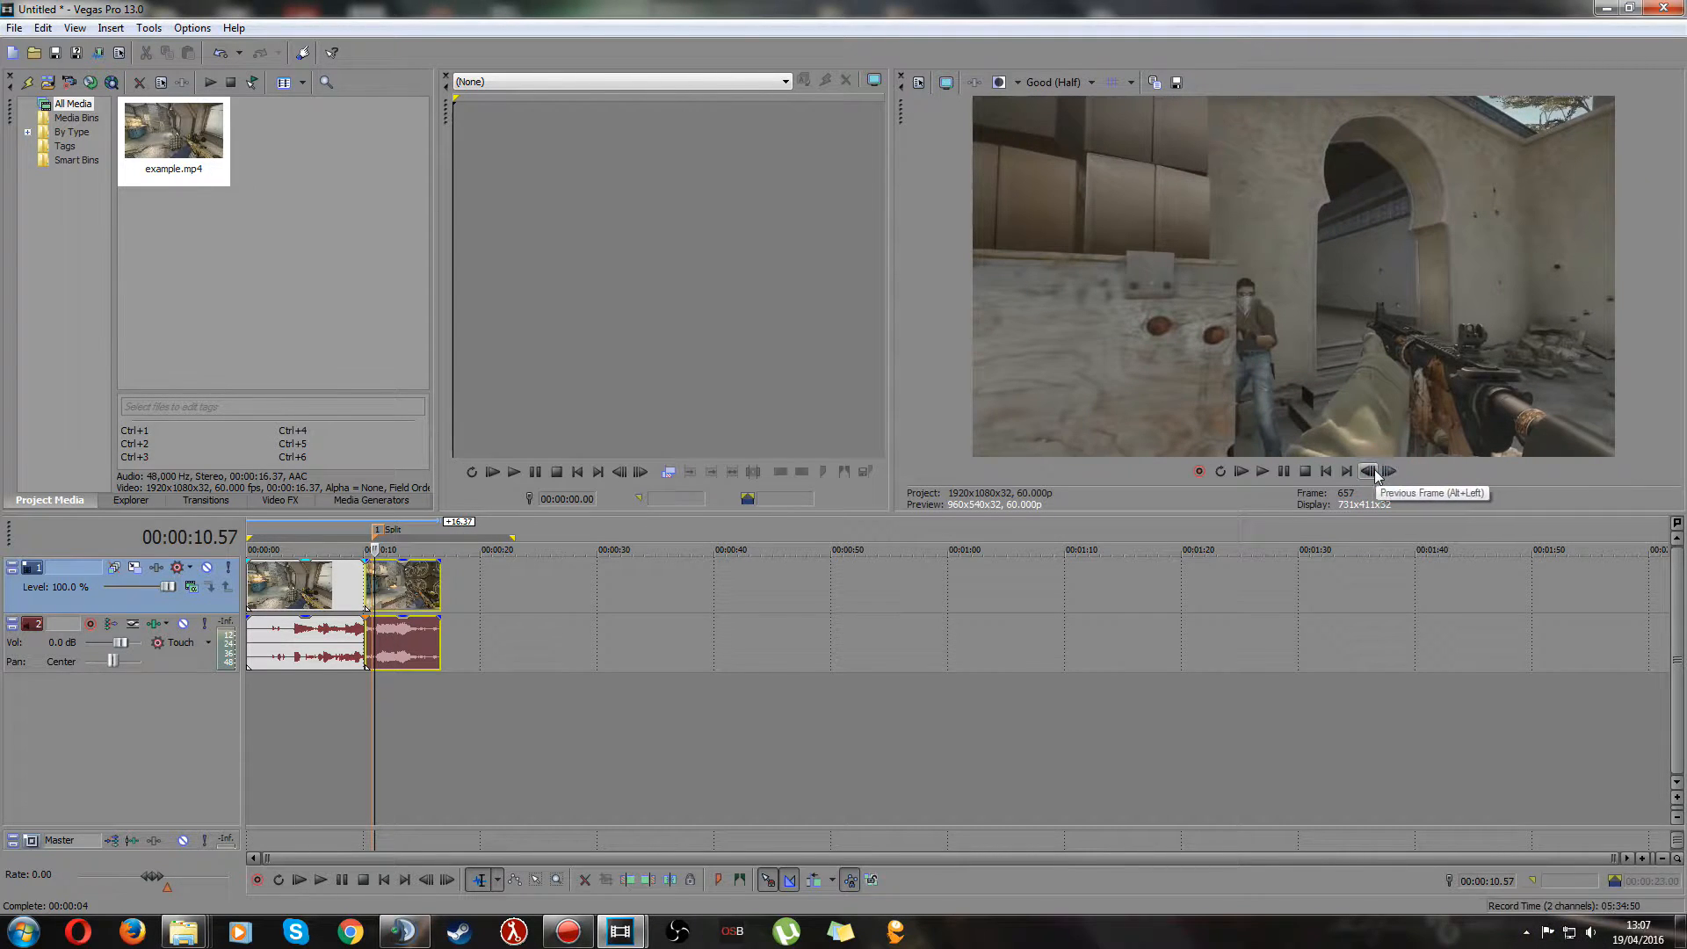
left_click(1388, 471)
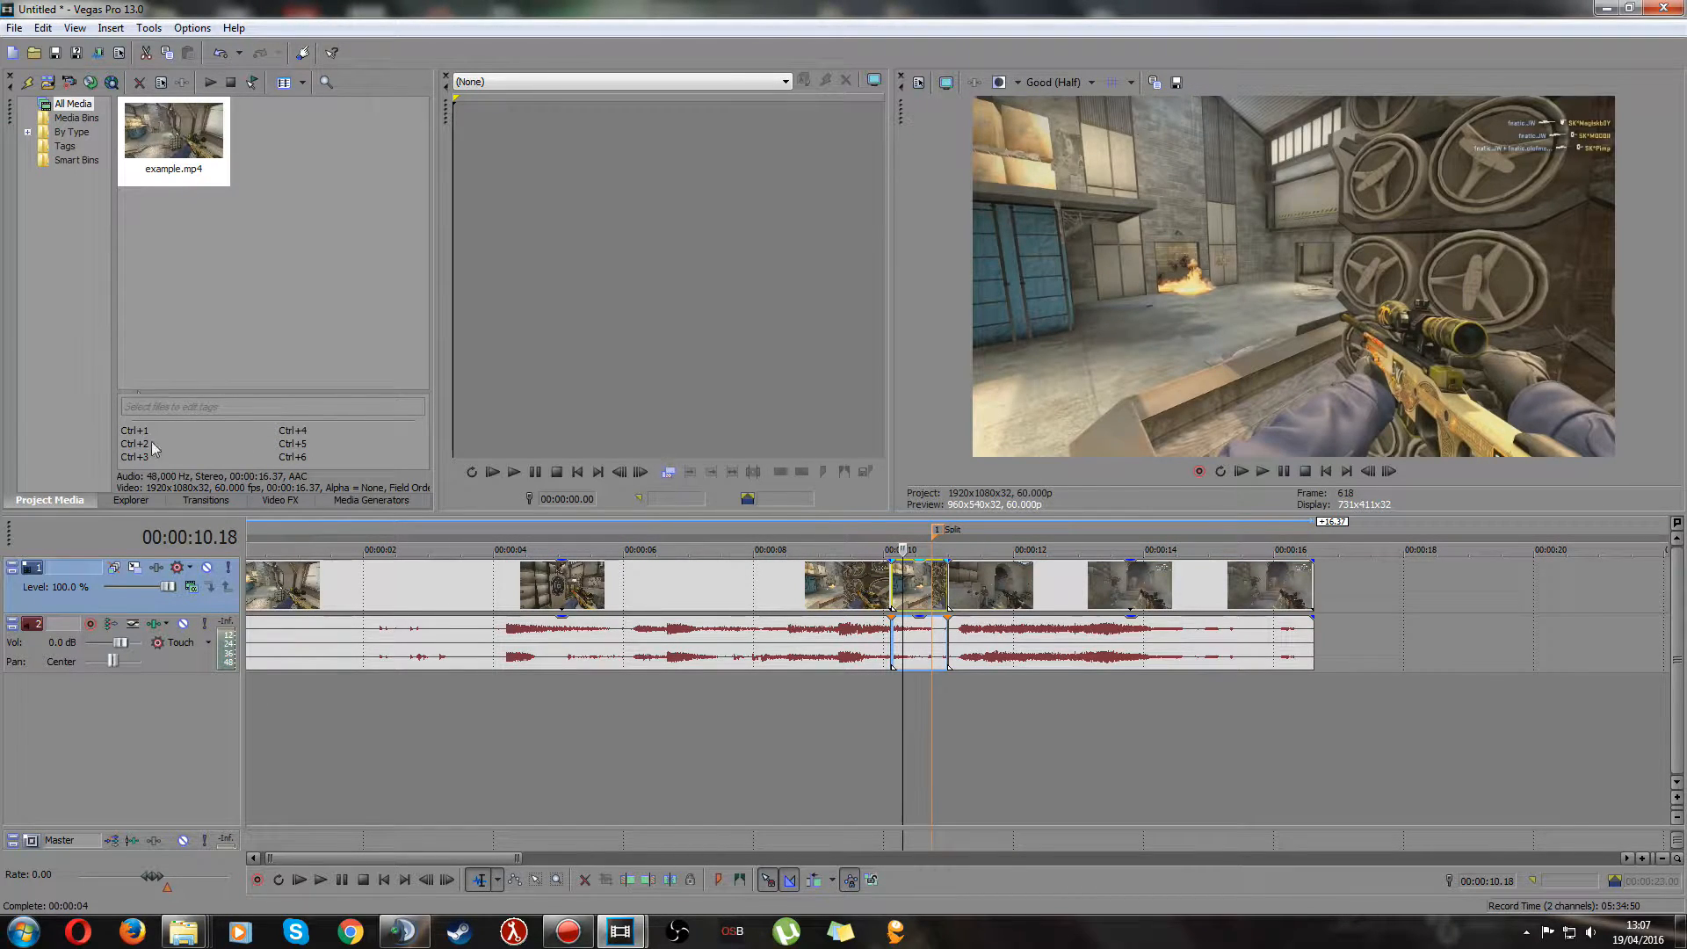
- Apply the TV Simulator Reset to None preset from Video FX to the middle event
left_click(280, 499)
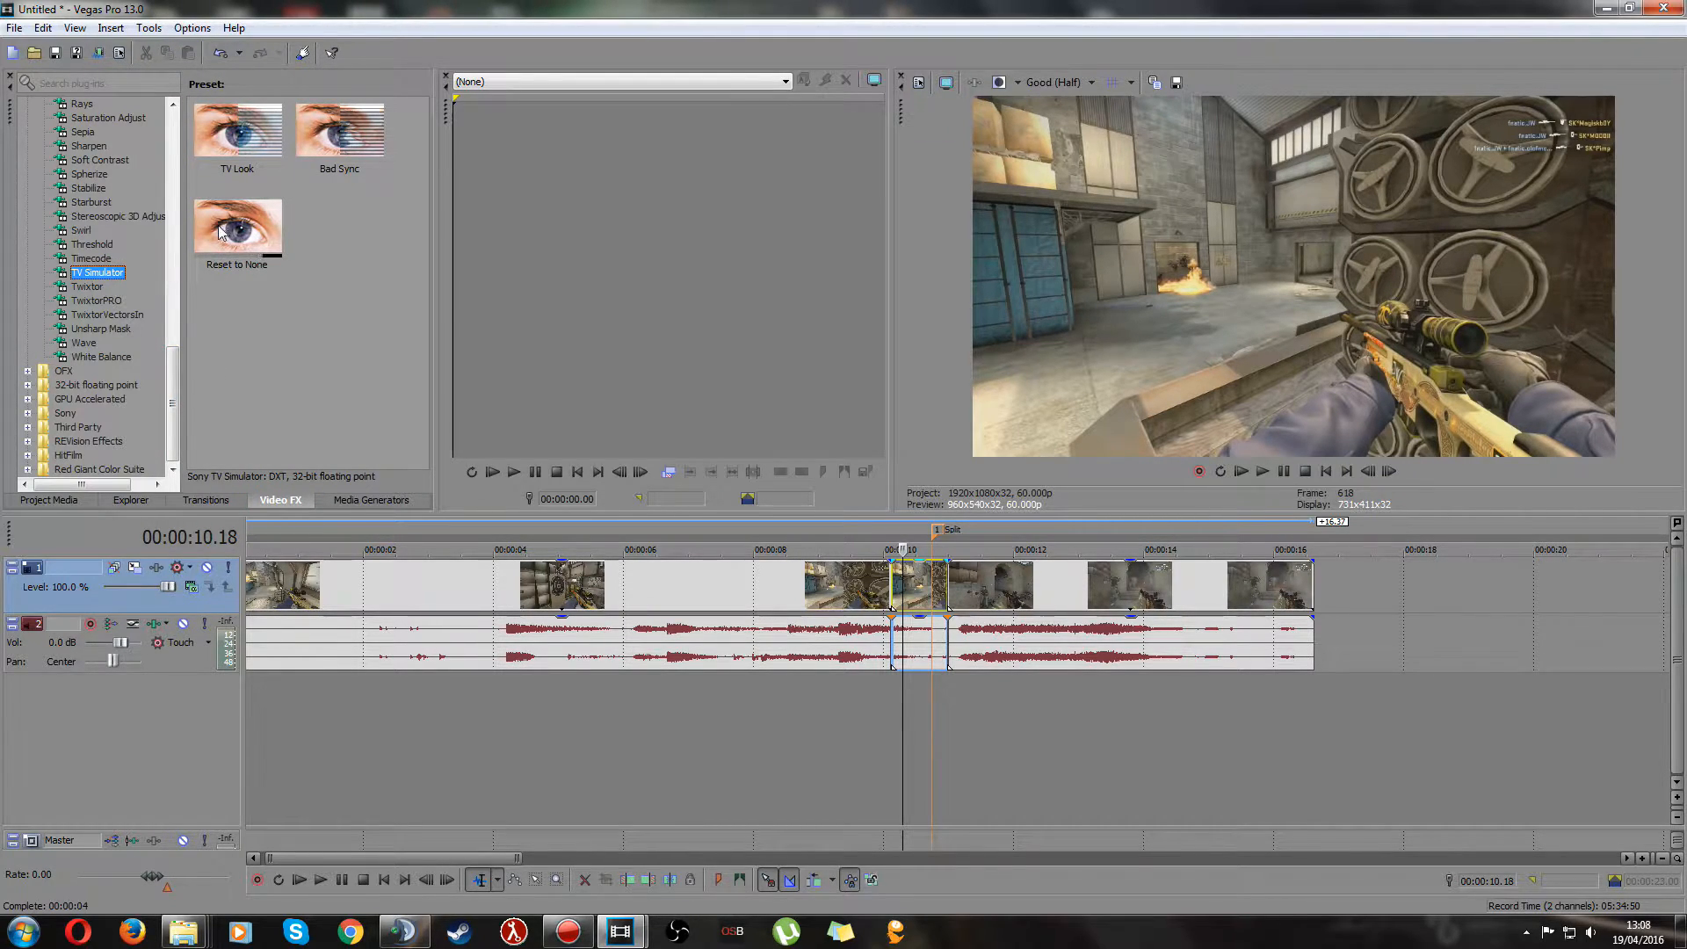
left_click(237, 227)
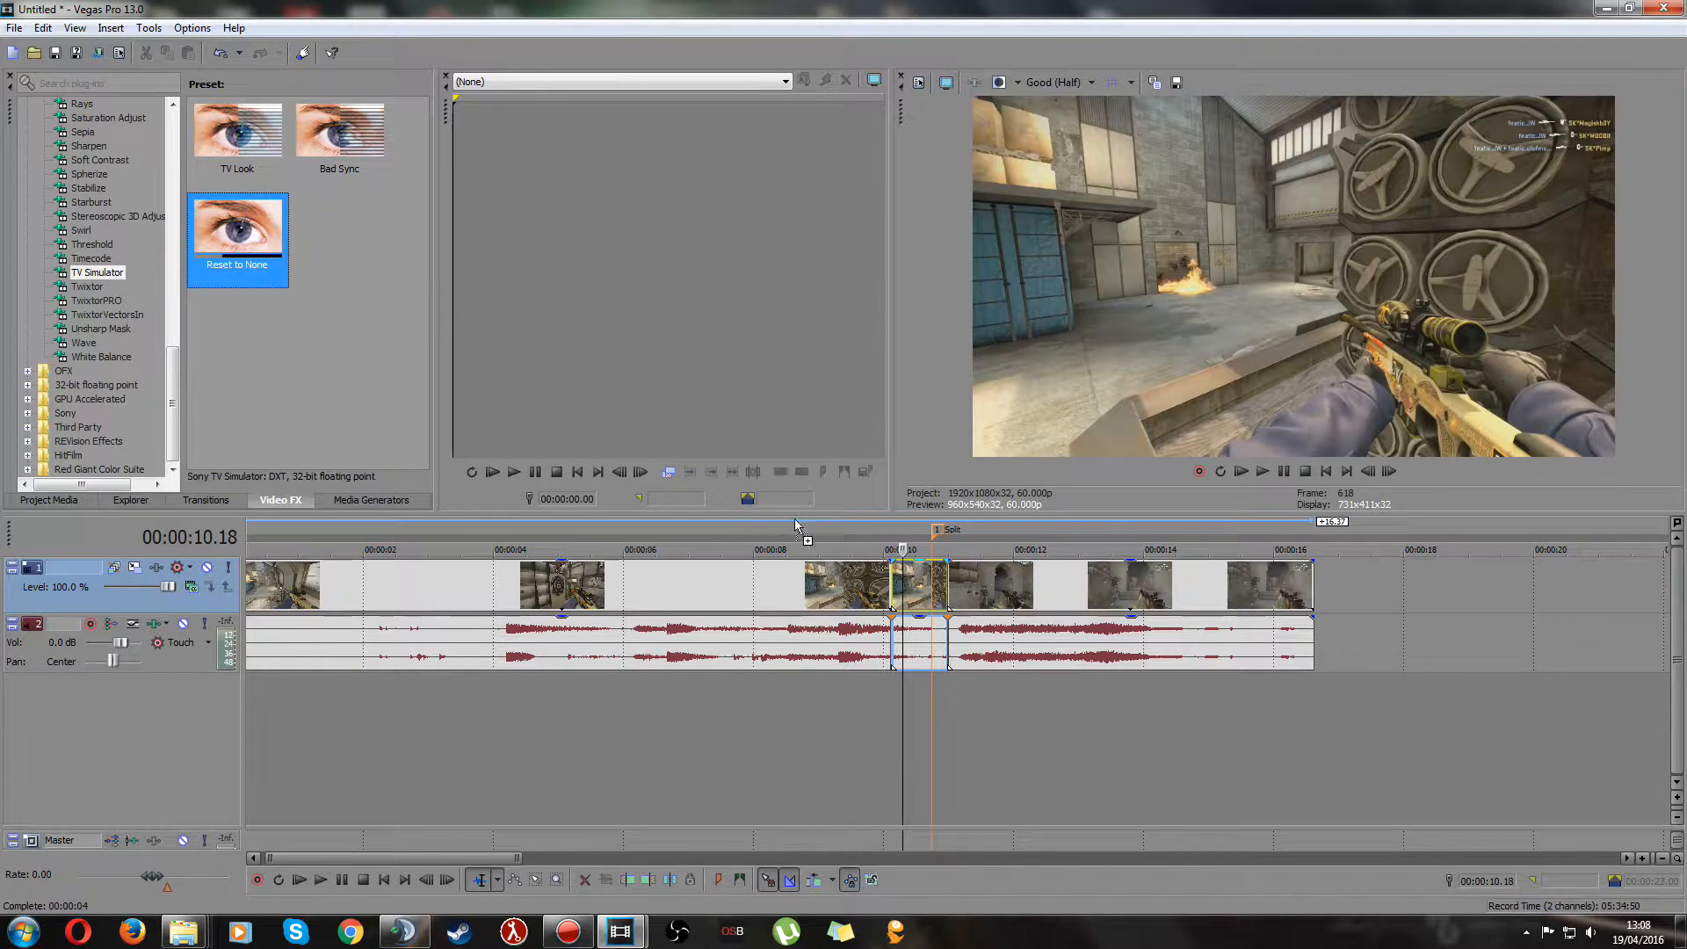
double_click(237, 226)
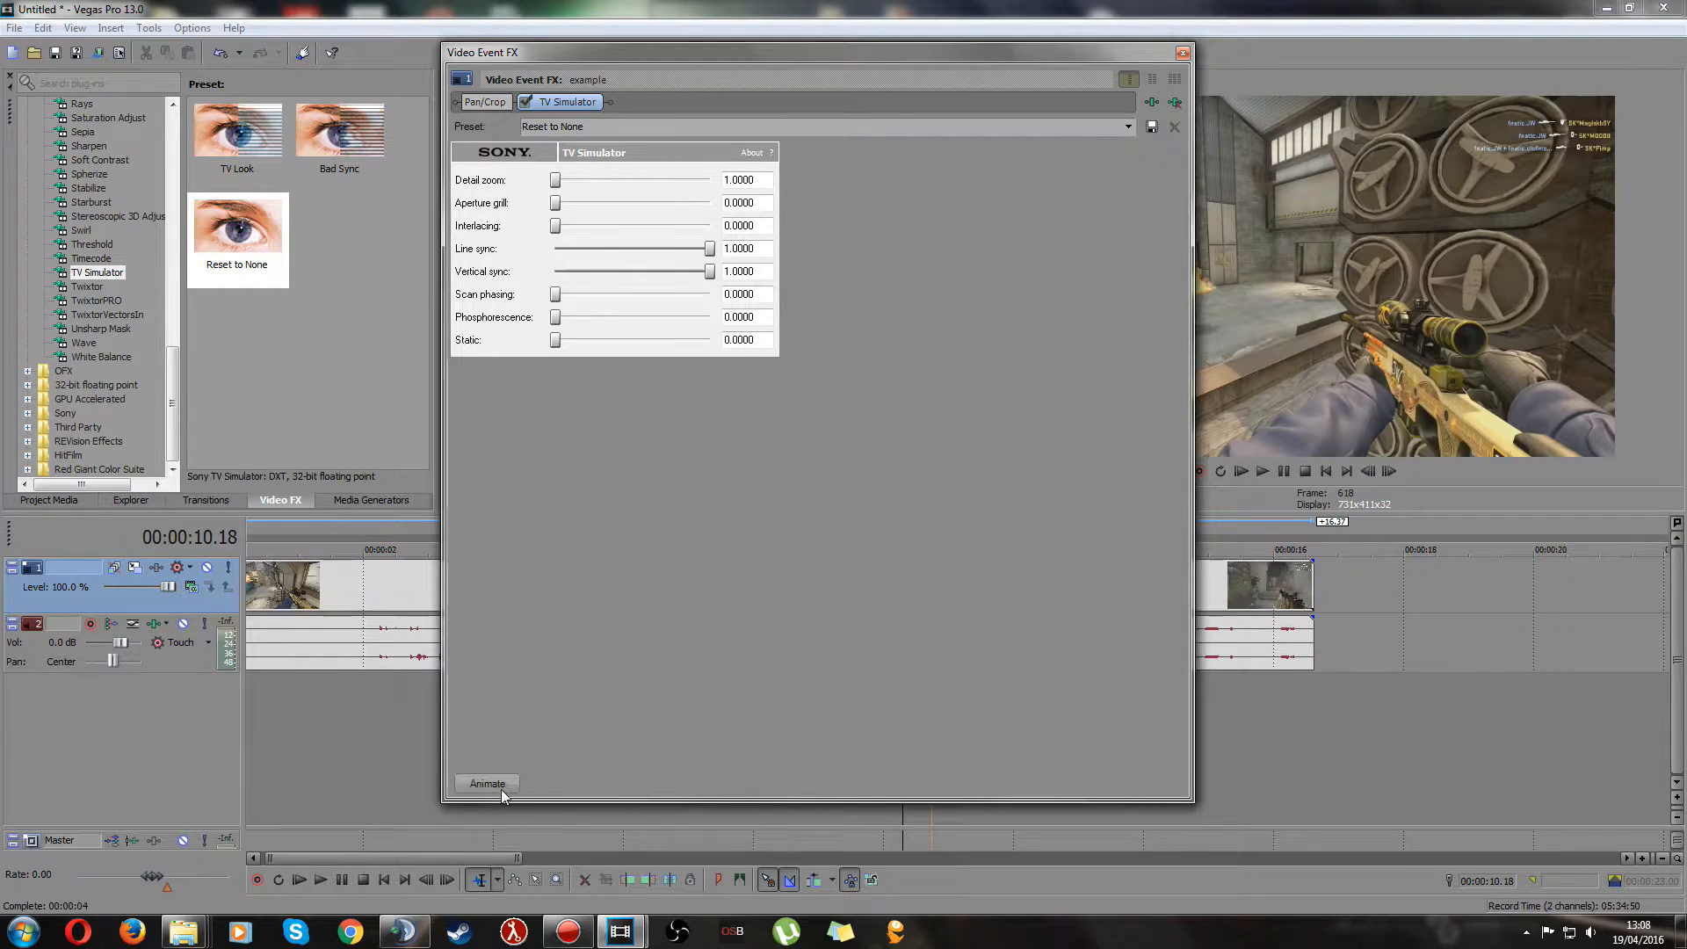
- Enable keyframe animation and move the effect cursor to 00:00:00.37
left_click(487, 784)
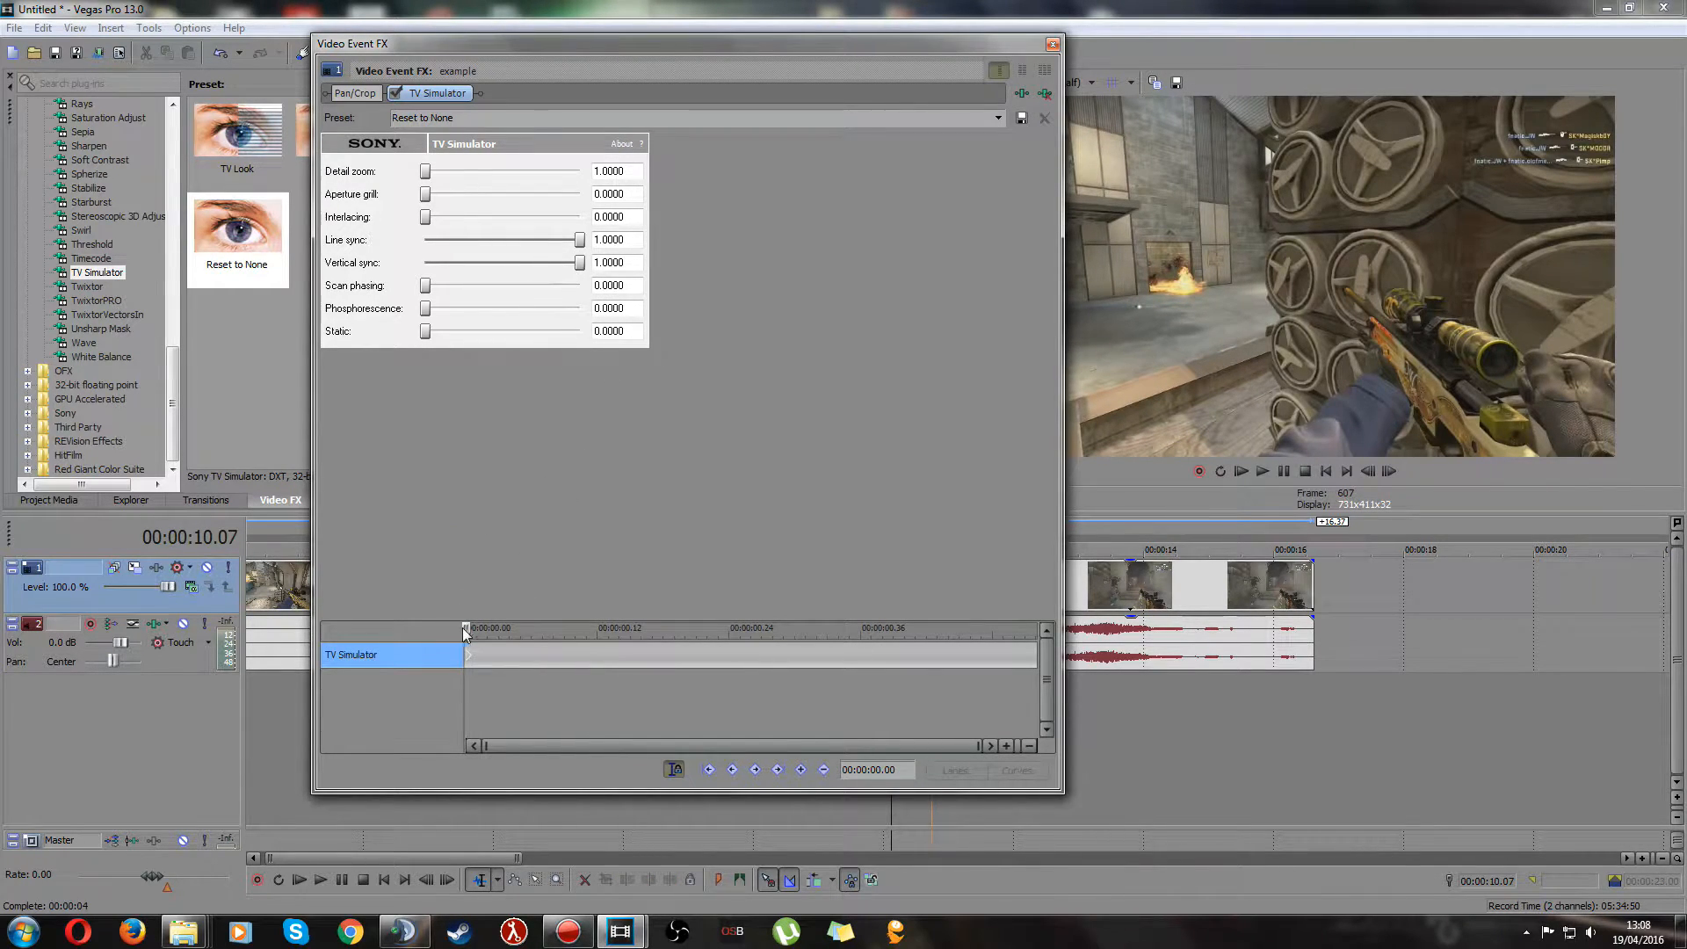
left_click_drag(466, 629, 521, 629)
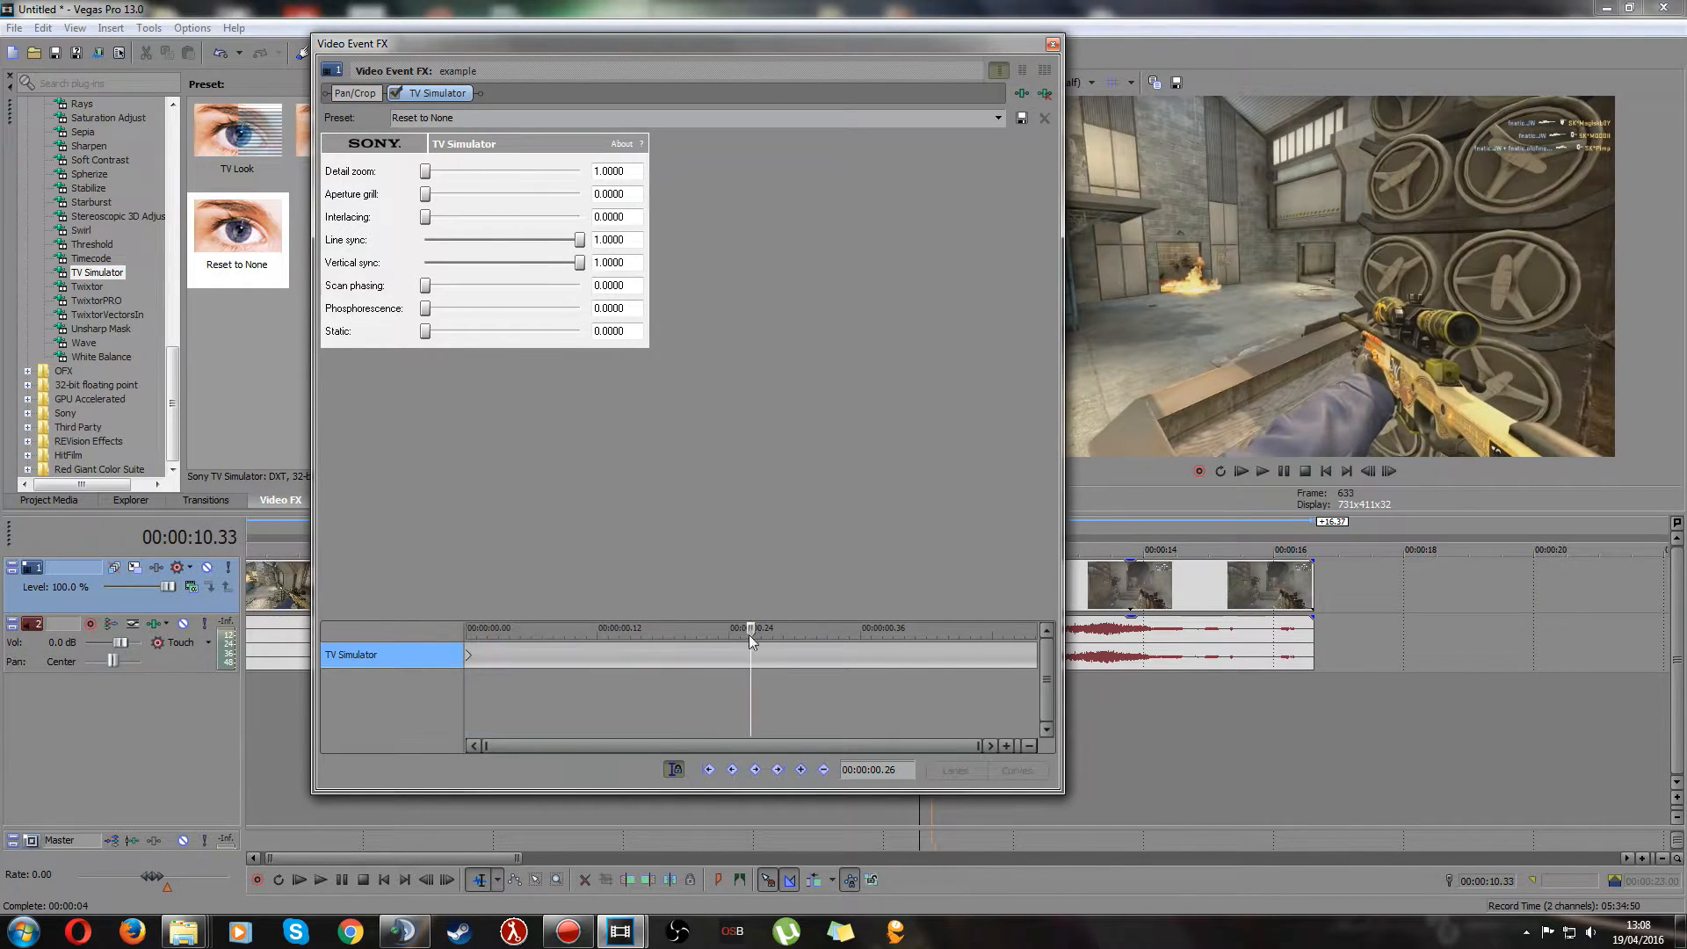
left_click_drag(750, 629, 828, 629)
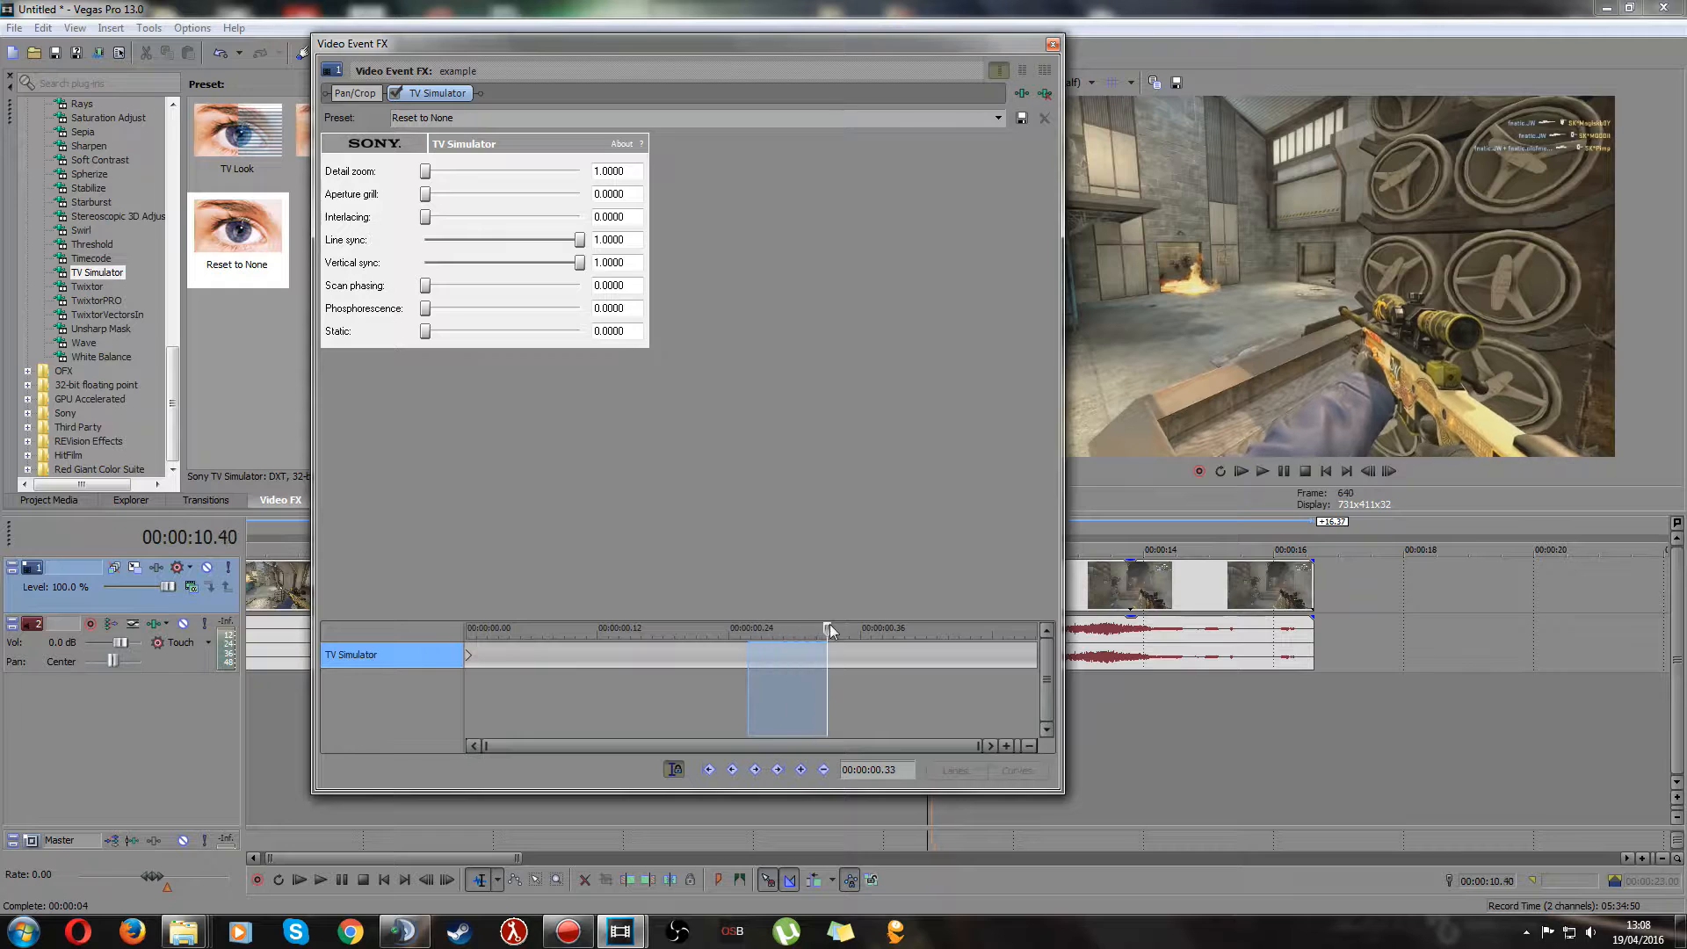
left_click_drag(827, 627, 871, 628)
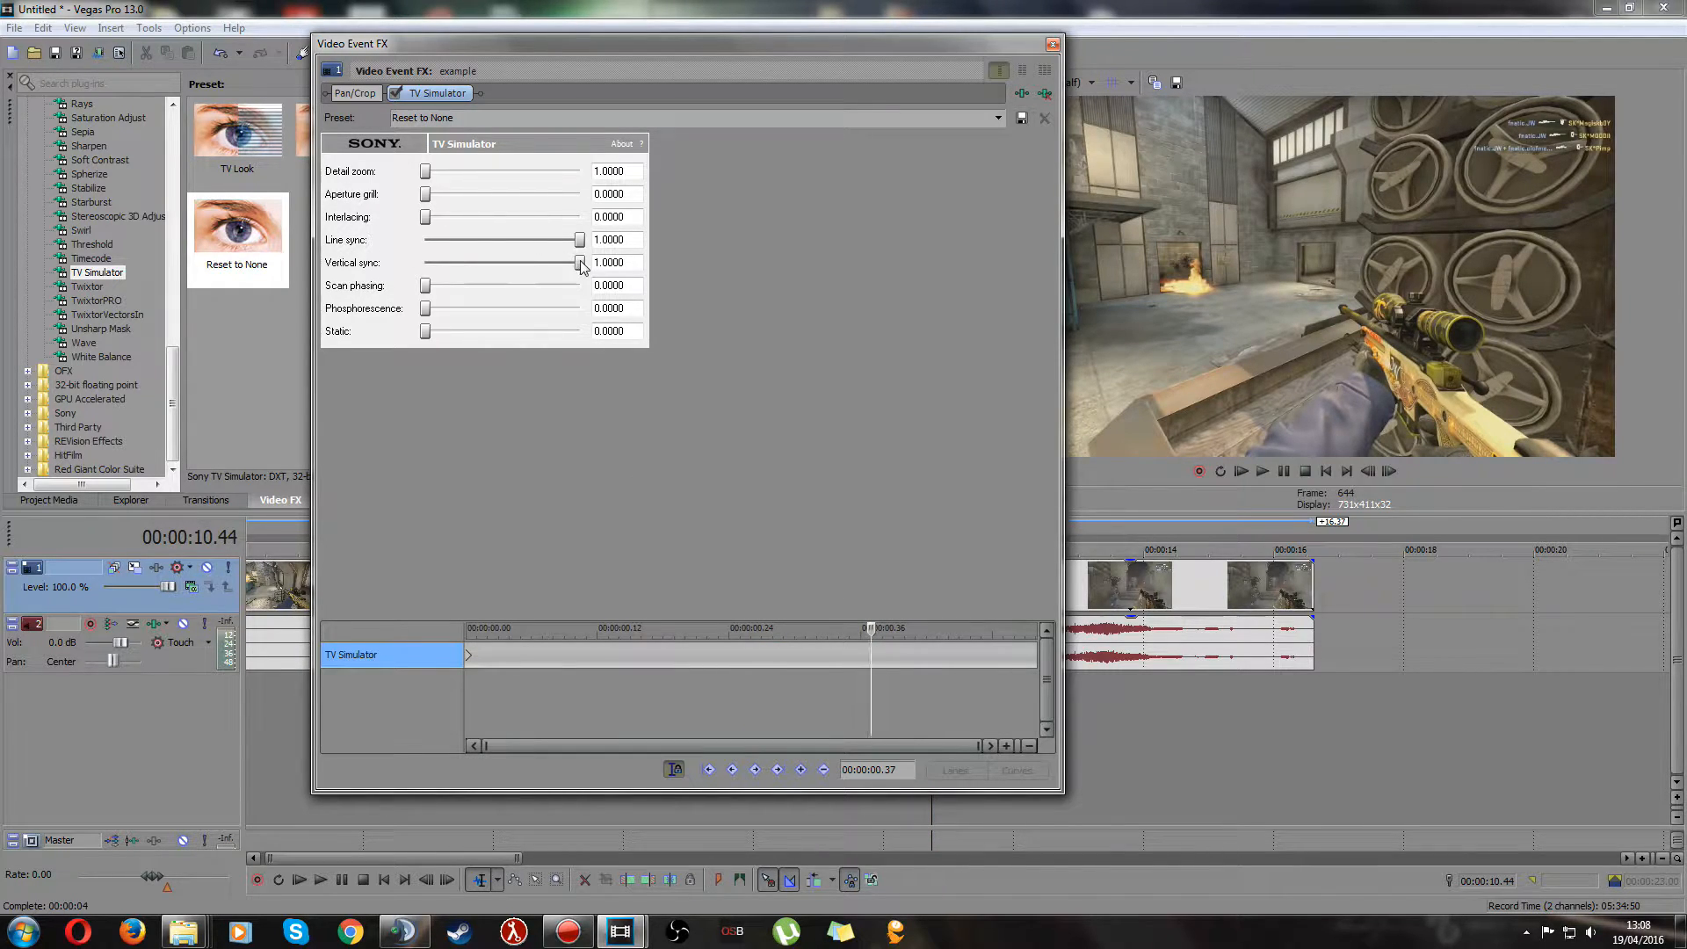
- Lower Vertical sync to about 0.15 at 0:37, scrub back to check it, and close the settings
left_click_drag(582, 262, 492, 262)
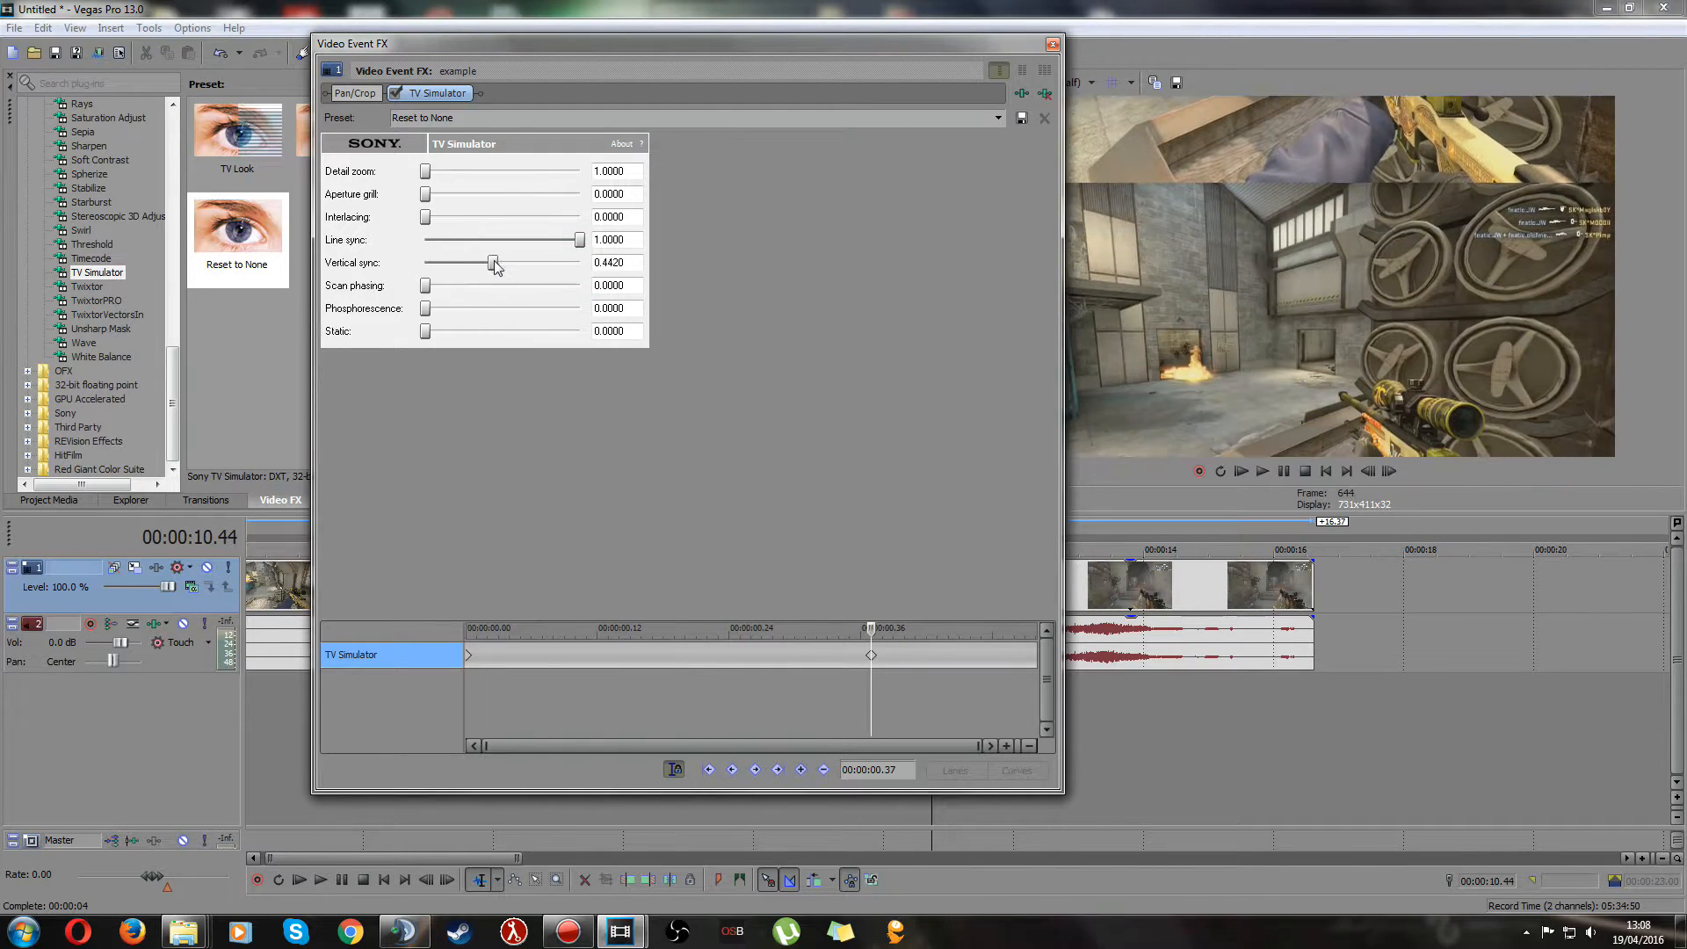
left_click_drag(493, 262, 453, 262)
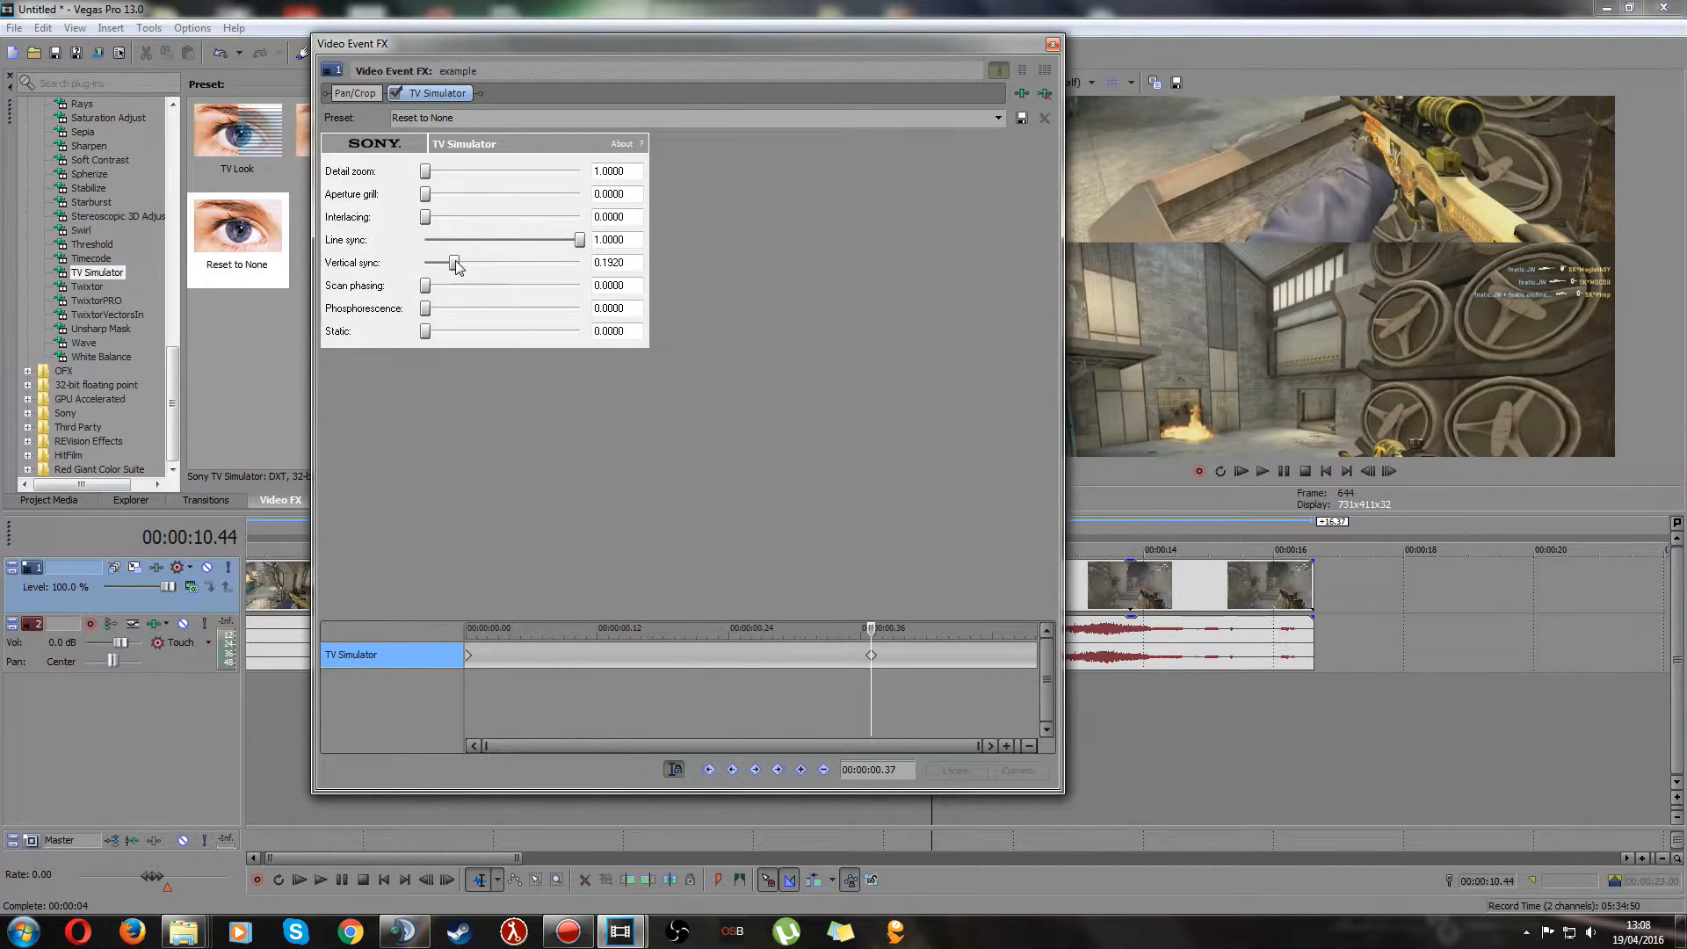
left_click_drag(456, 262, 450, 262)
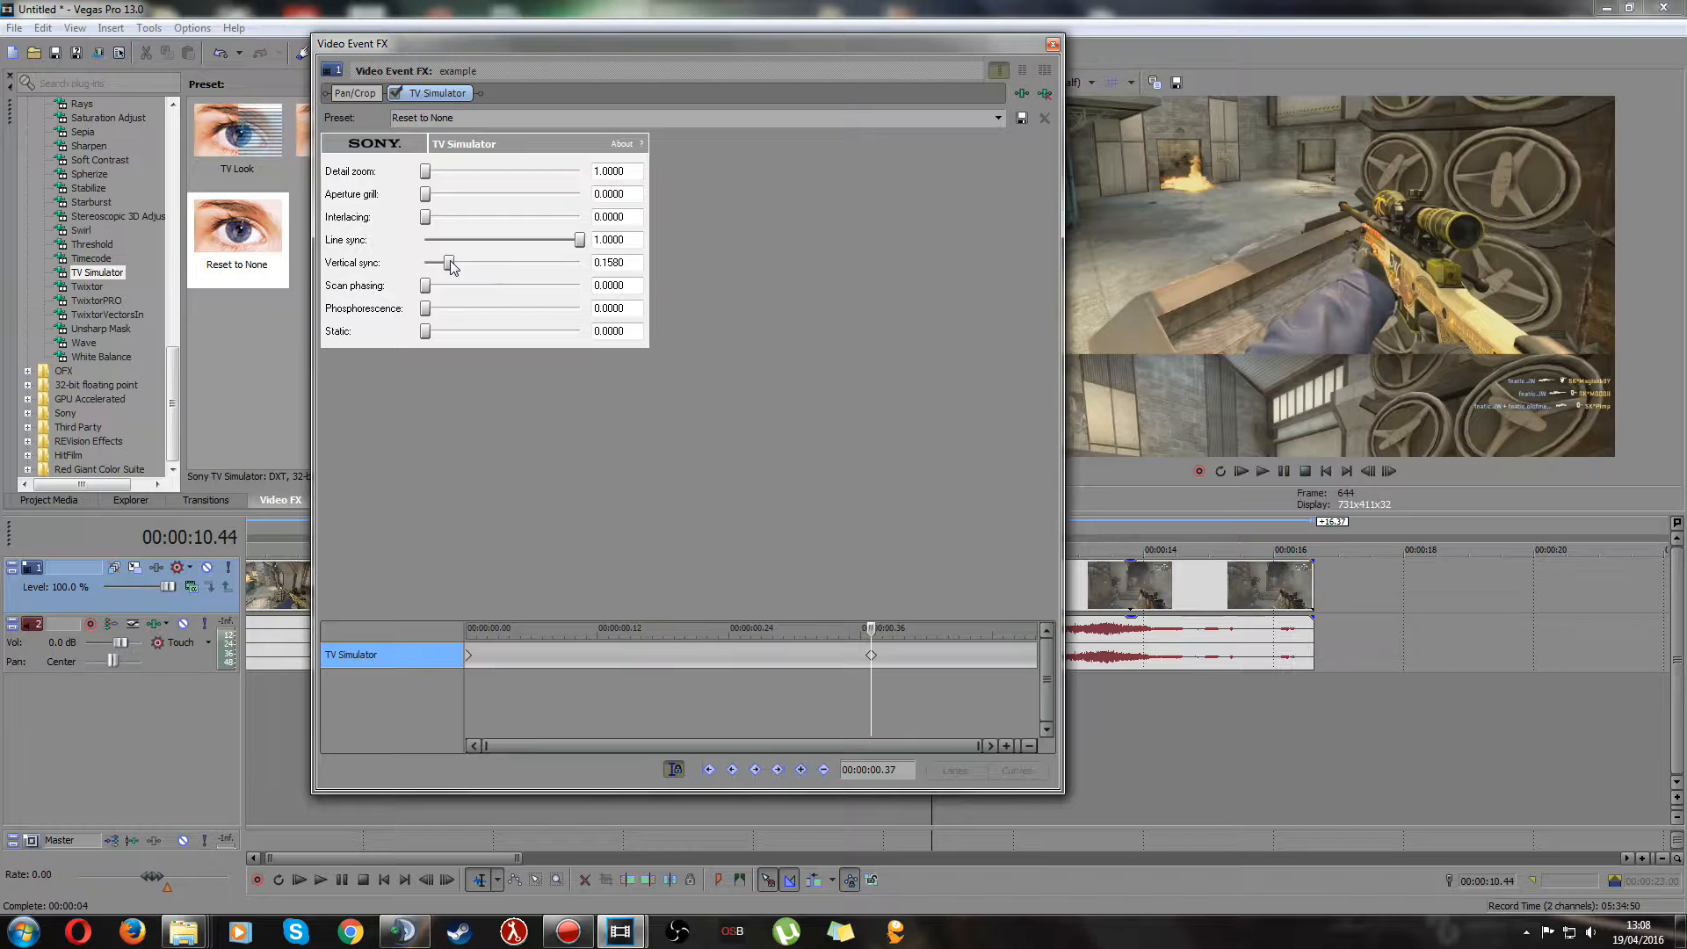
left_click_drag(450, 262, 452, 261)
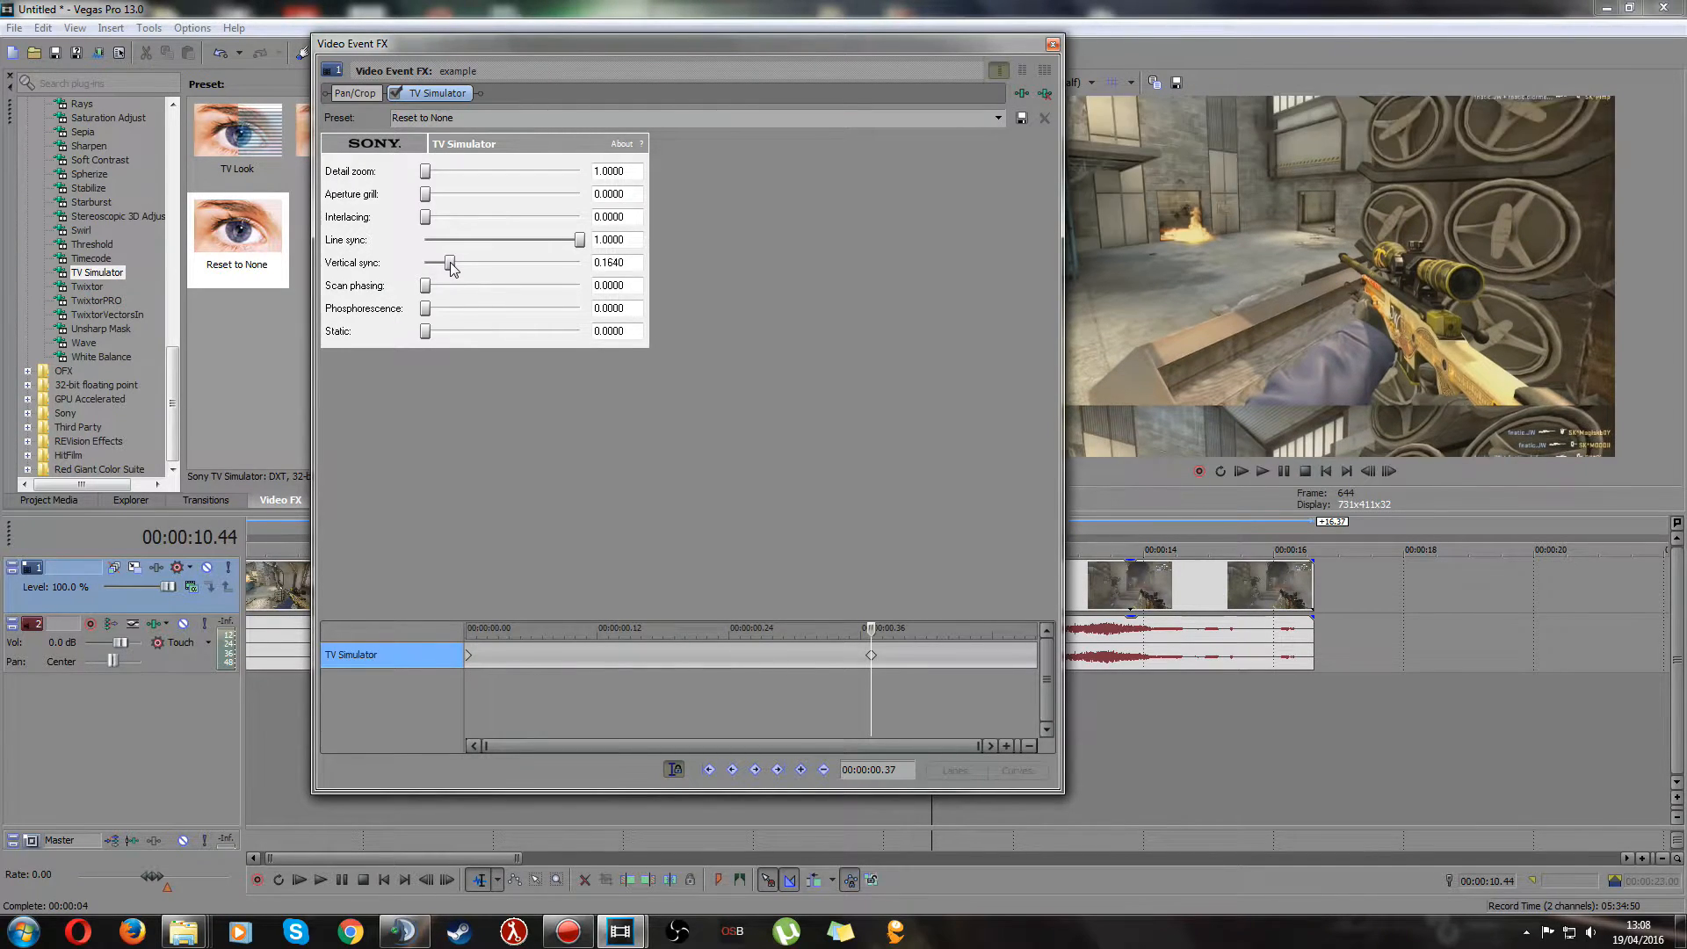
left_click_drag(450, 262, 443, 262)
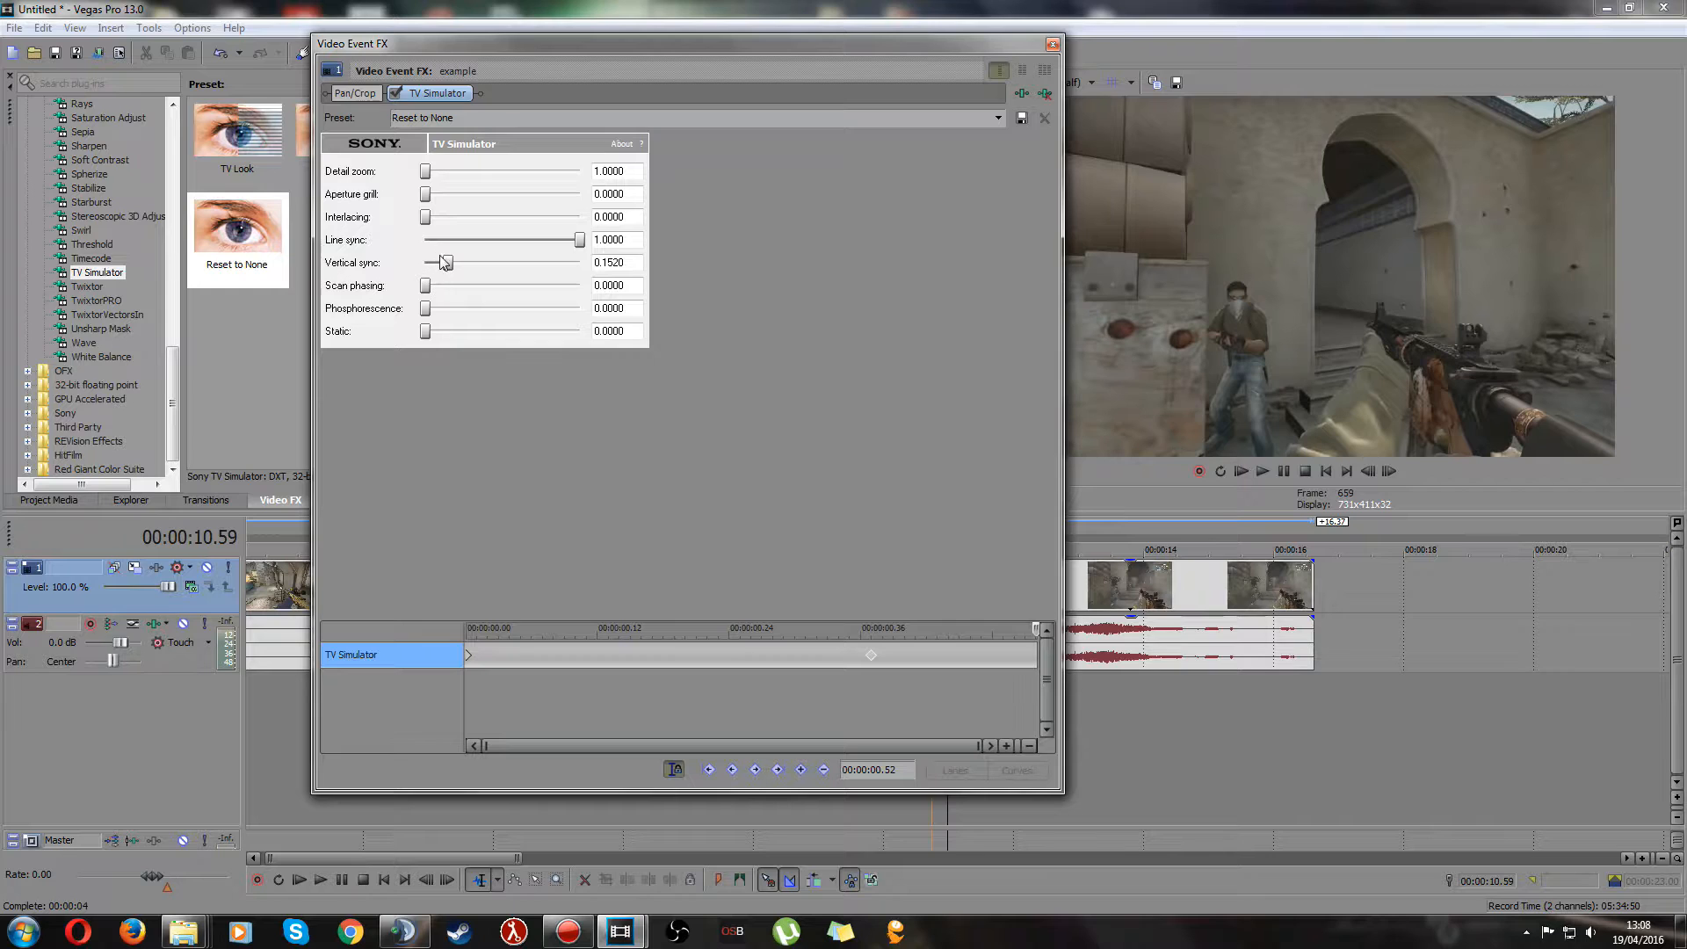
left_click_drag(443, 262, 581, 261)
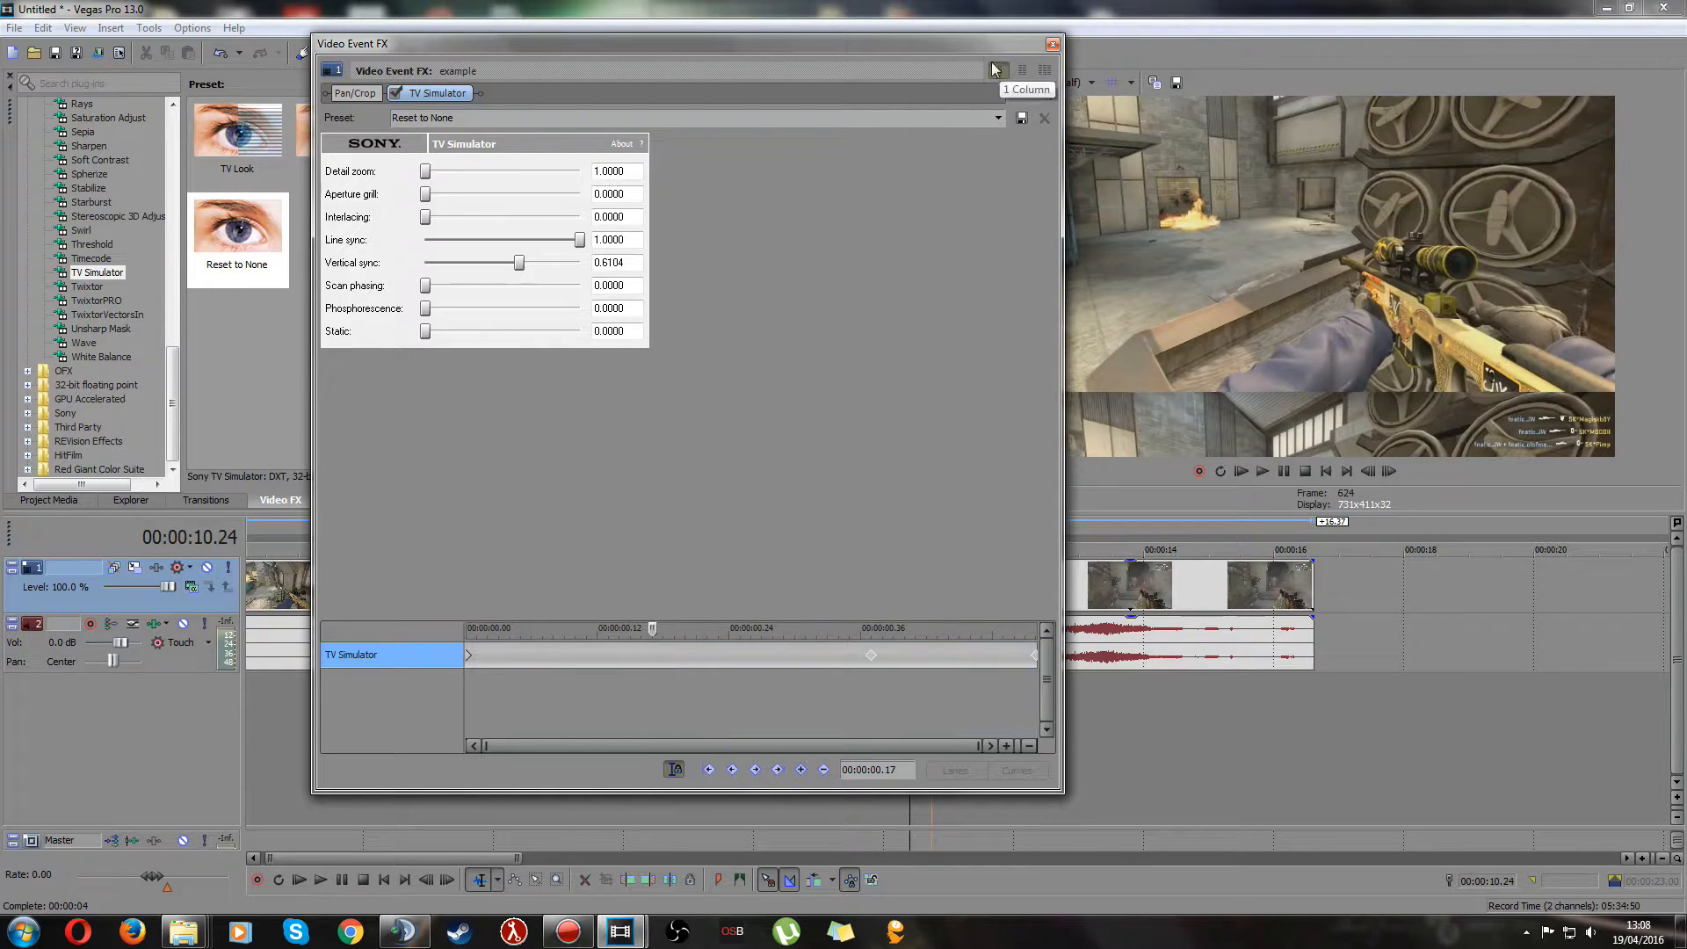
left_click(1052, 42)
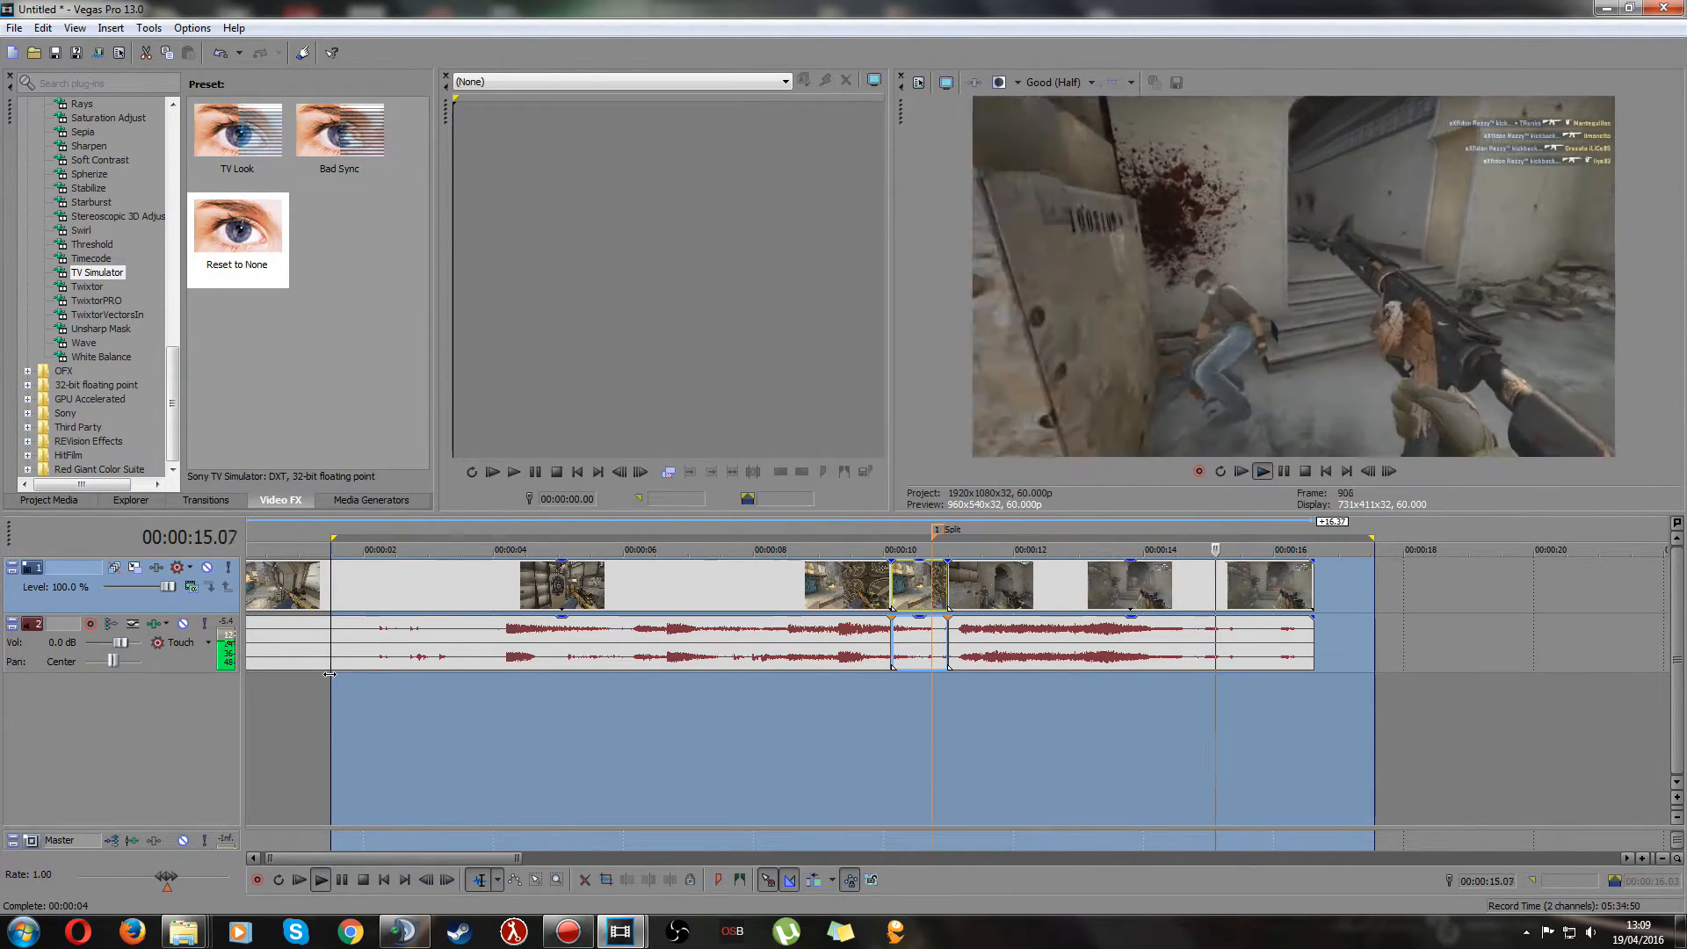
- Replay the clip to review the effect, then reopen TV Simulator on the middle event
left_click(409, 550)
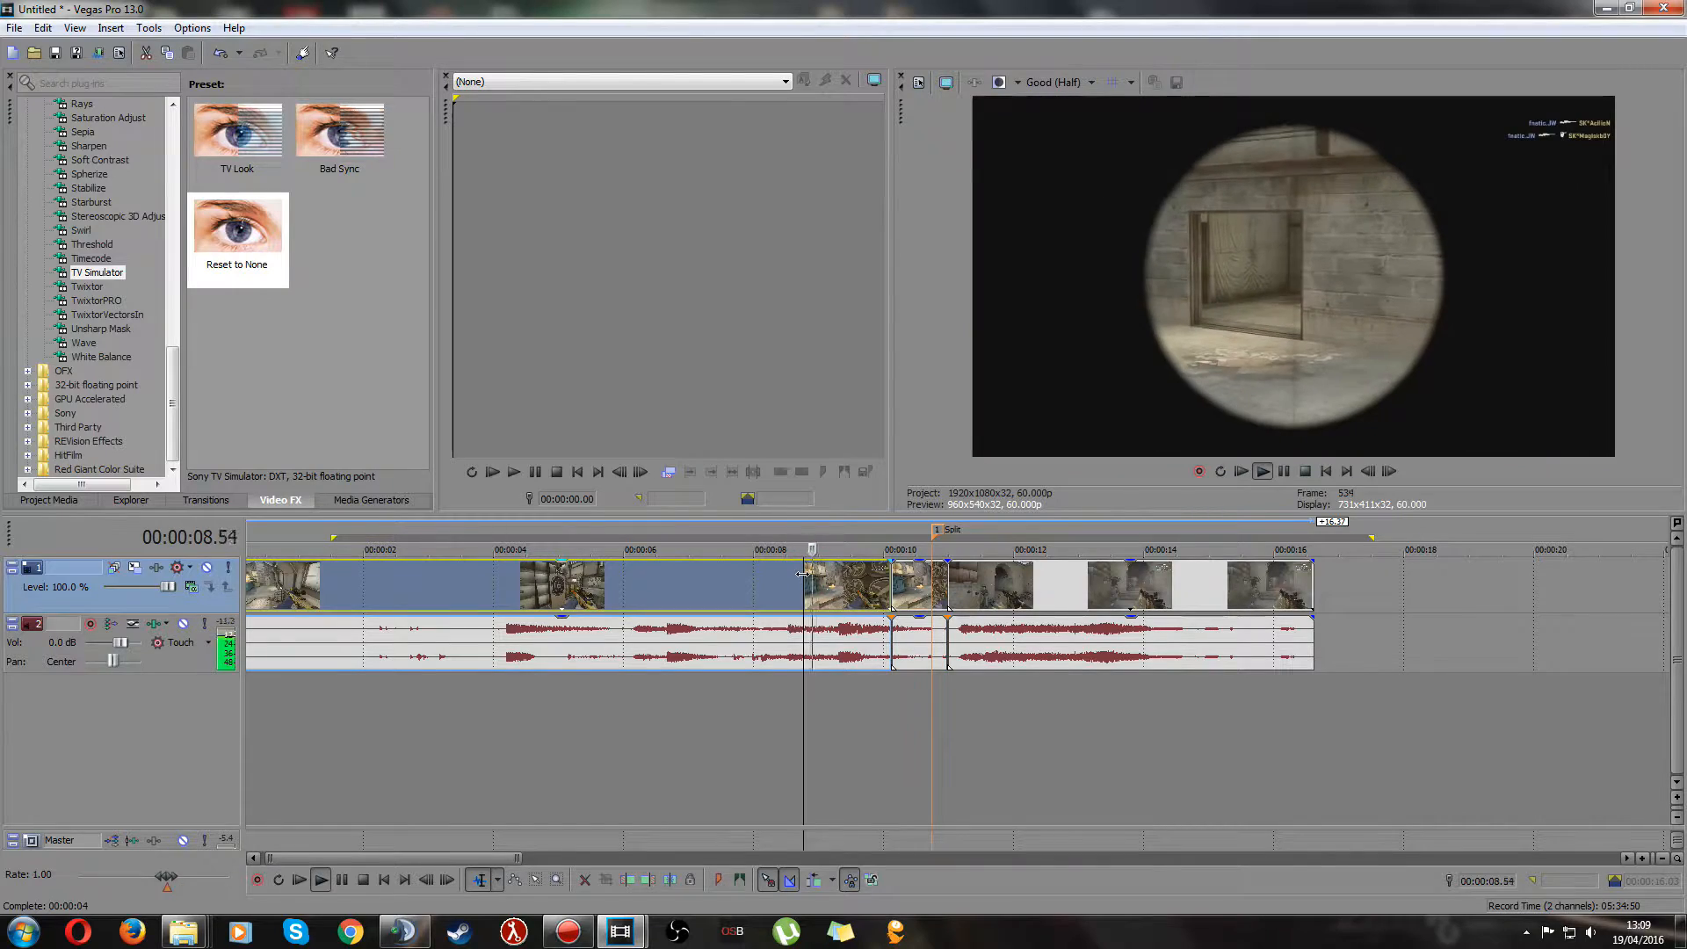
left_click(1283, 471)
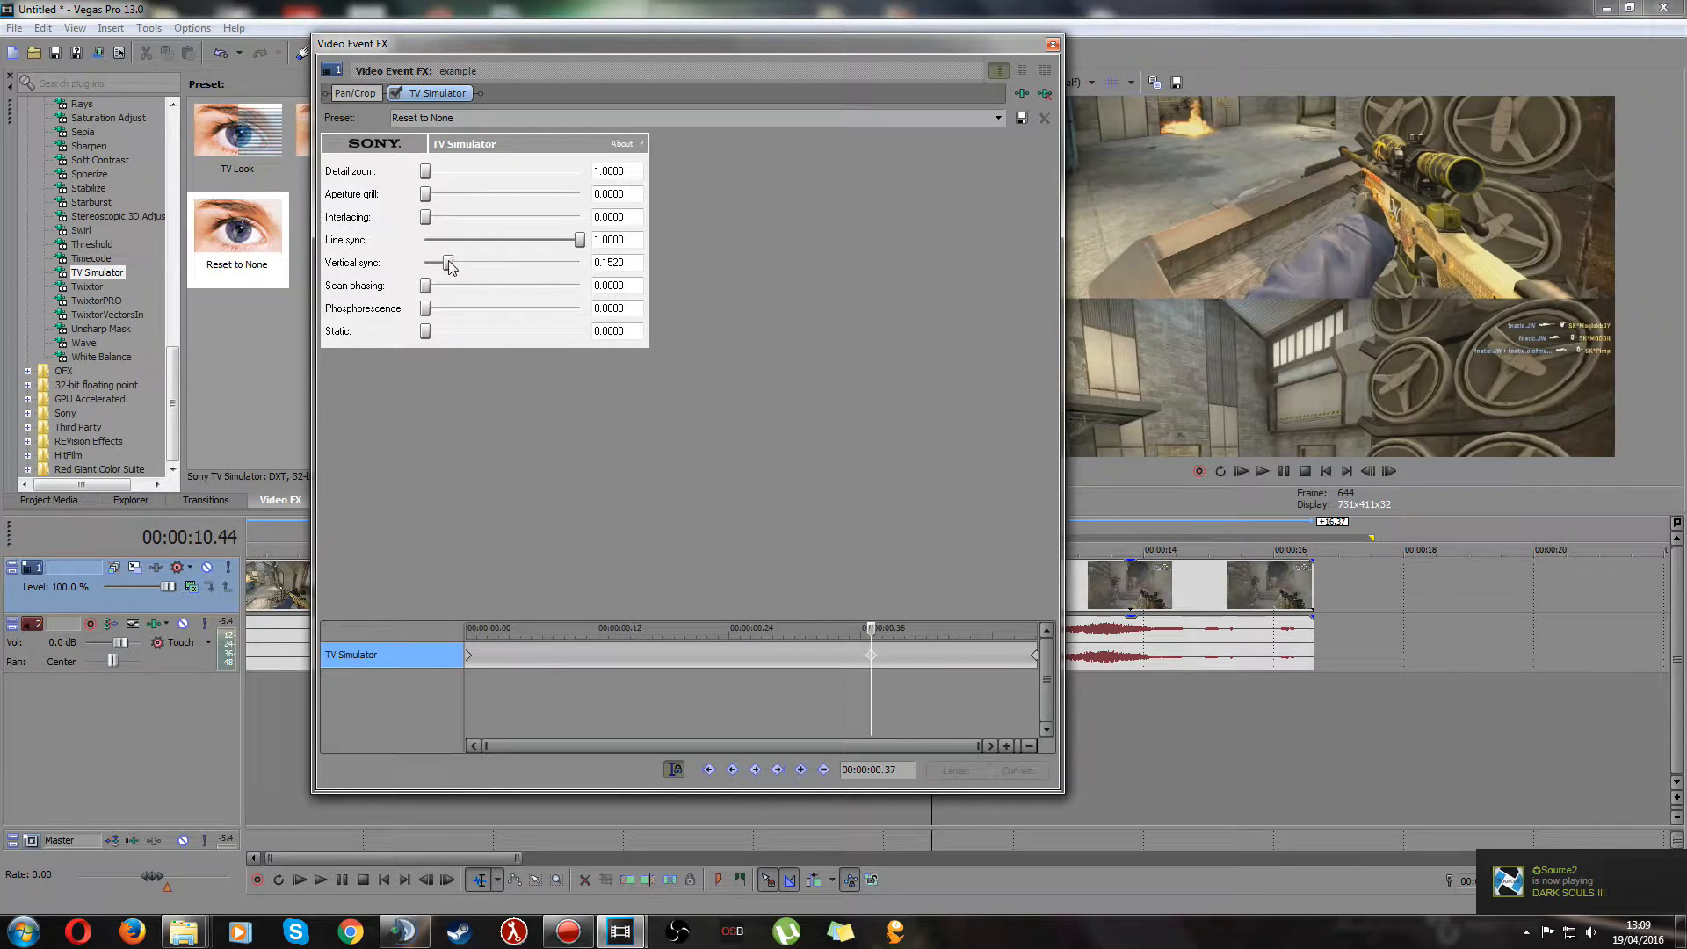
- Raise TV Simulator vertical sync to 0.190 at the 00:00:00.37 keyframe and dismiss the settings
left_click_drag(448, 262, 455, 262)
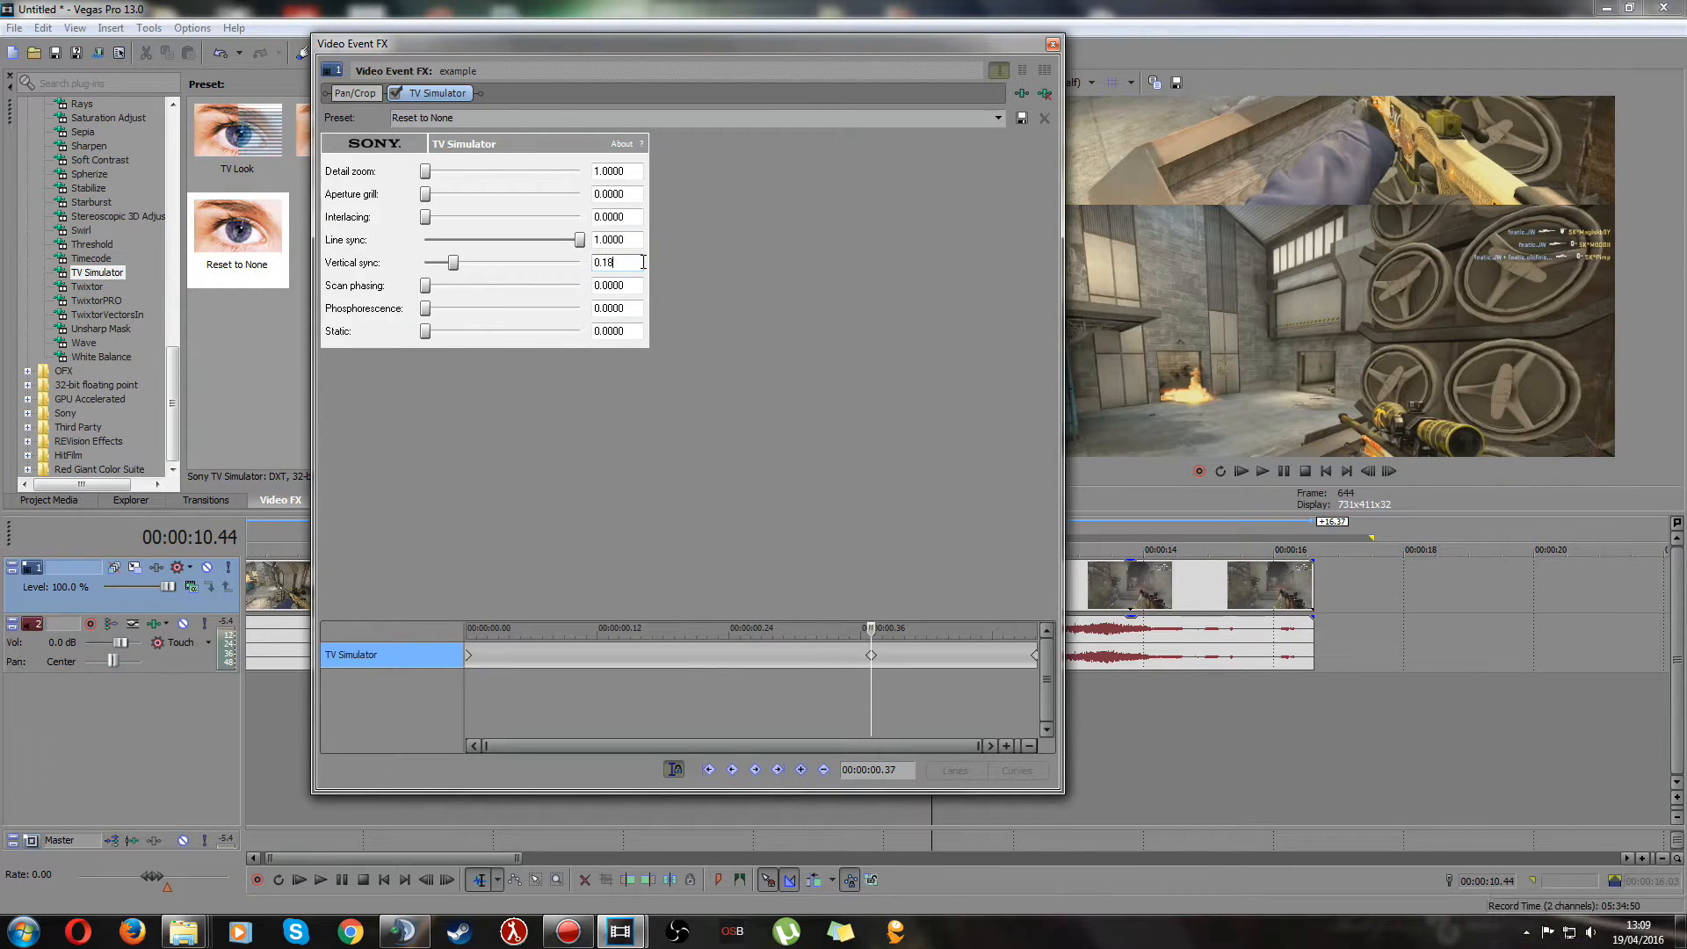
type("0.1900")
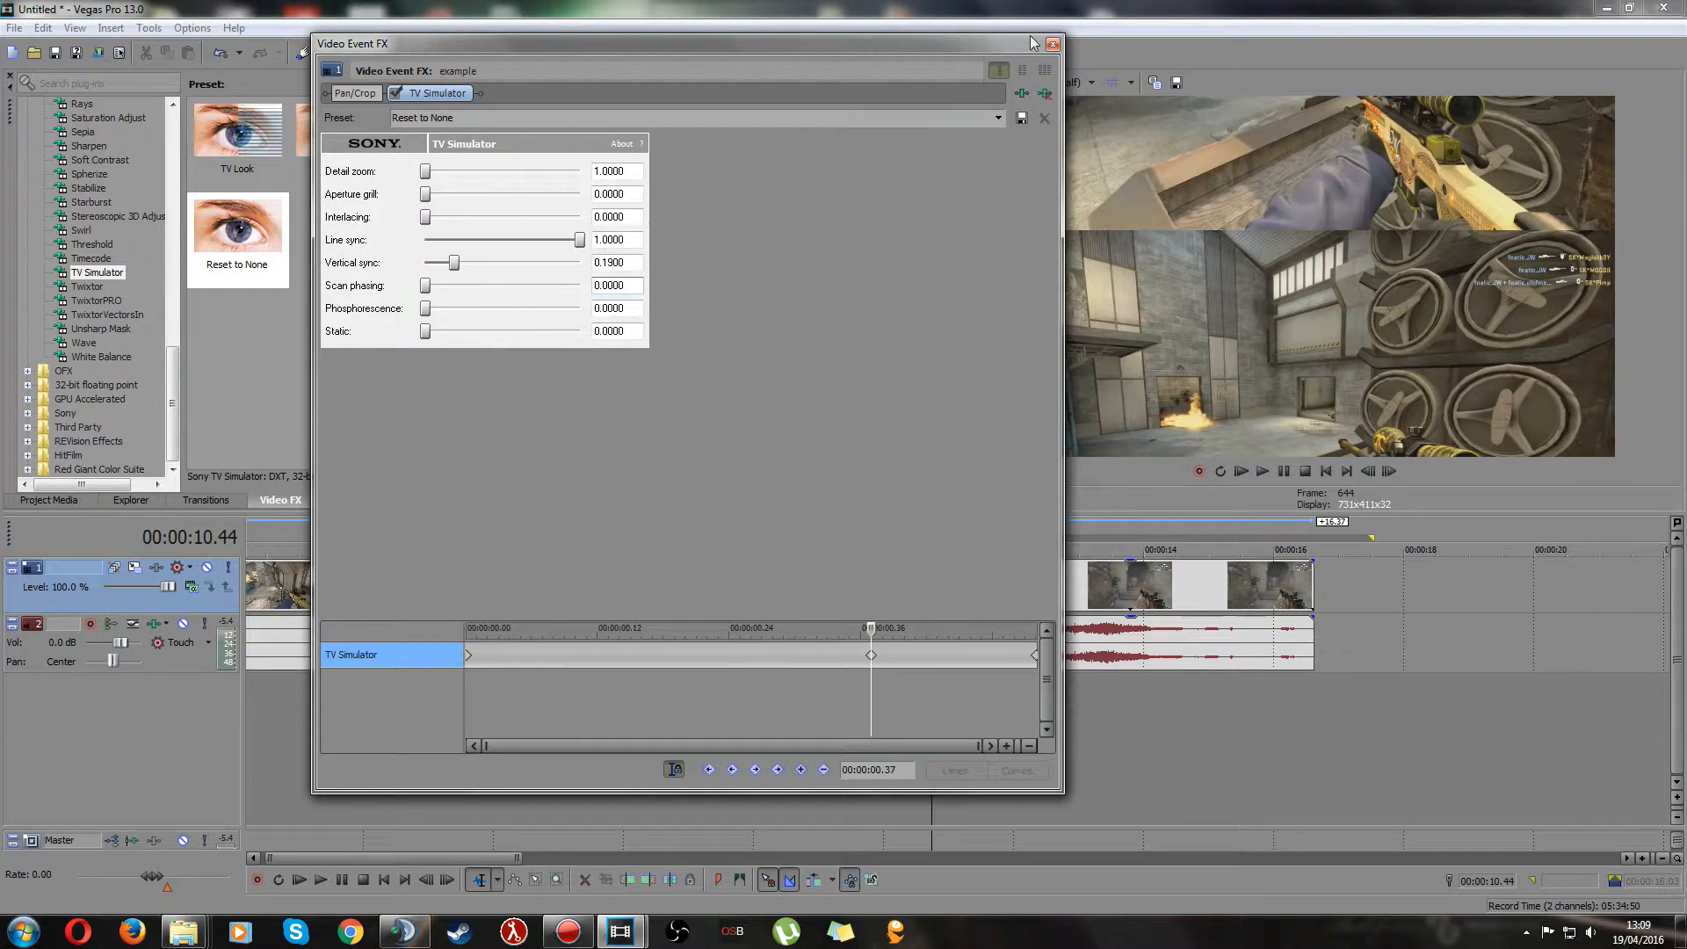
left_click(1055, 42)
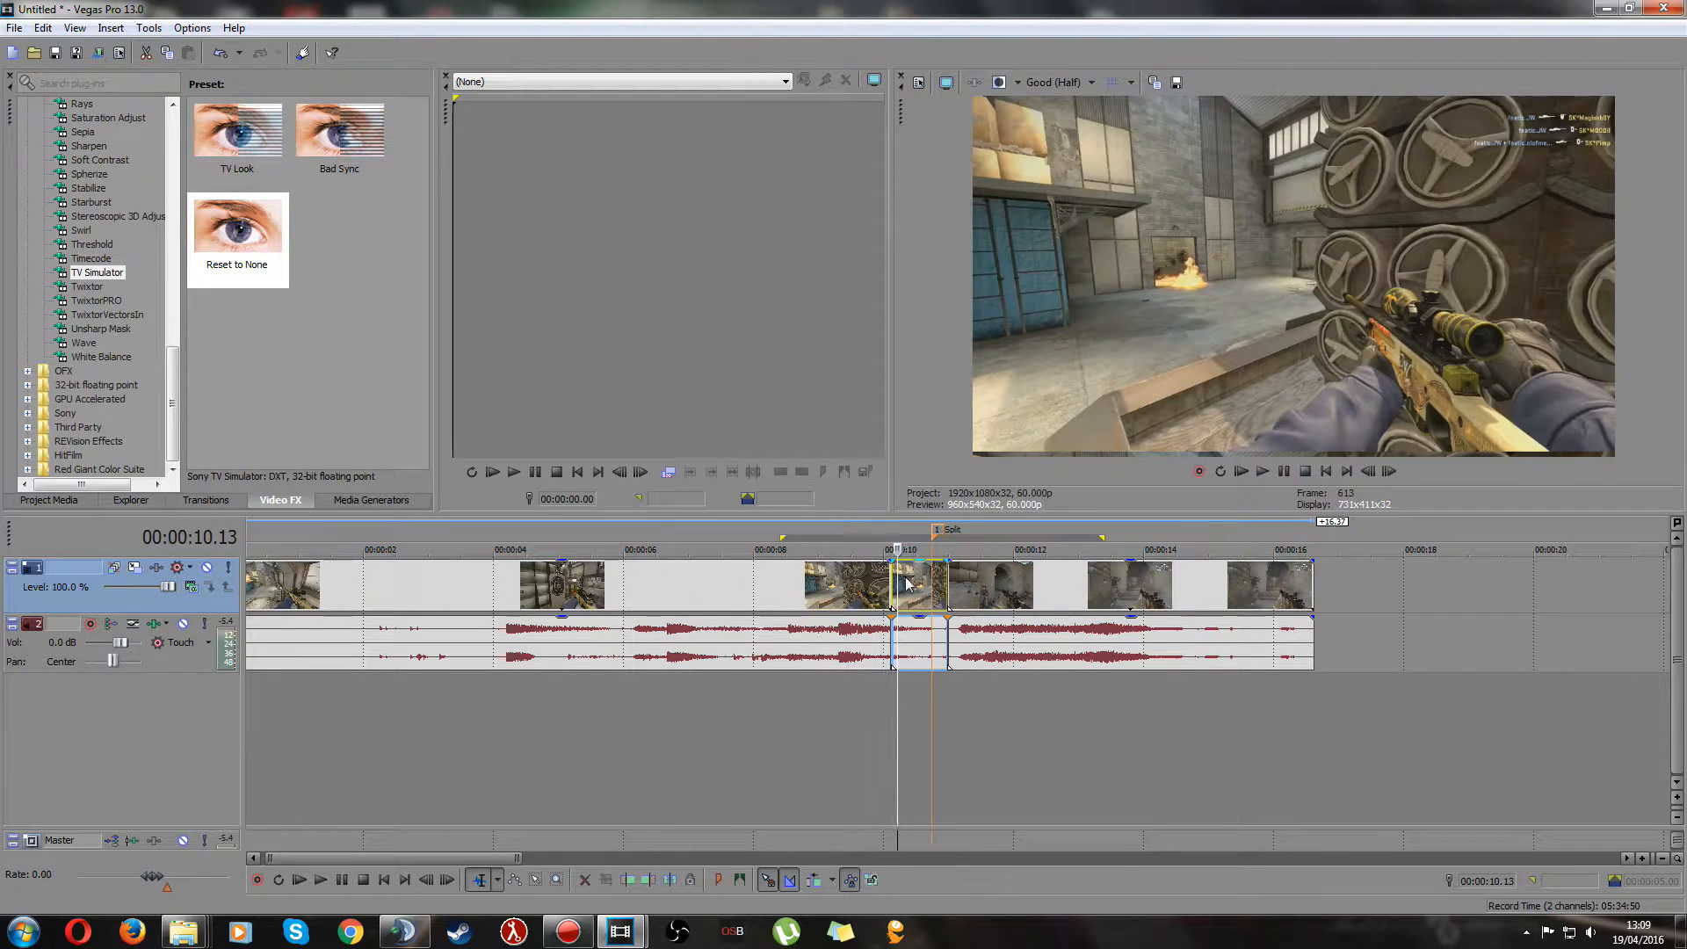
- Advance the preview two frames into the split clip and choose Linear Blur from the plug-in list
left_click(1388, 471)
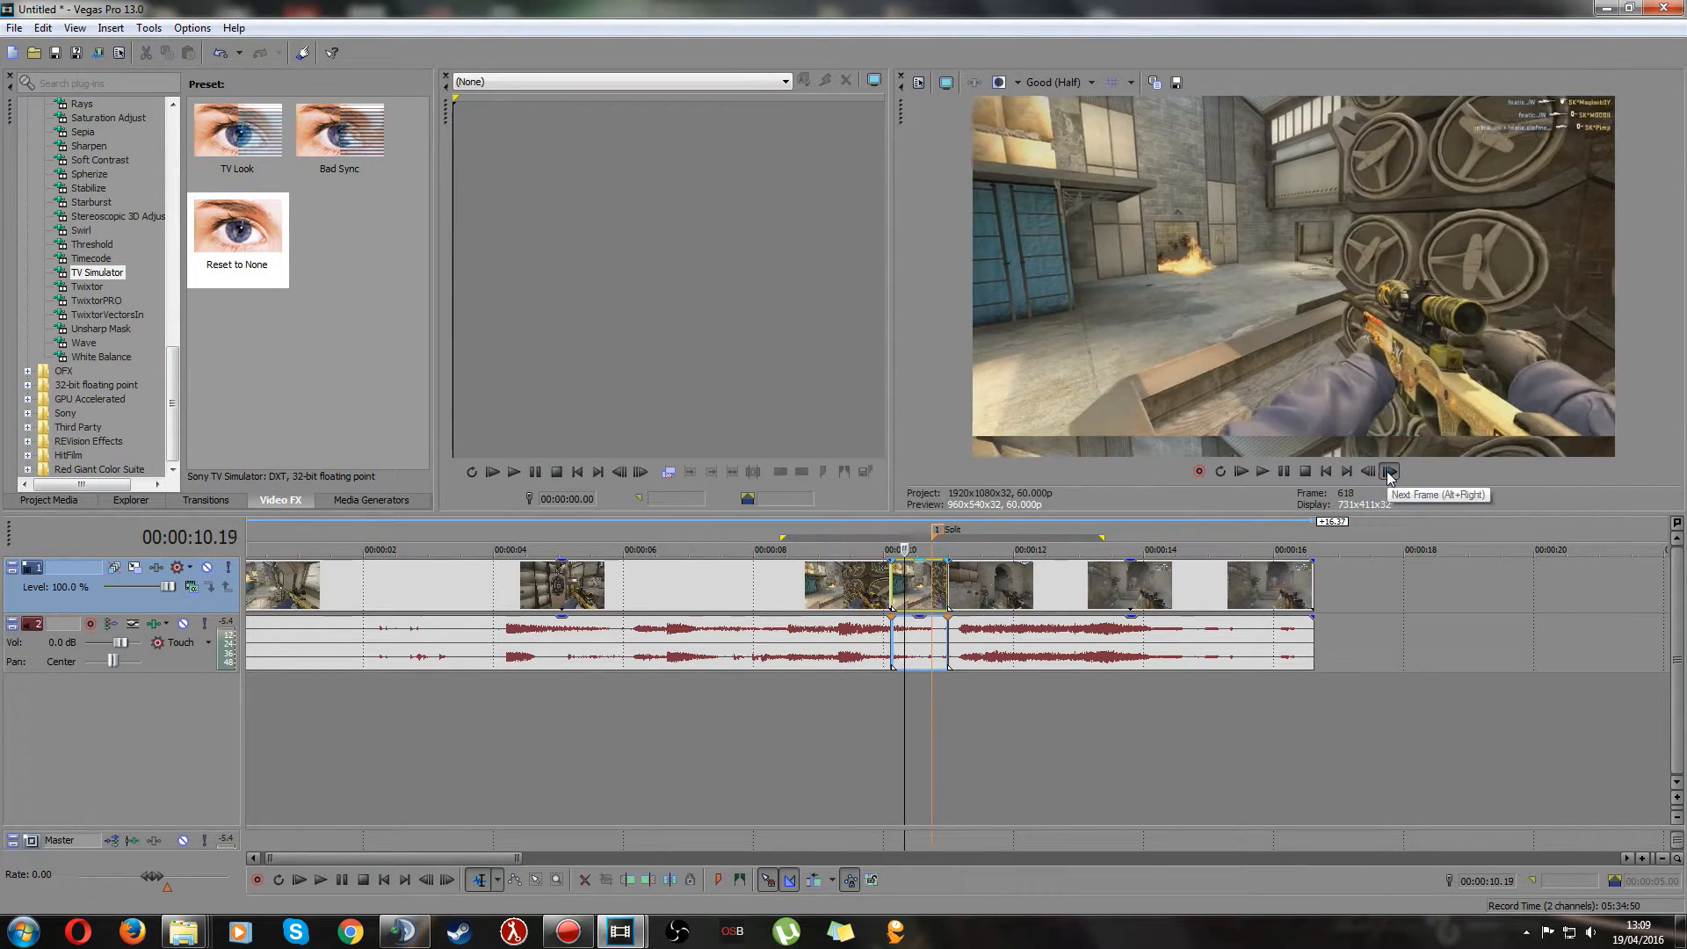
left_click(1388, 471)
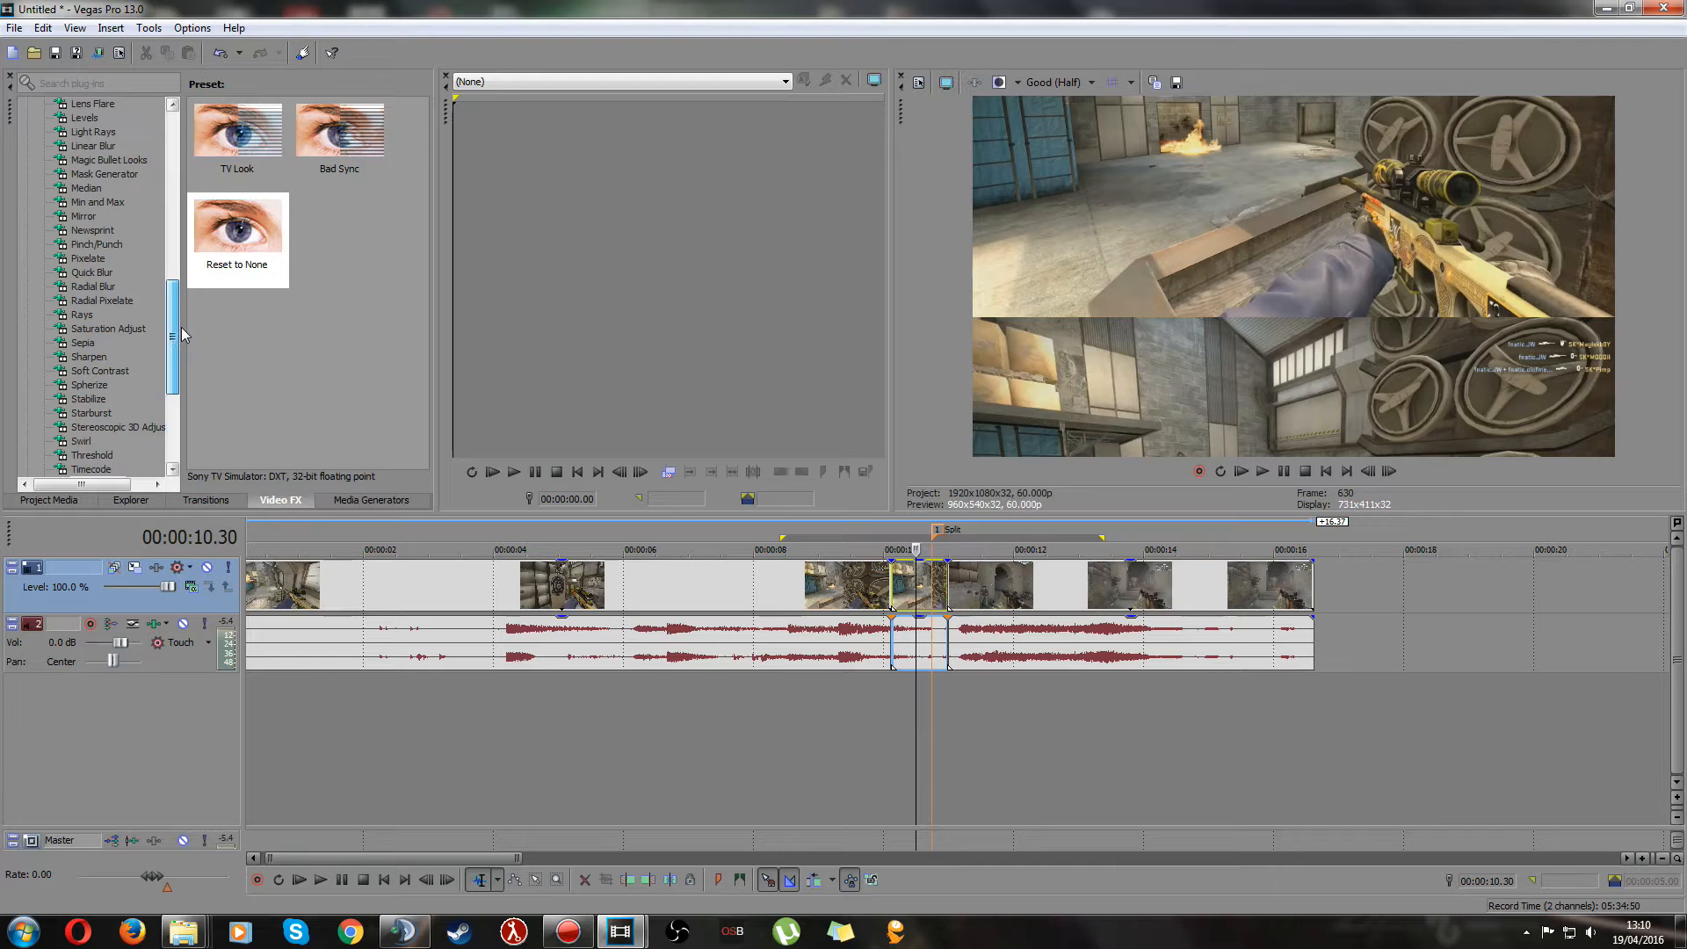
left_click(95, 230)
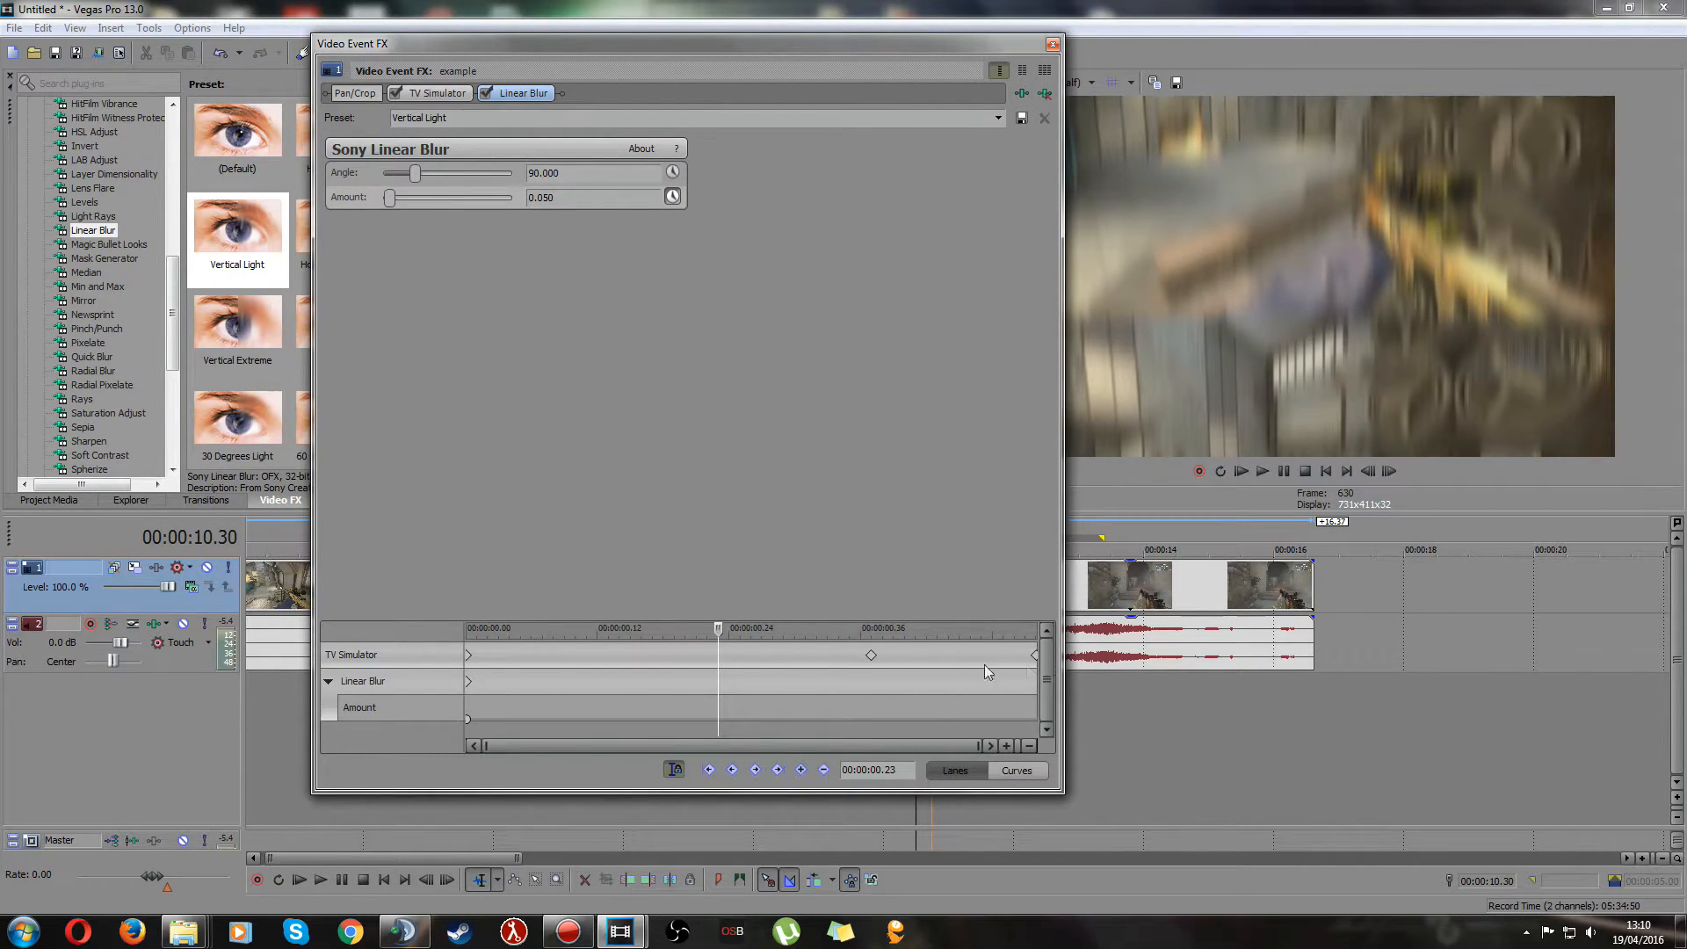
- Keyframe Linear Blur Amount from 0.000 at the section start to about 0.156 at 00:00:00.37
left_click(436, 94)
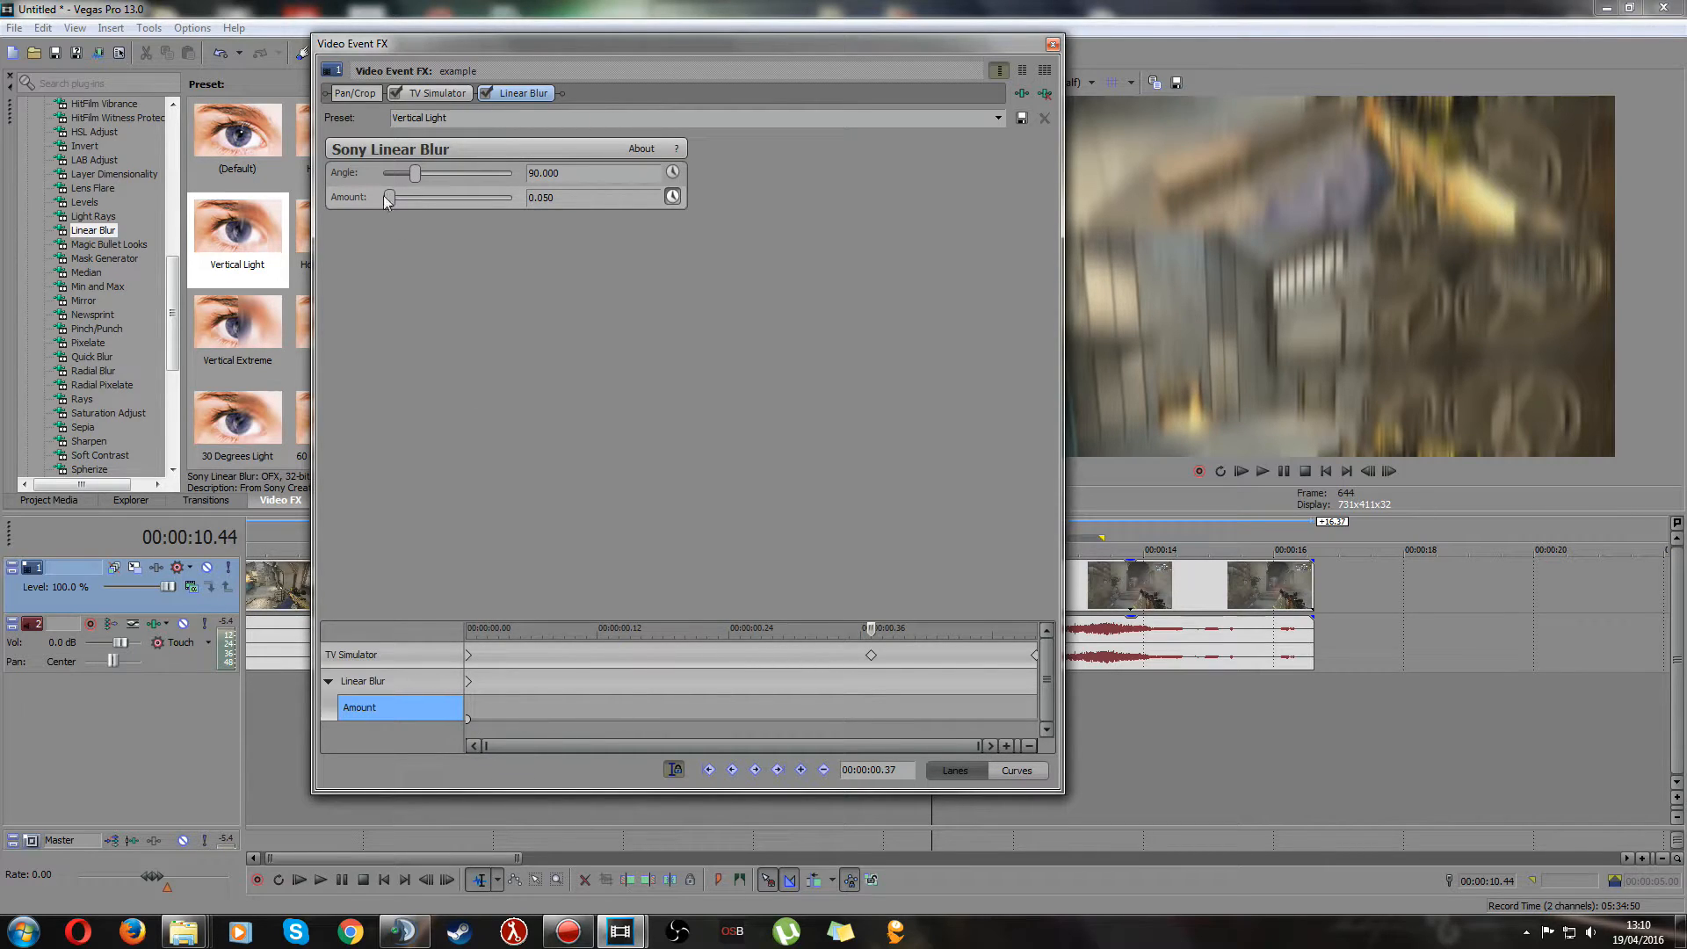
left_click_drag(389, 198, 395, 198)
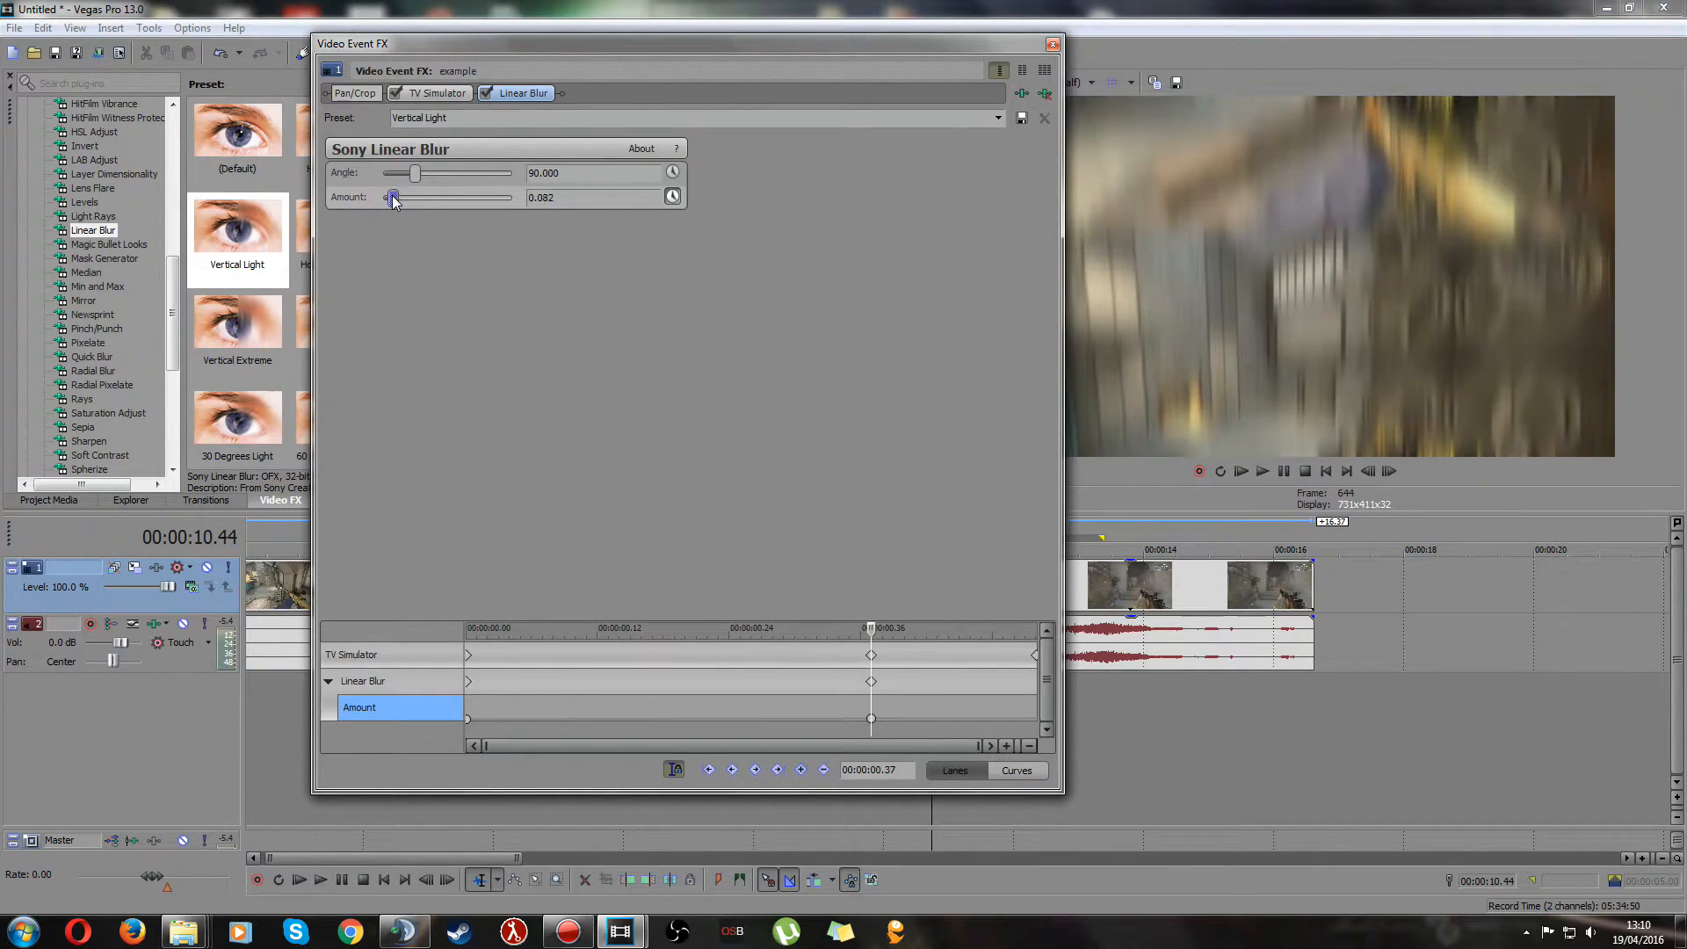
left_click_drag(394, 197, 392, 197)
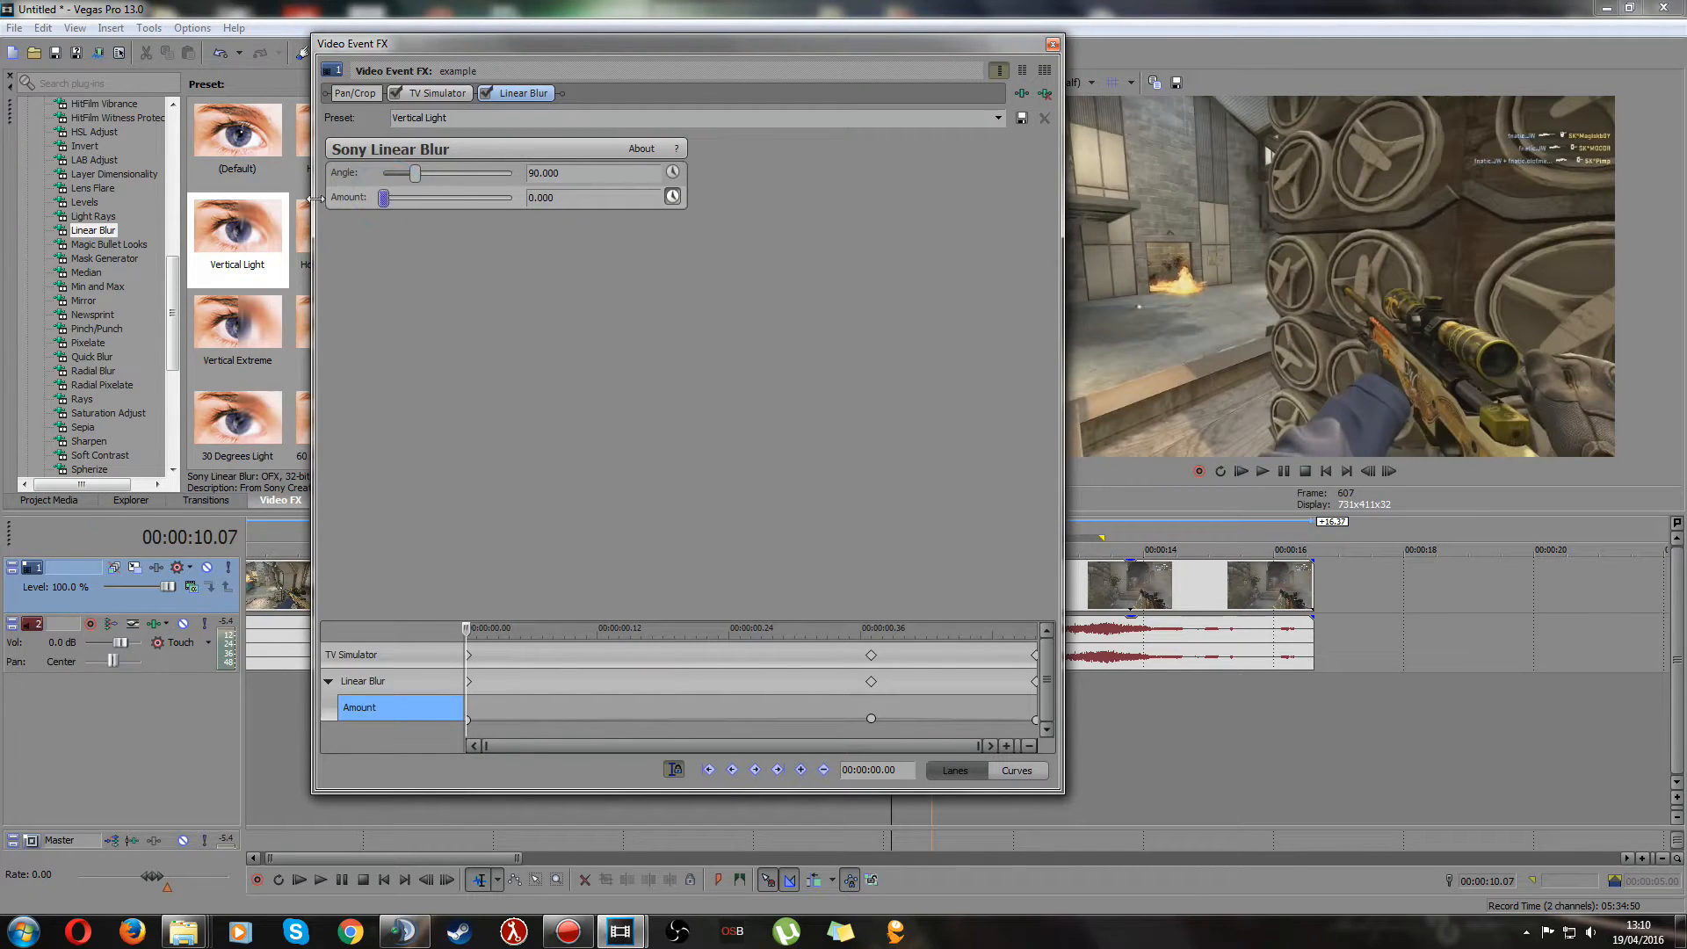
left_click_drag(870, 717, 870, 716)
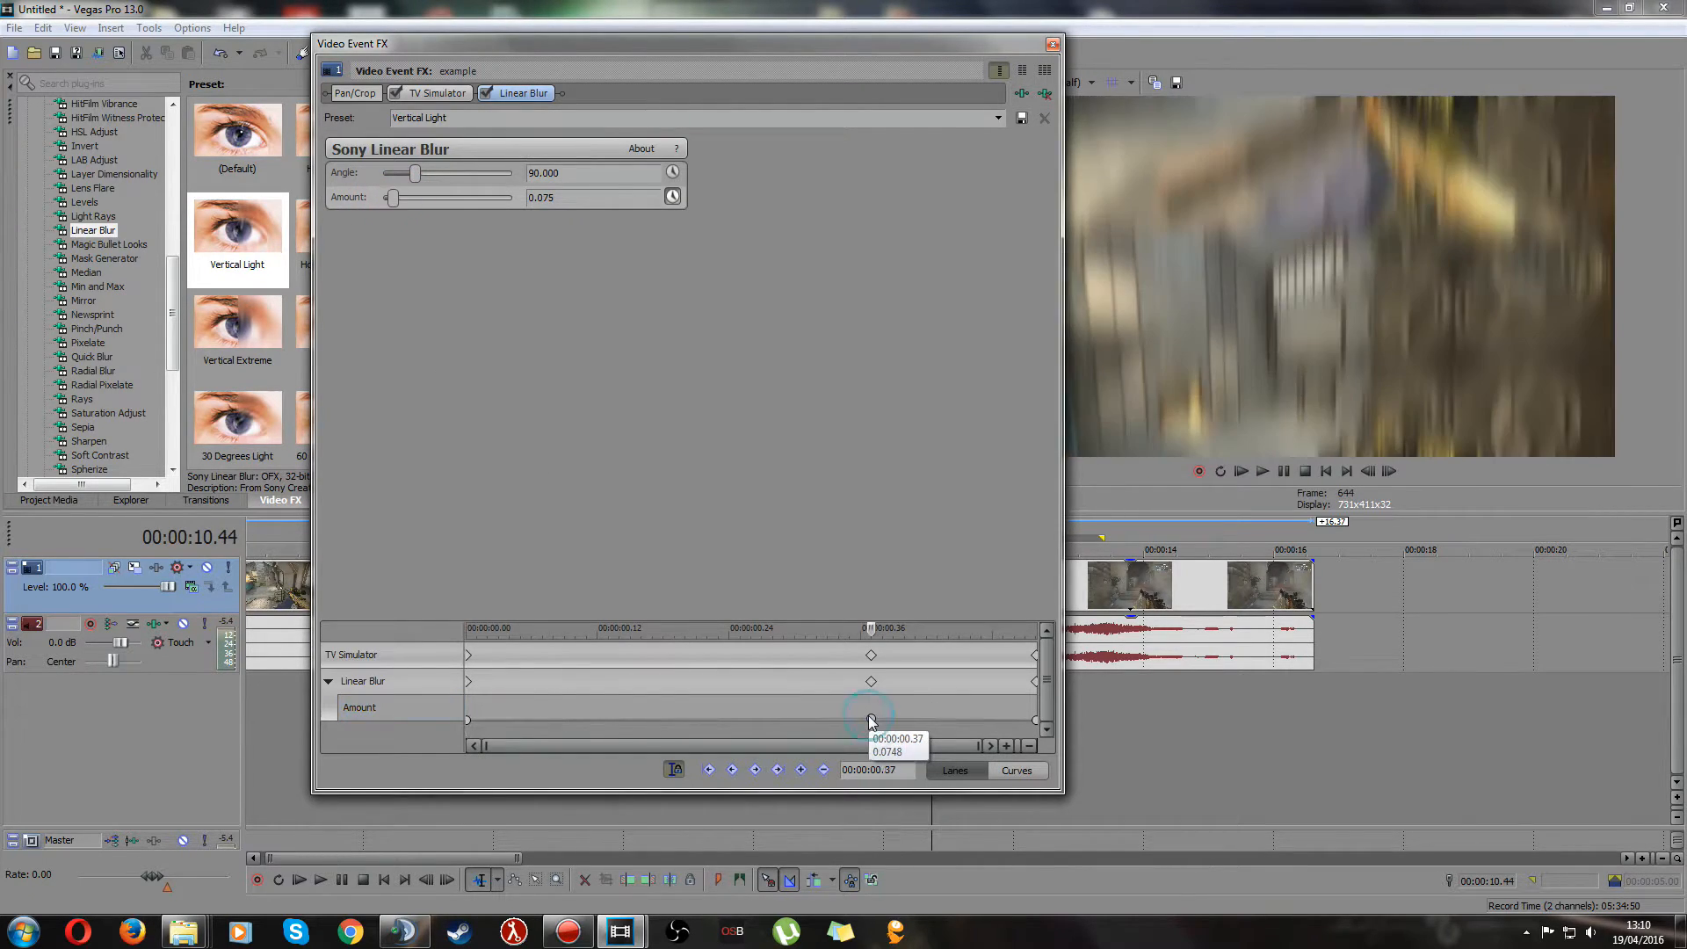
left_click_drag(415, 196, 399, 197)
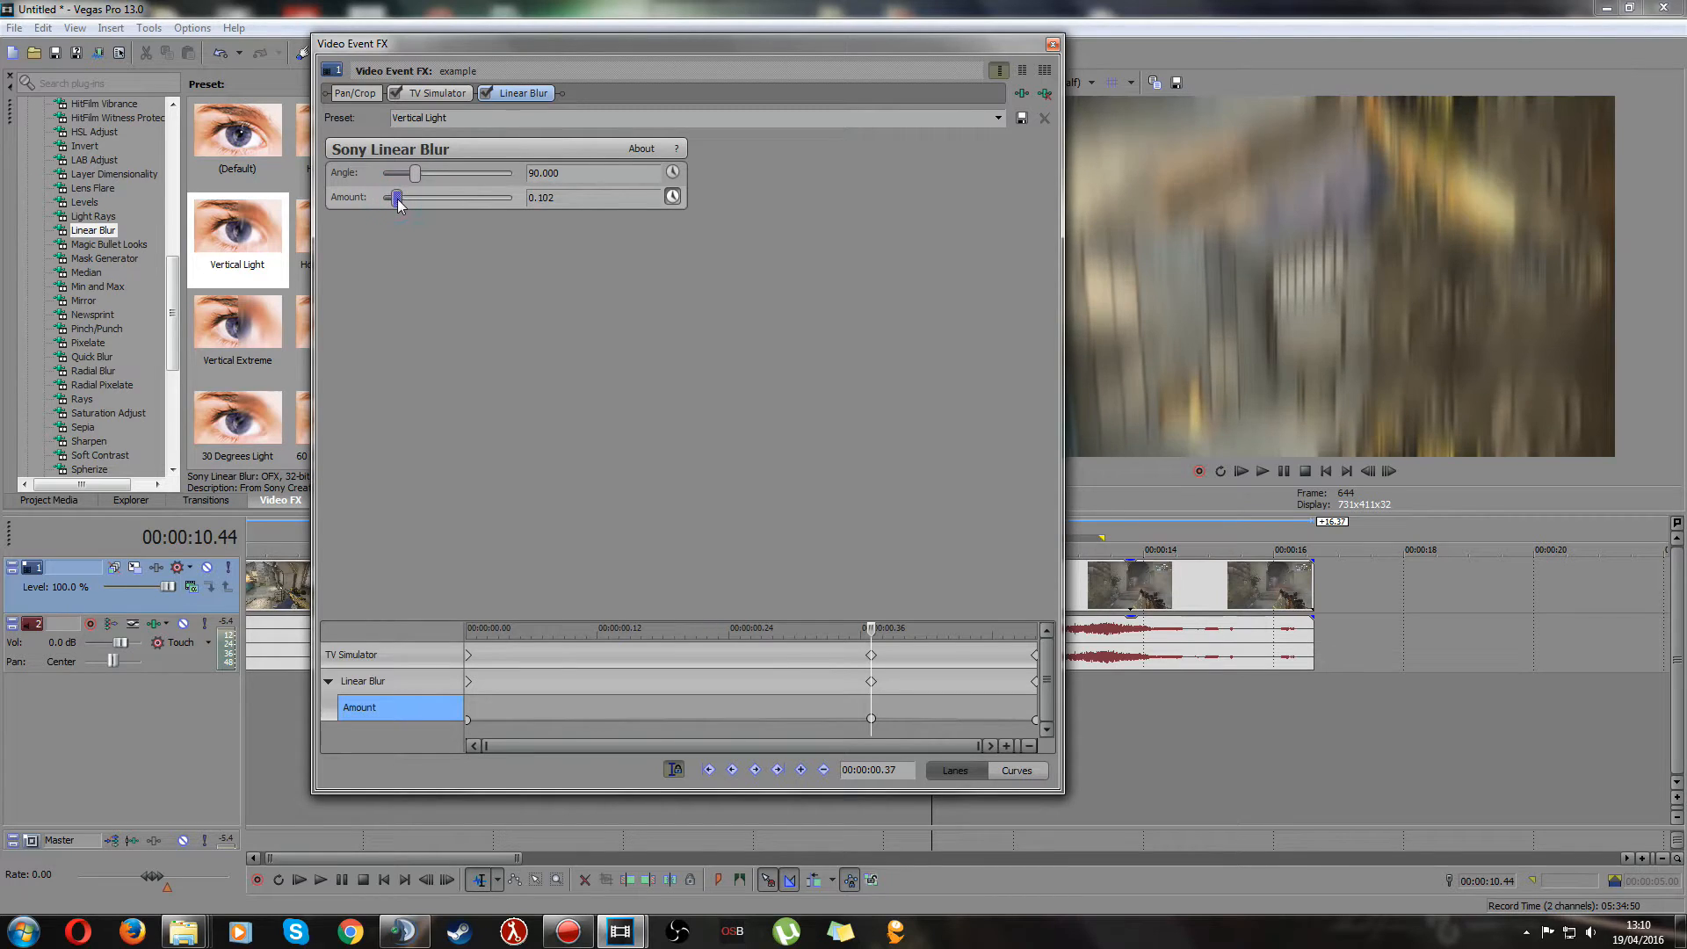
left_click_drag(397, 198, 405, 199)
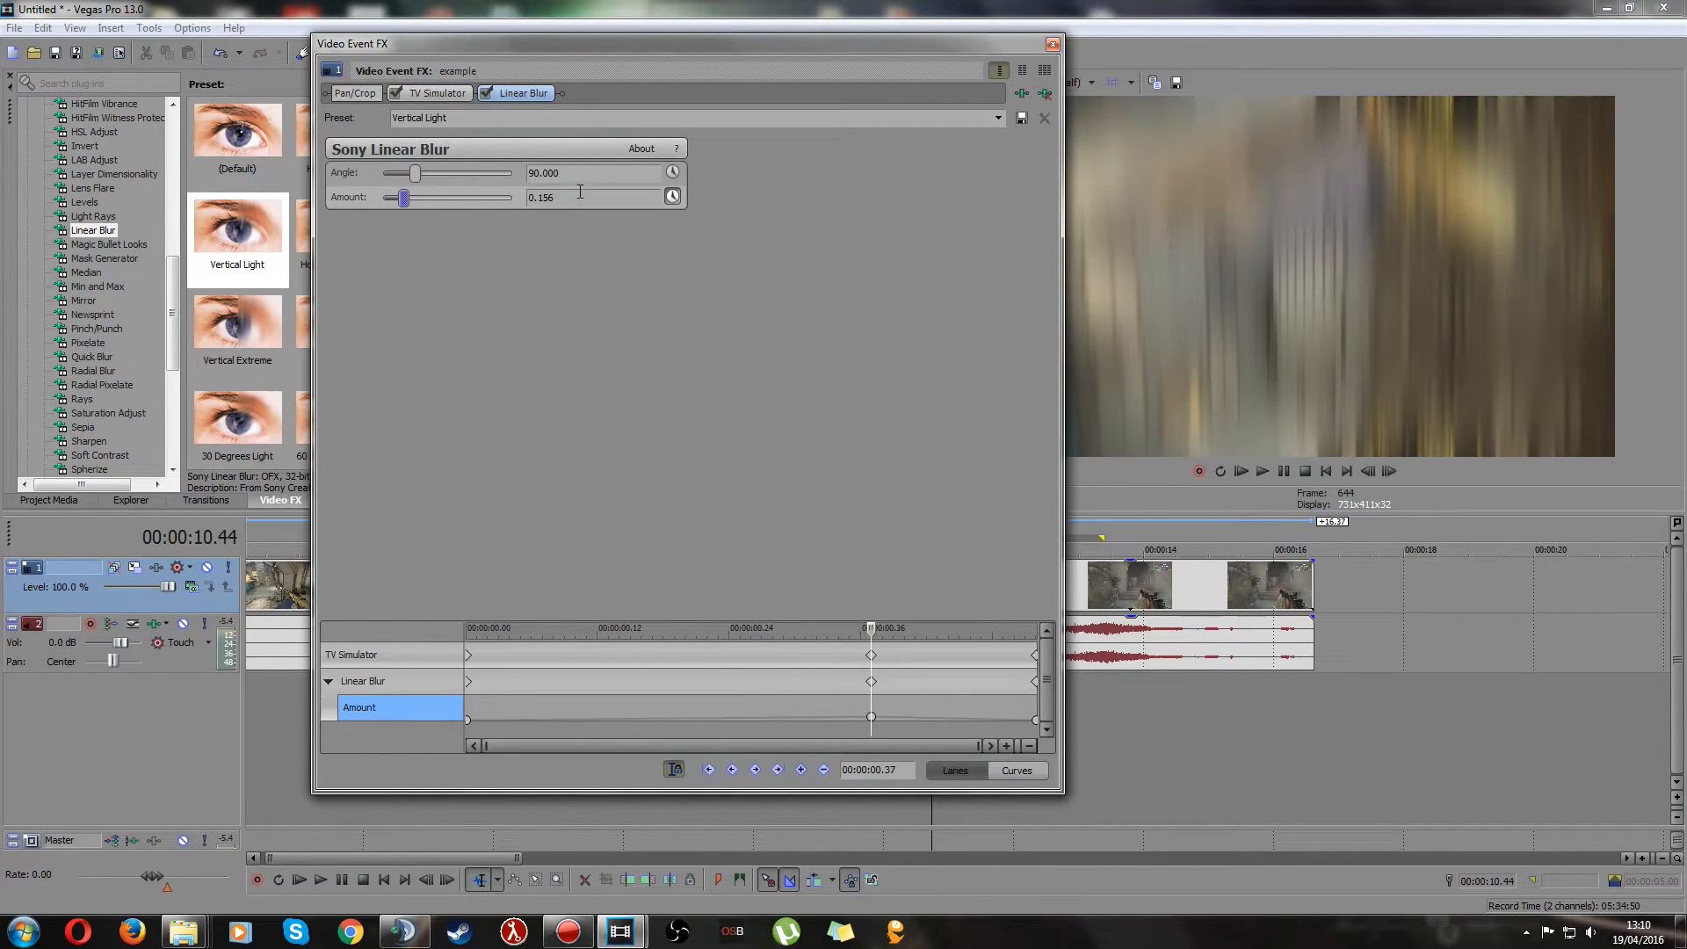
left_click(1053, 42)
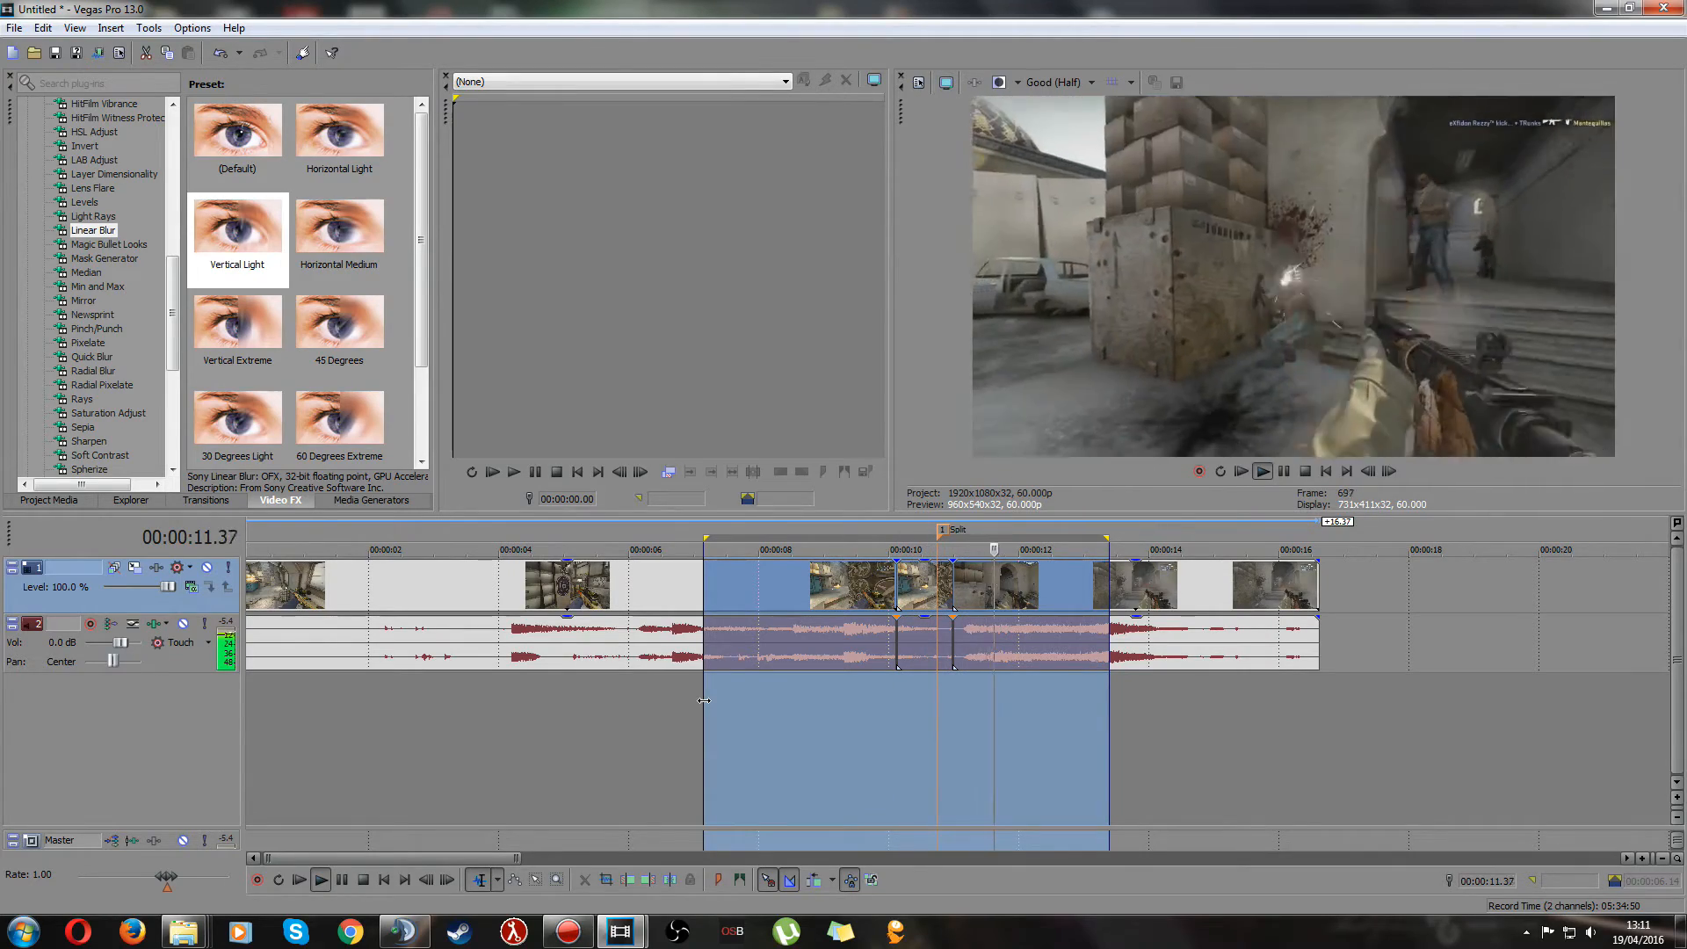
- Review the looped middle section's blur in playback, then bring up the split event's context menu
left_click(1284, 471)
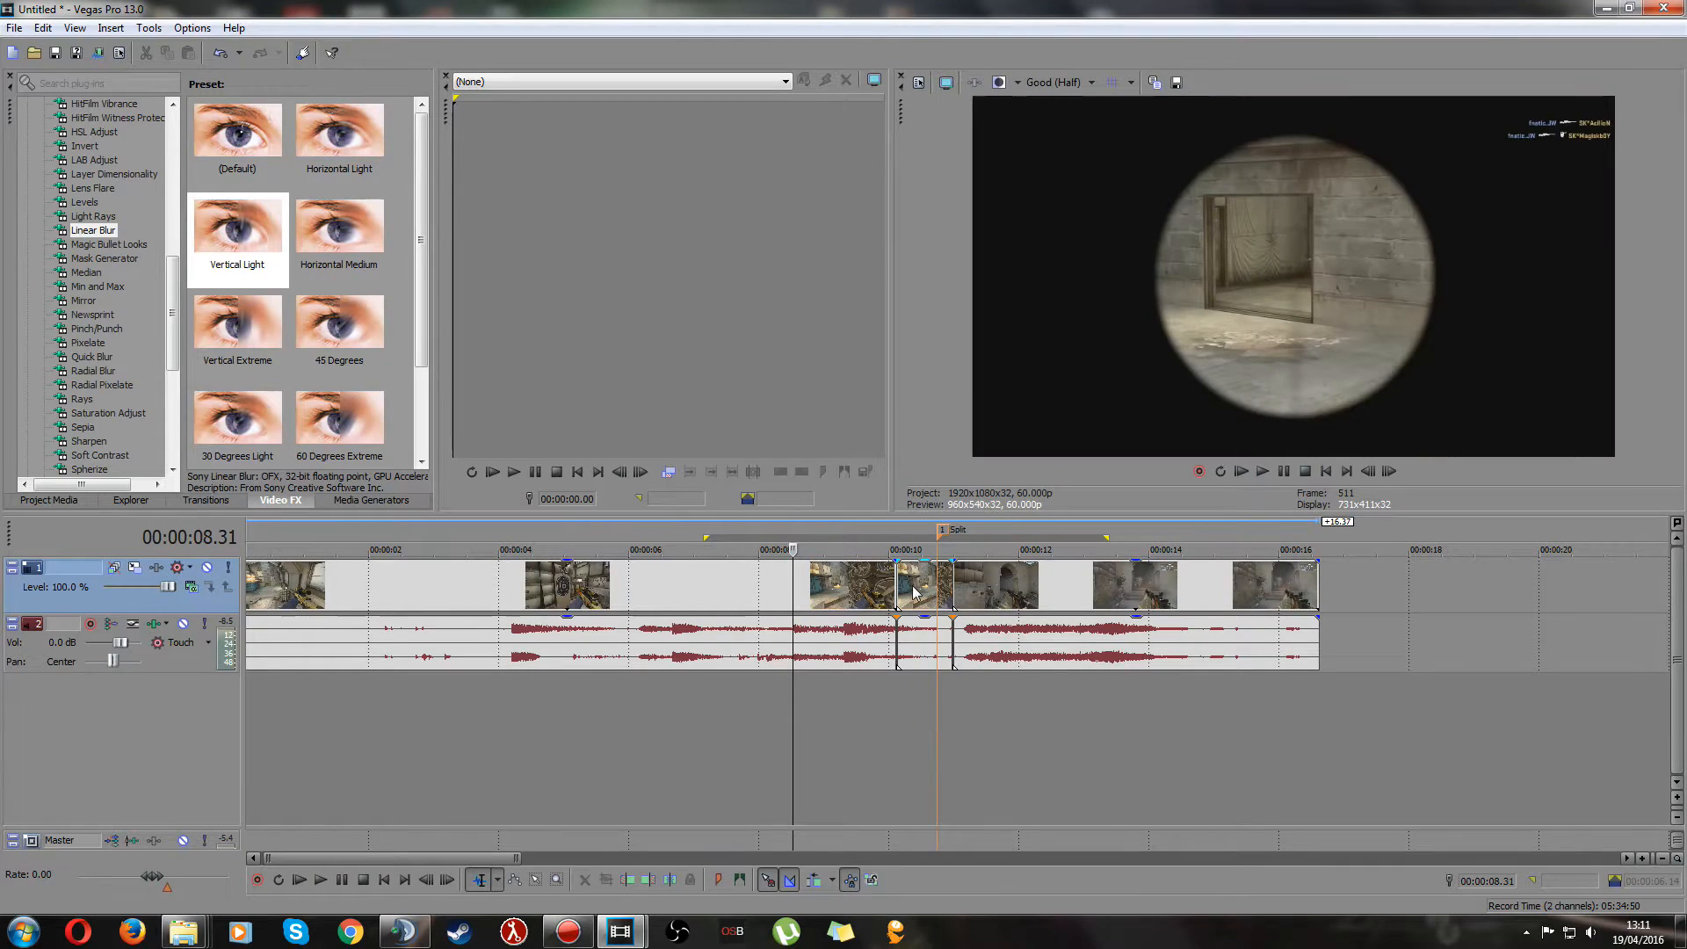
right_click(898, 583)
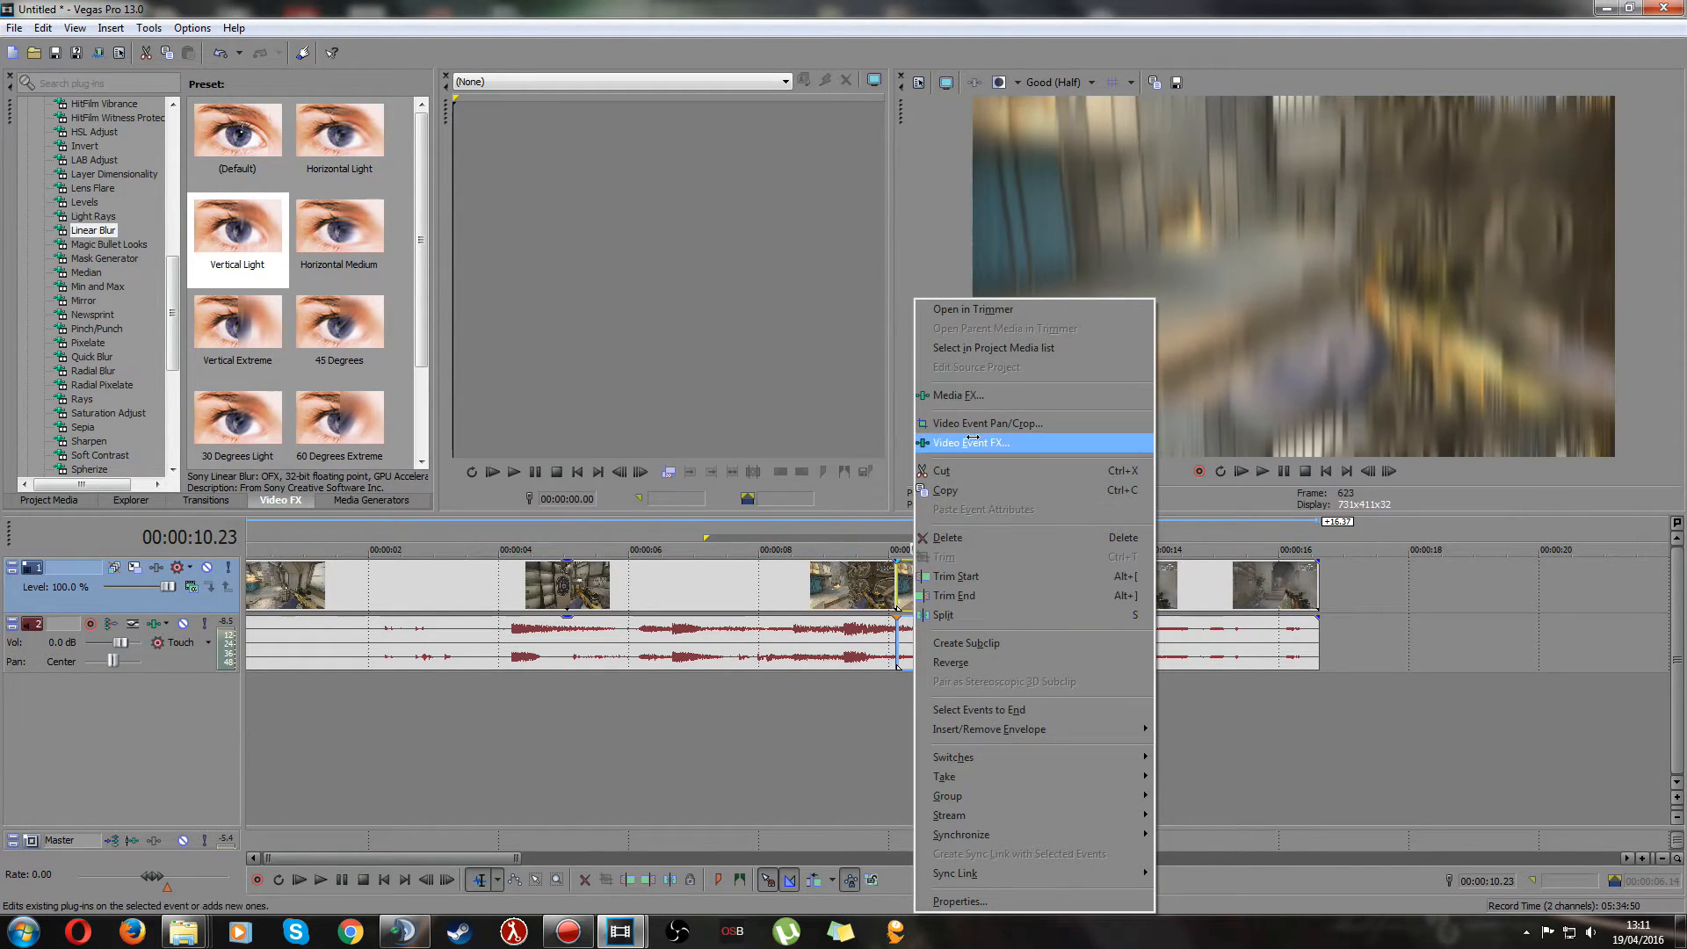
- Reduce Linear Blur Amount at the 00:00:00.37 keyframe to about 0.075 via Video Event FX
left_click(972, 443)
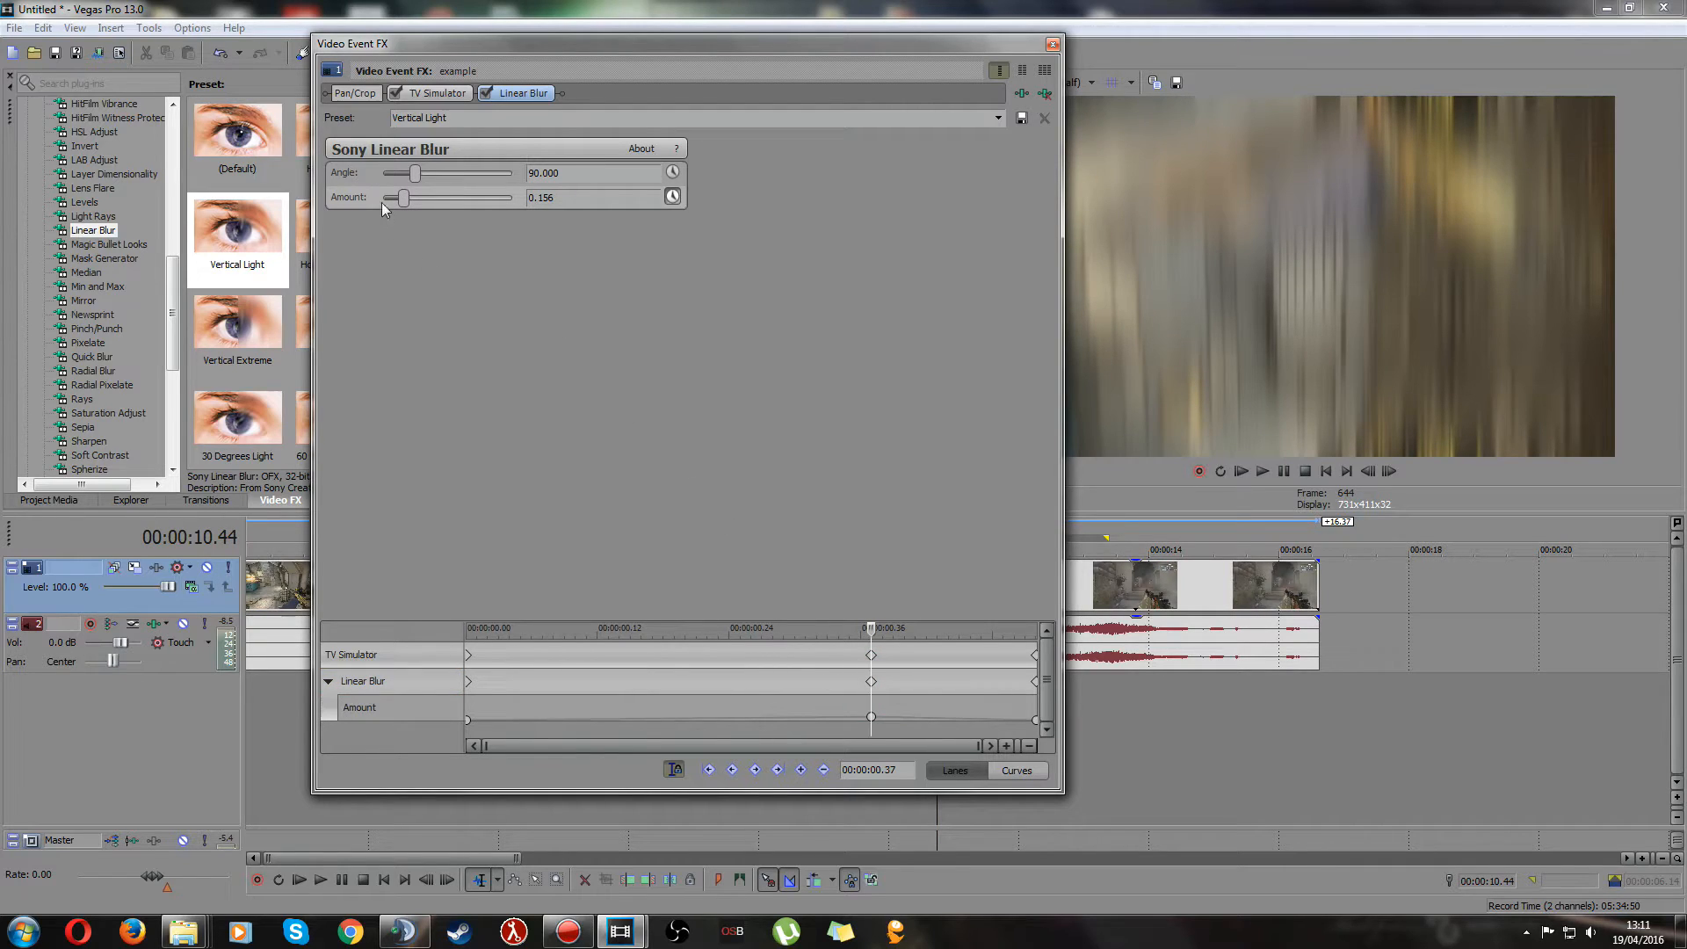
left_click_drag(404, 197, 392, 197)
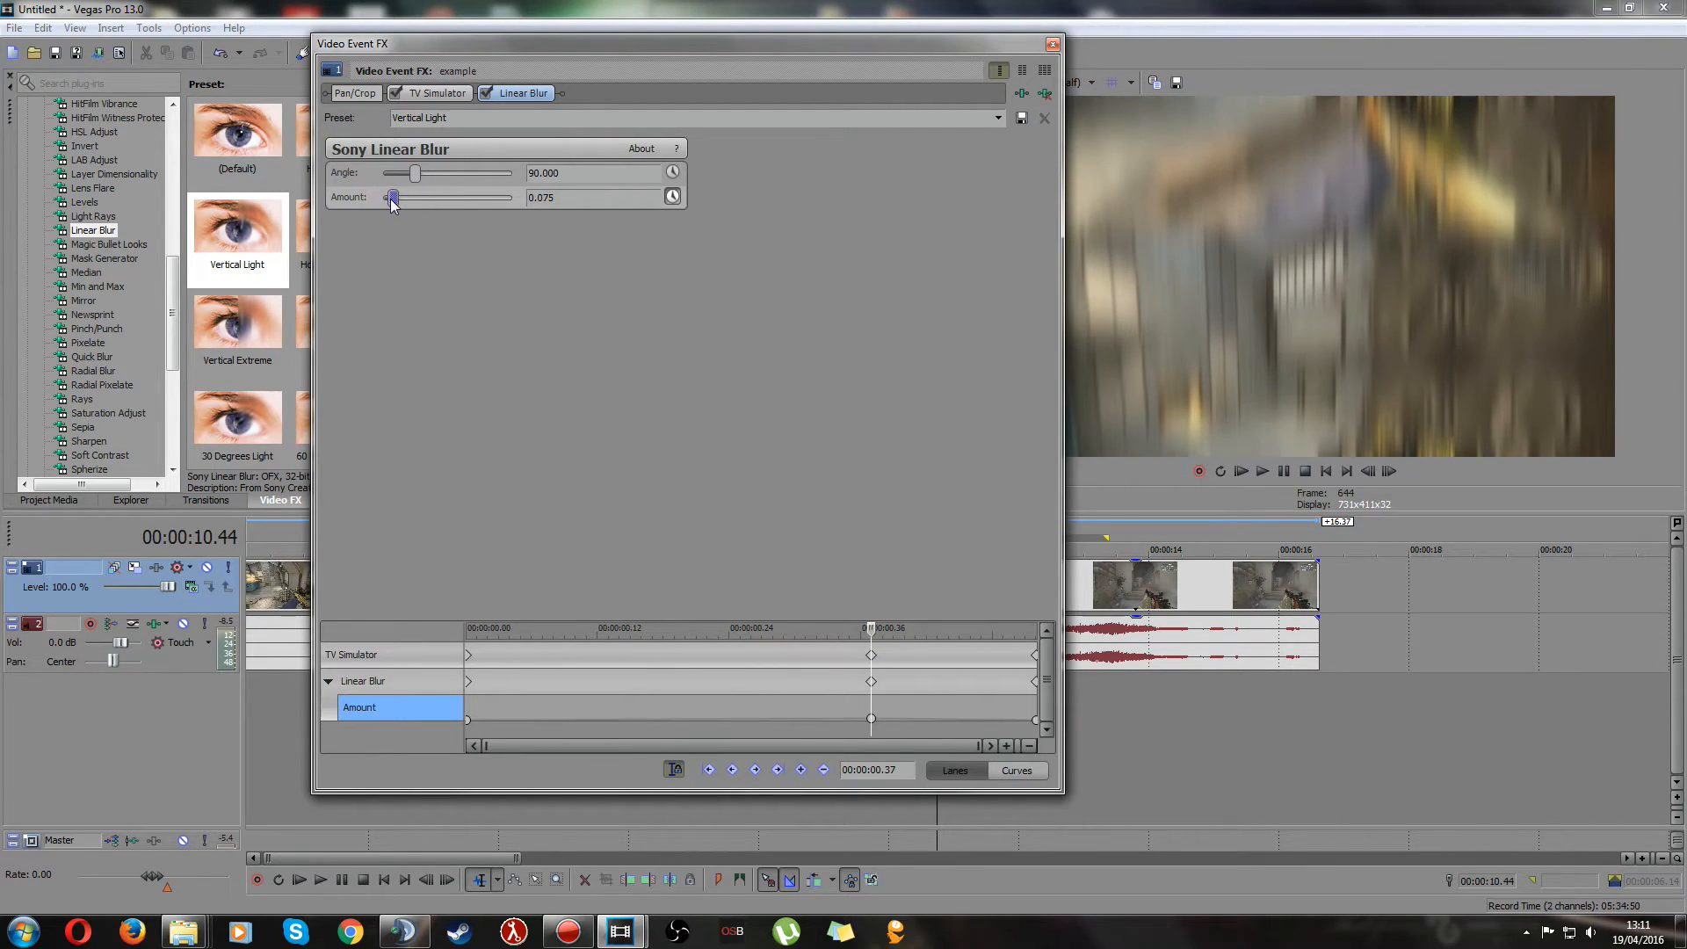
left_click_drag(395, 197, 390, 197)
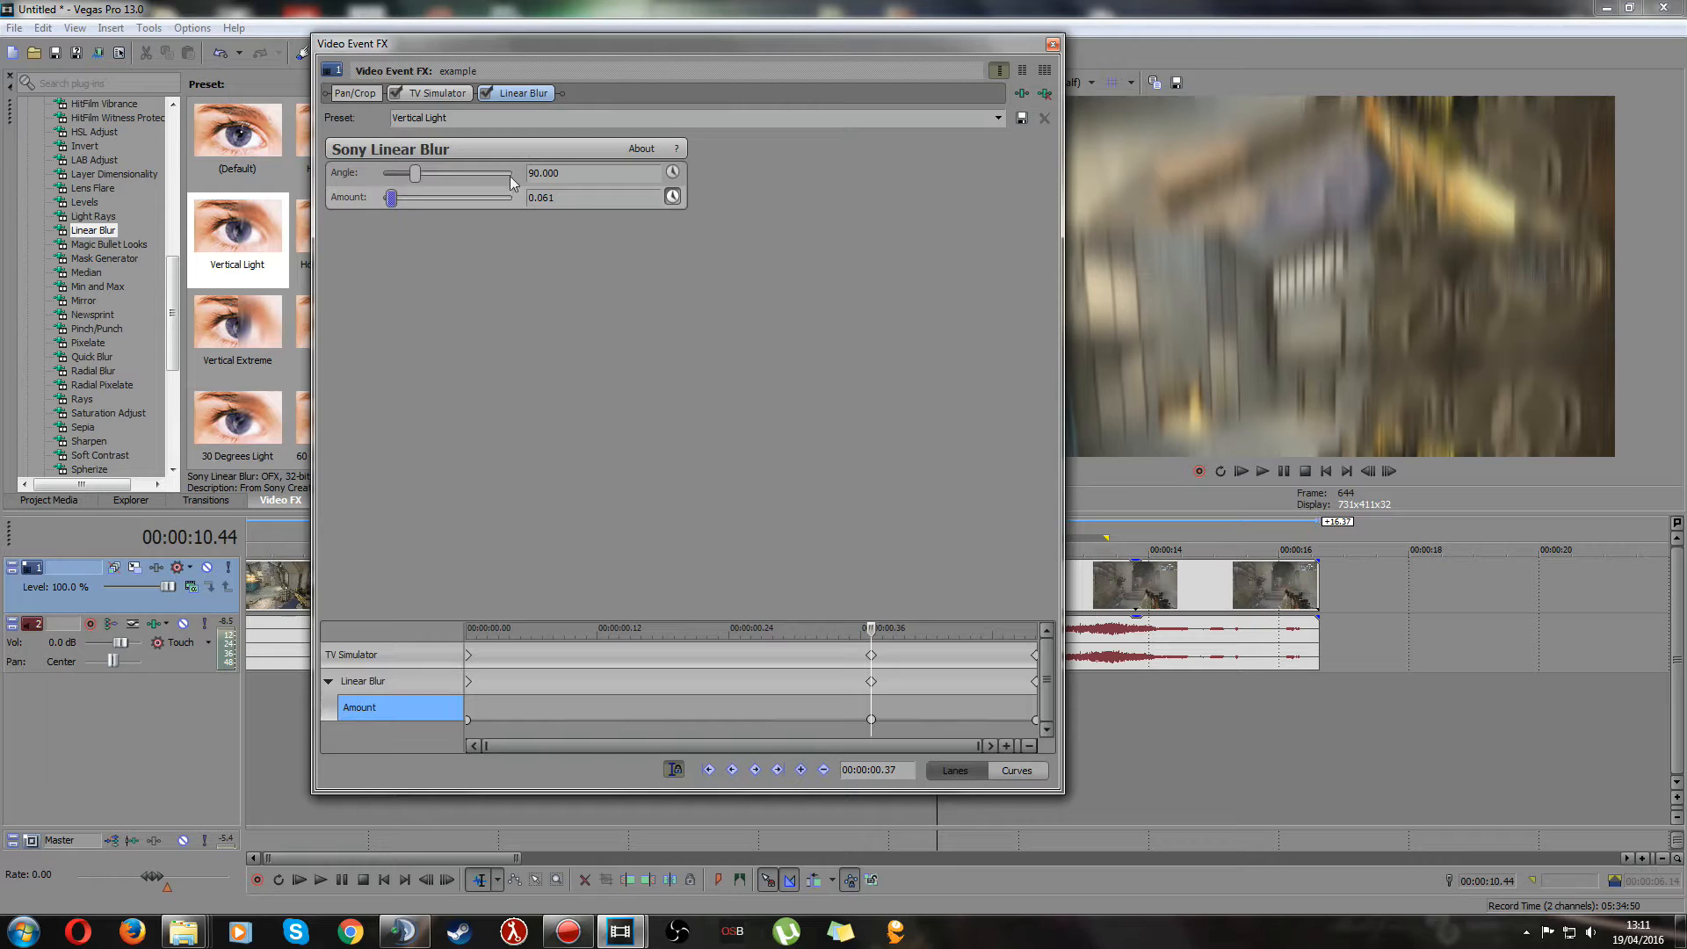
left_click_drag(390, 197, 394, 197)
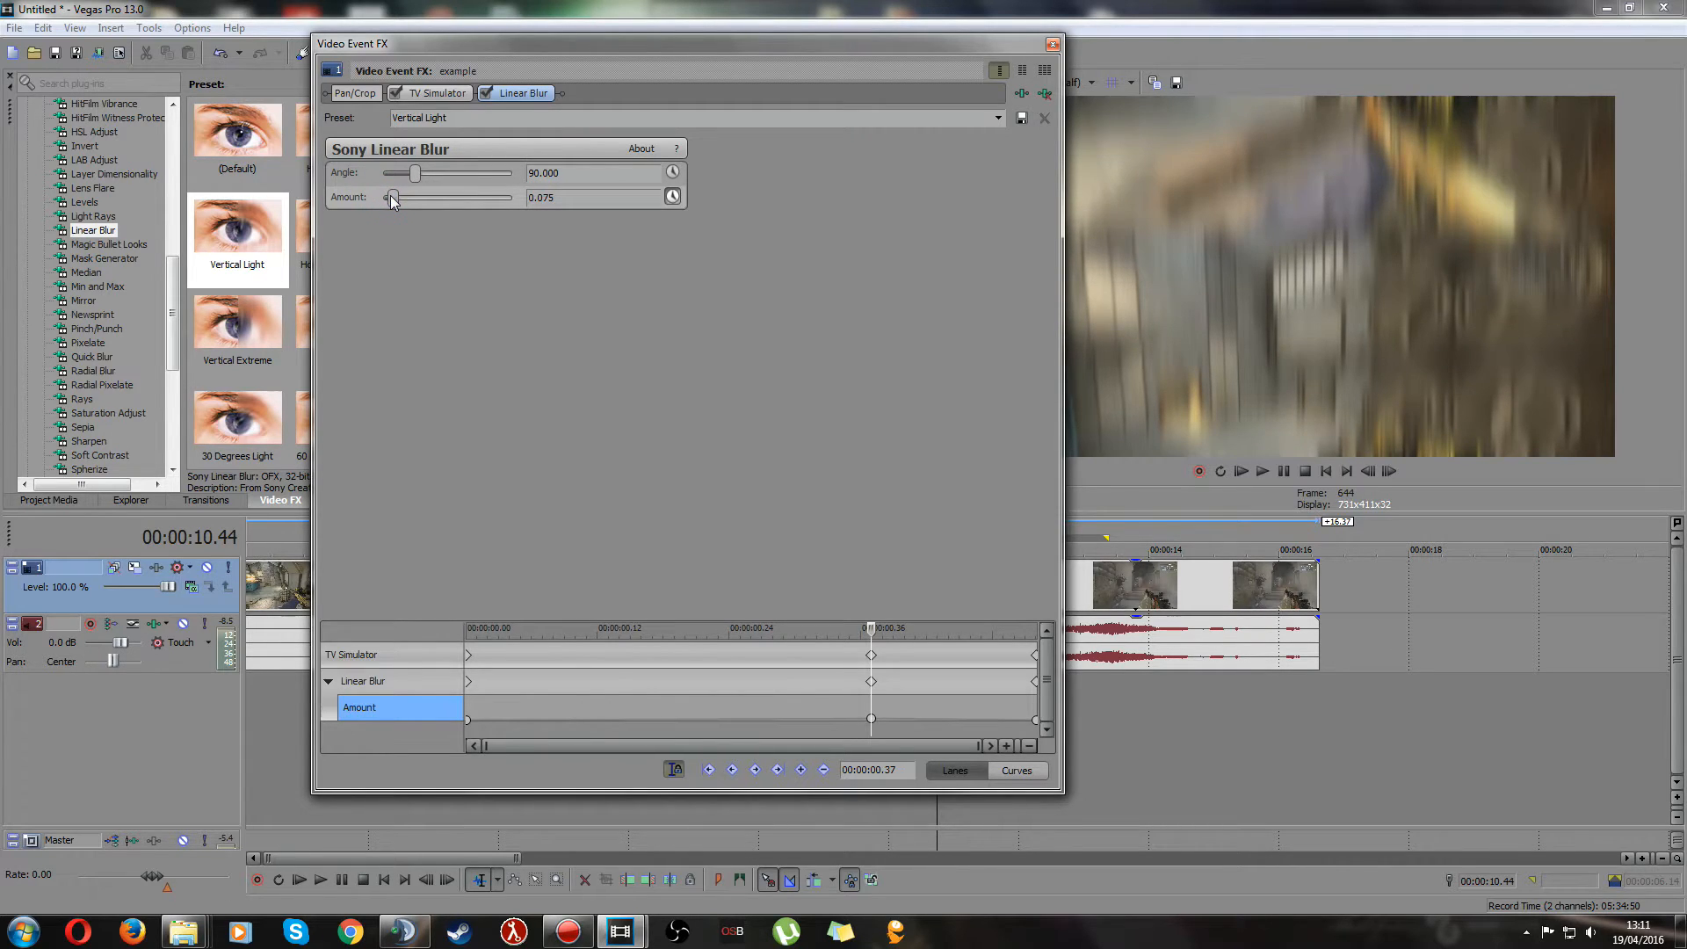
left_click(1052, 42)
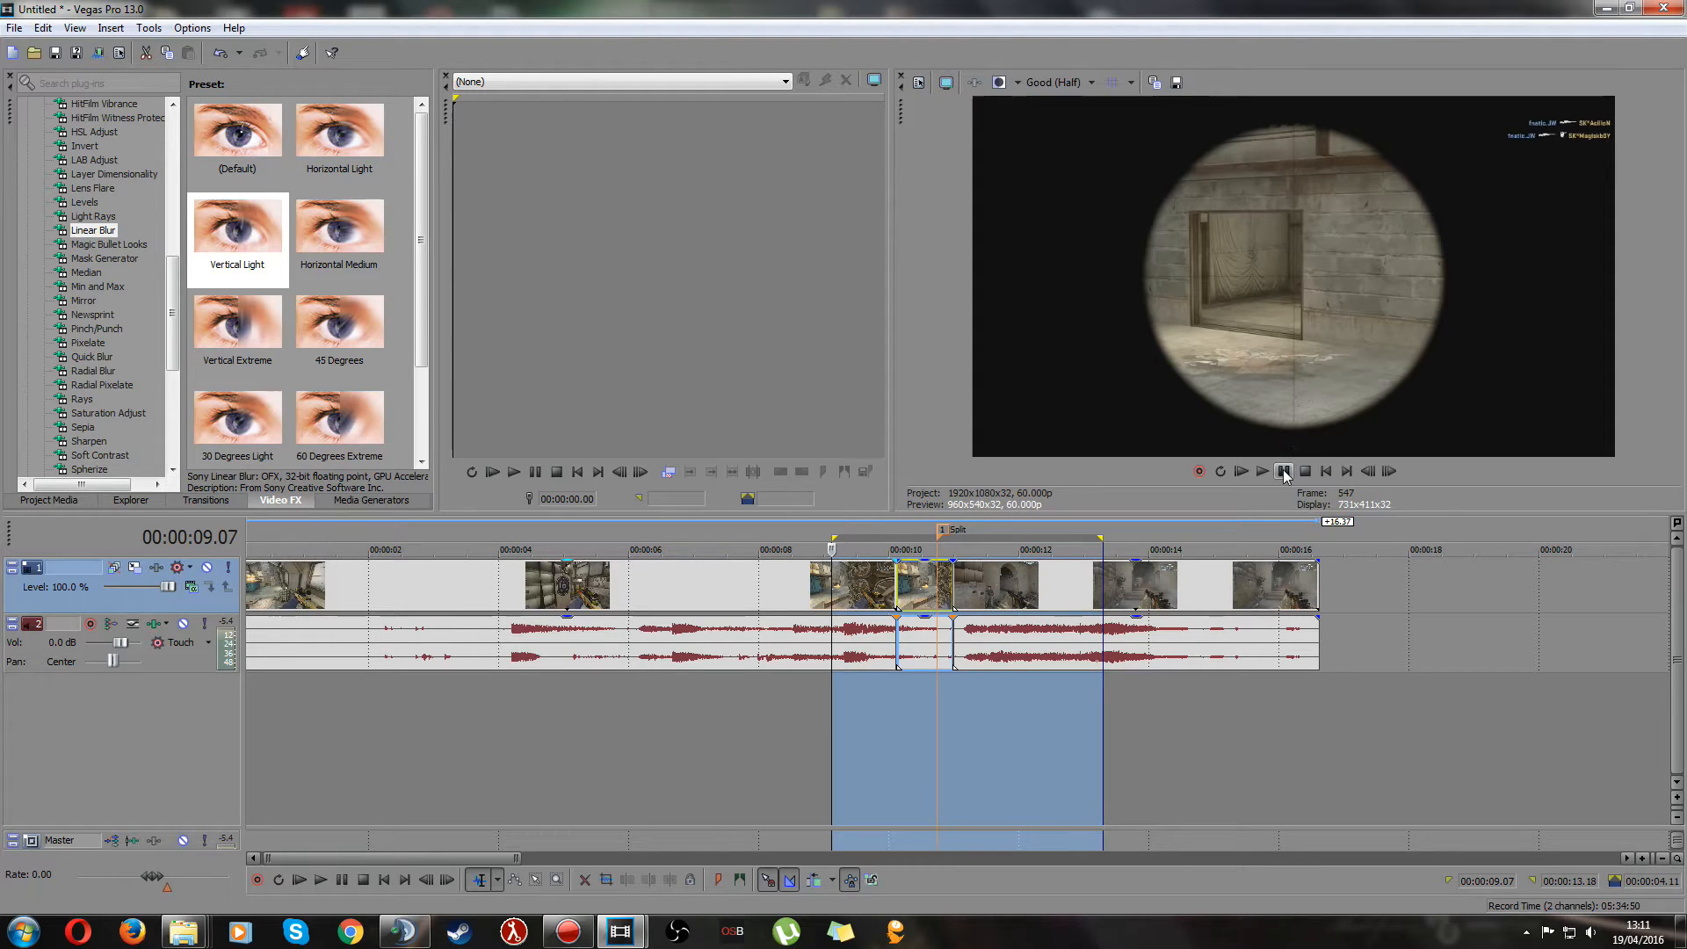
left_click(1262, 471)
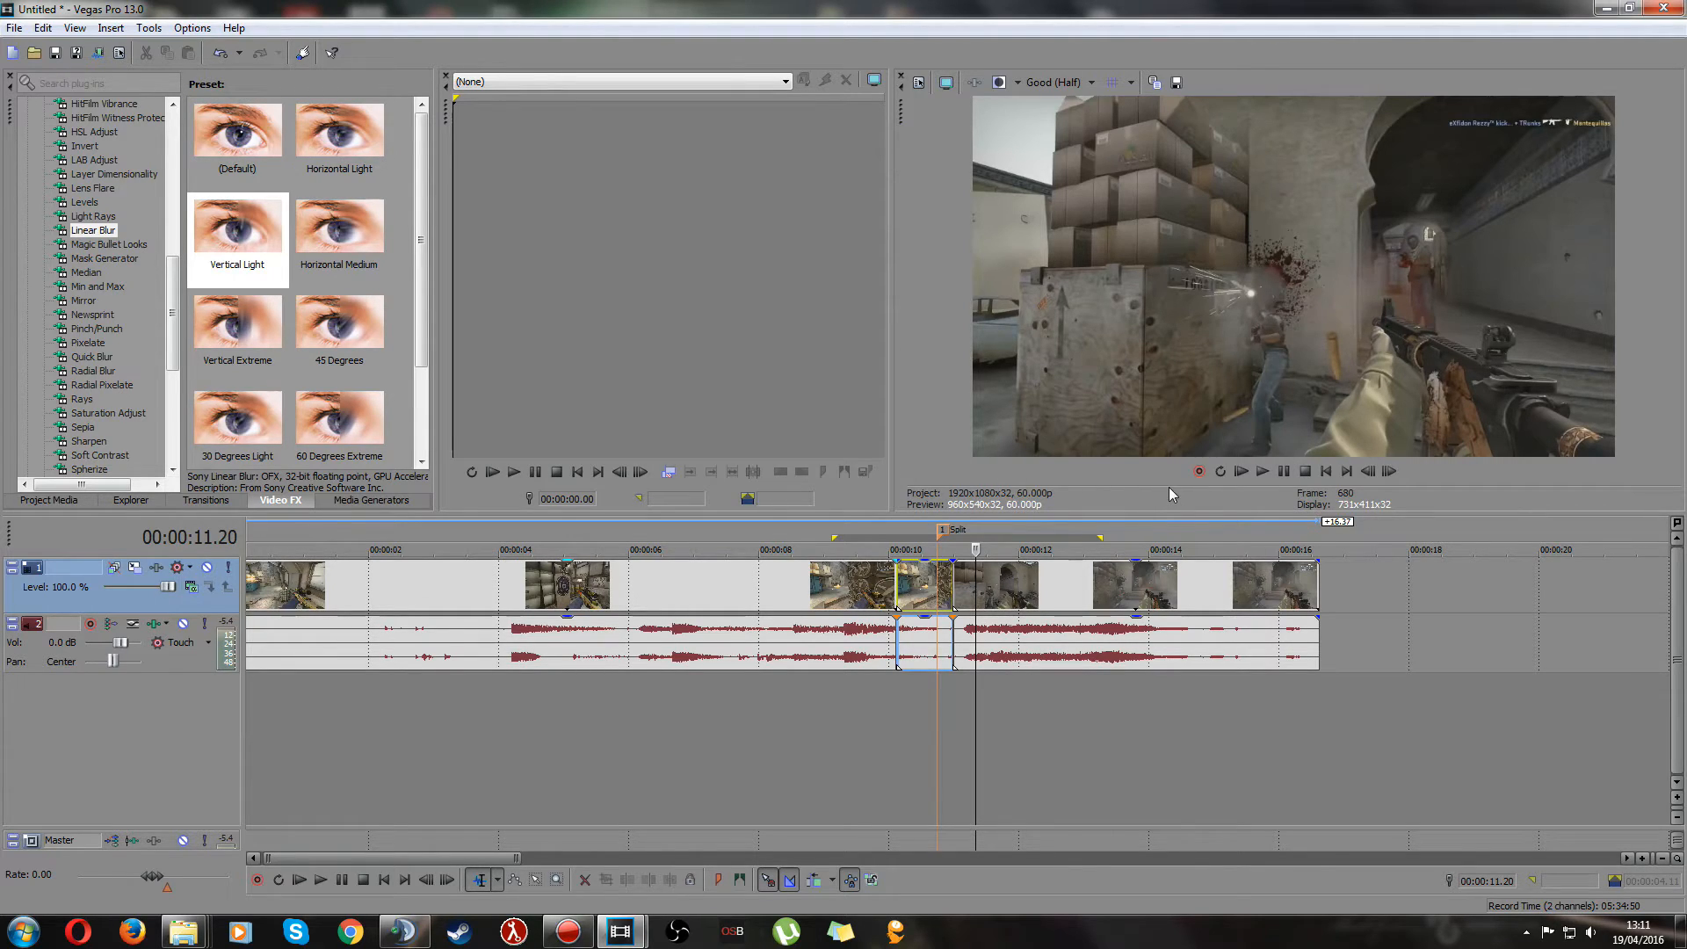
mouse_move(1276, 467)
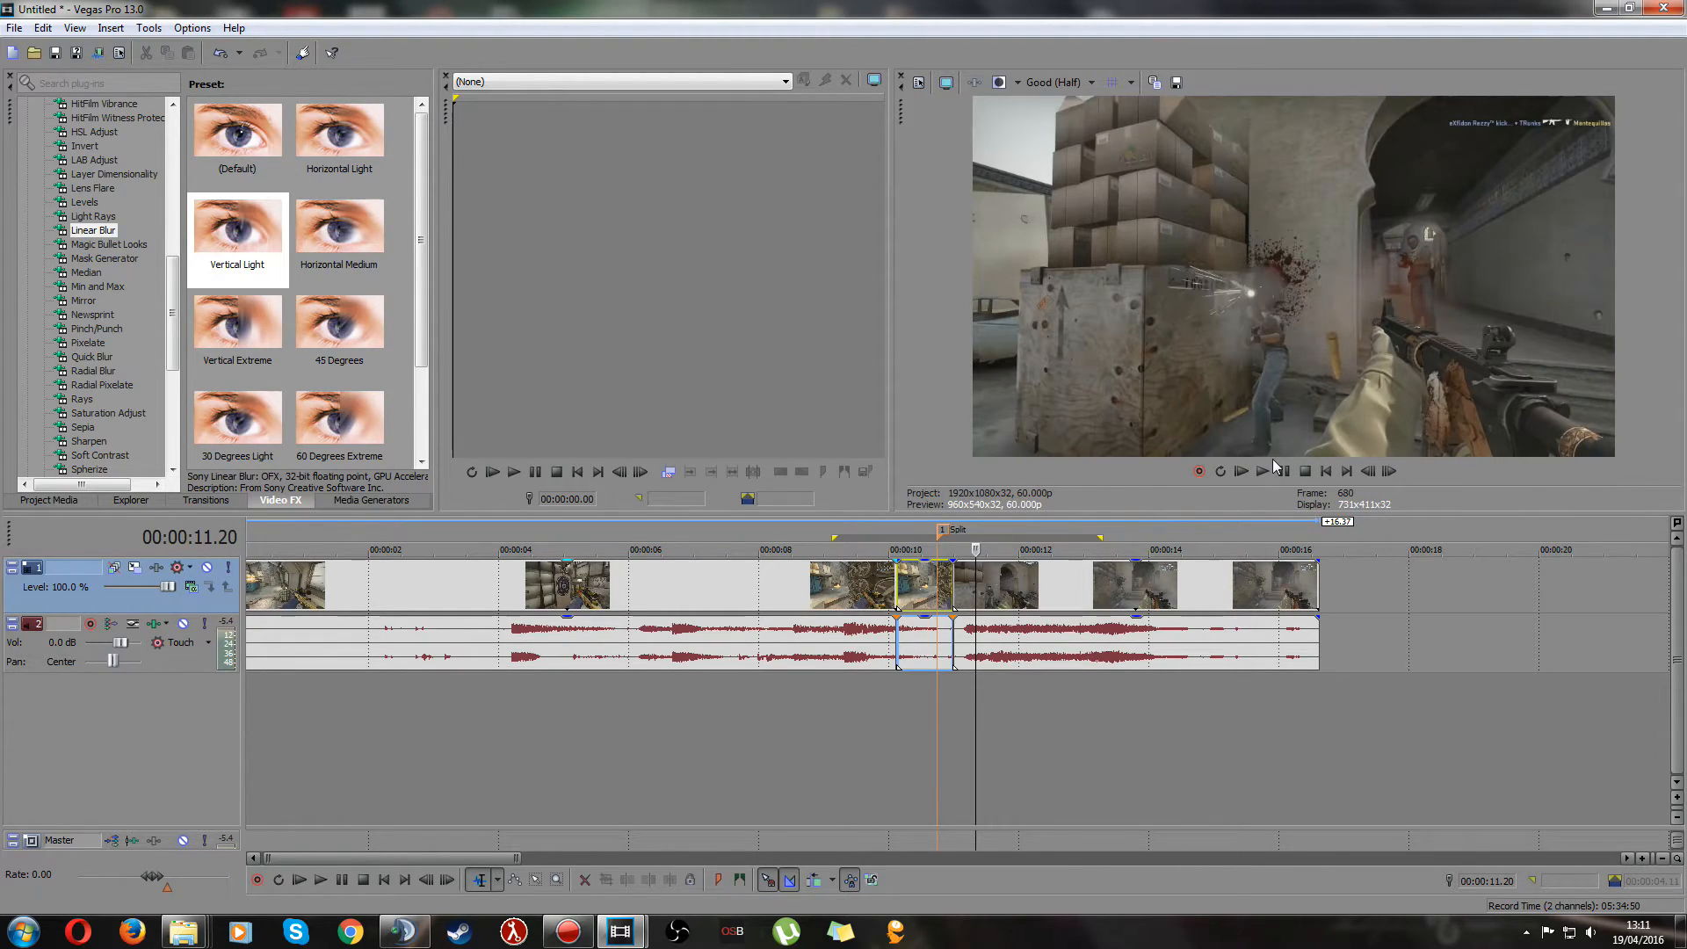